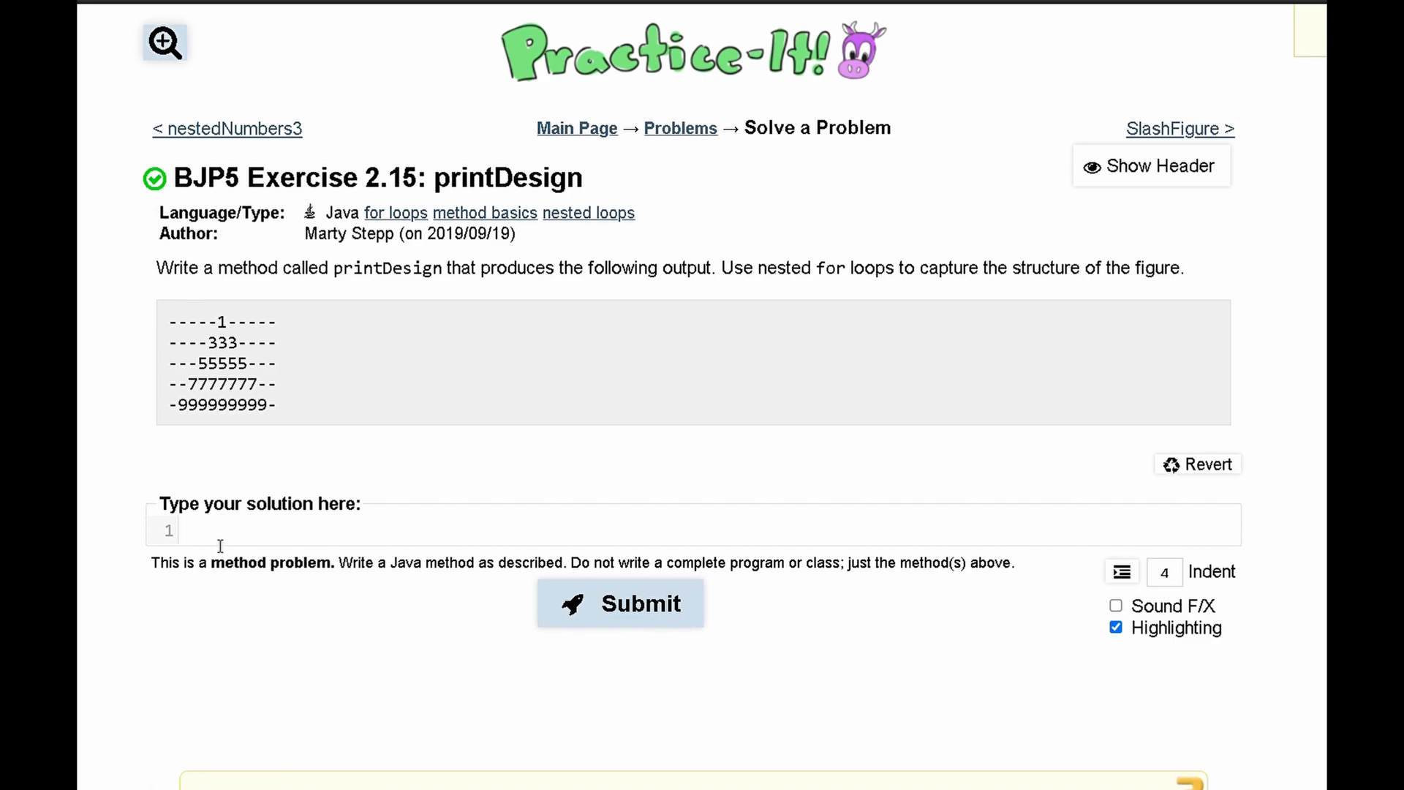
- Type the 'public class printDesign(){' header so the editor adds a closing brace
type("public")
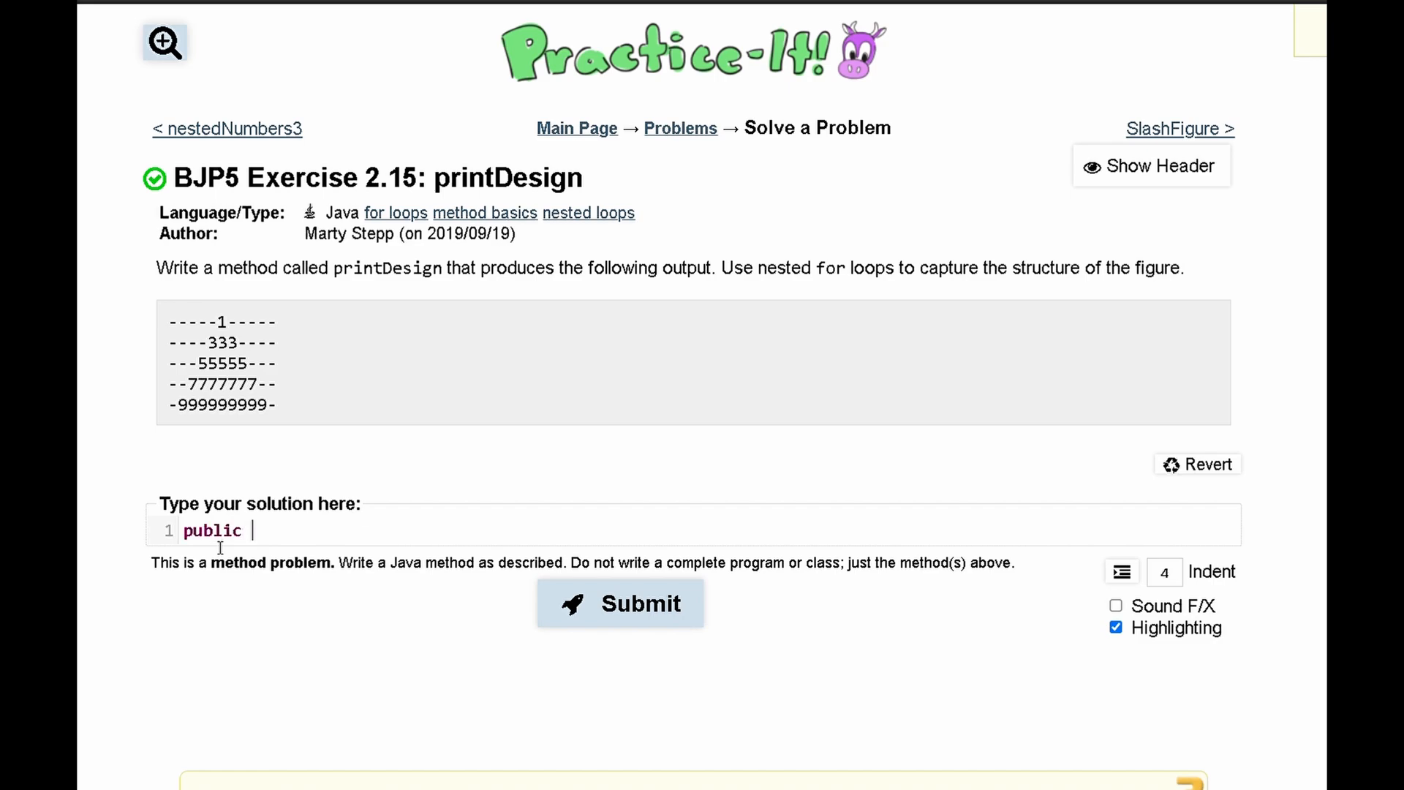
type("class print")
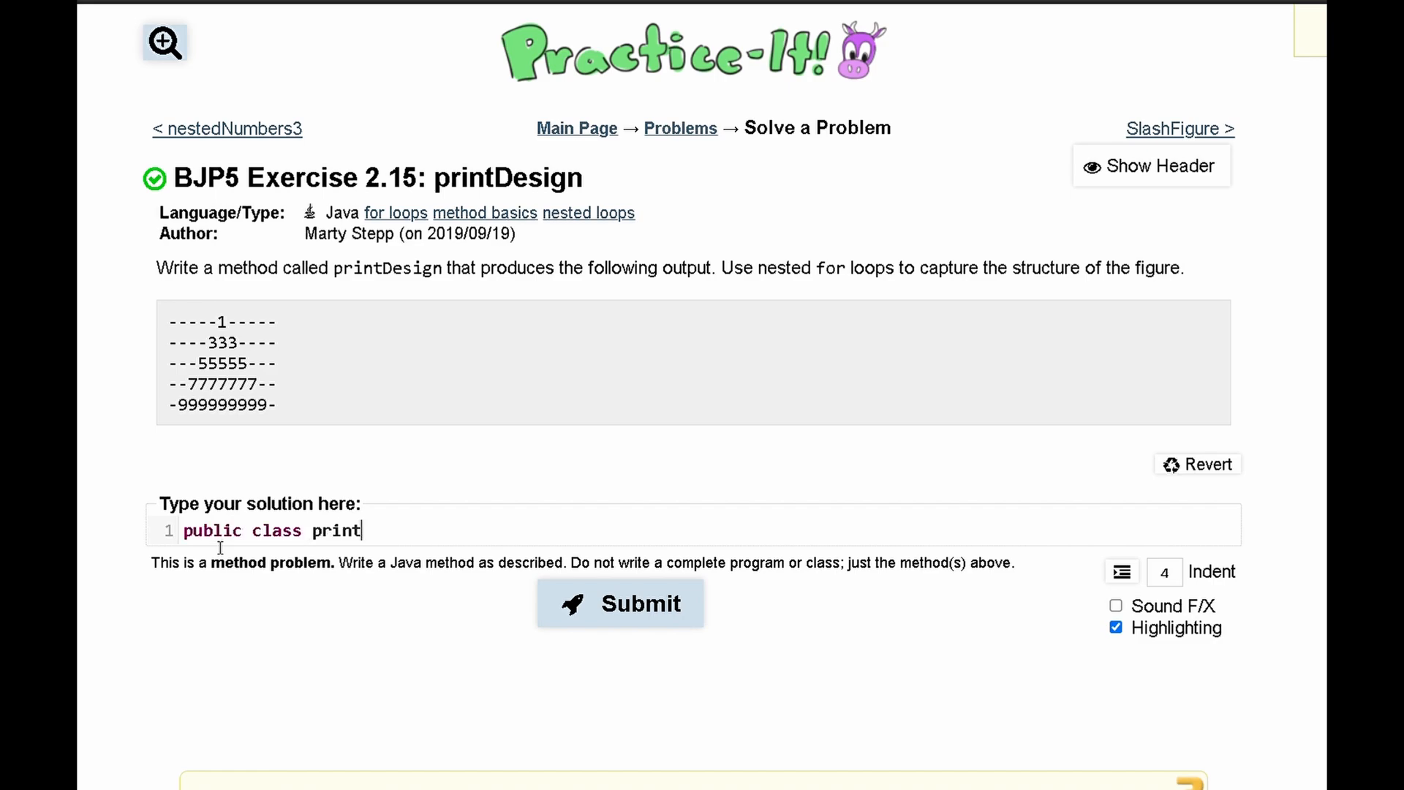
type("Design(){")
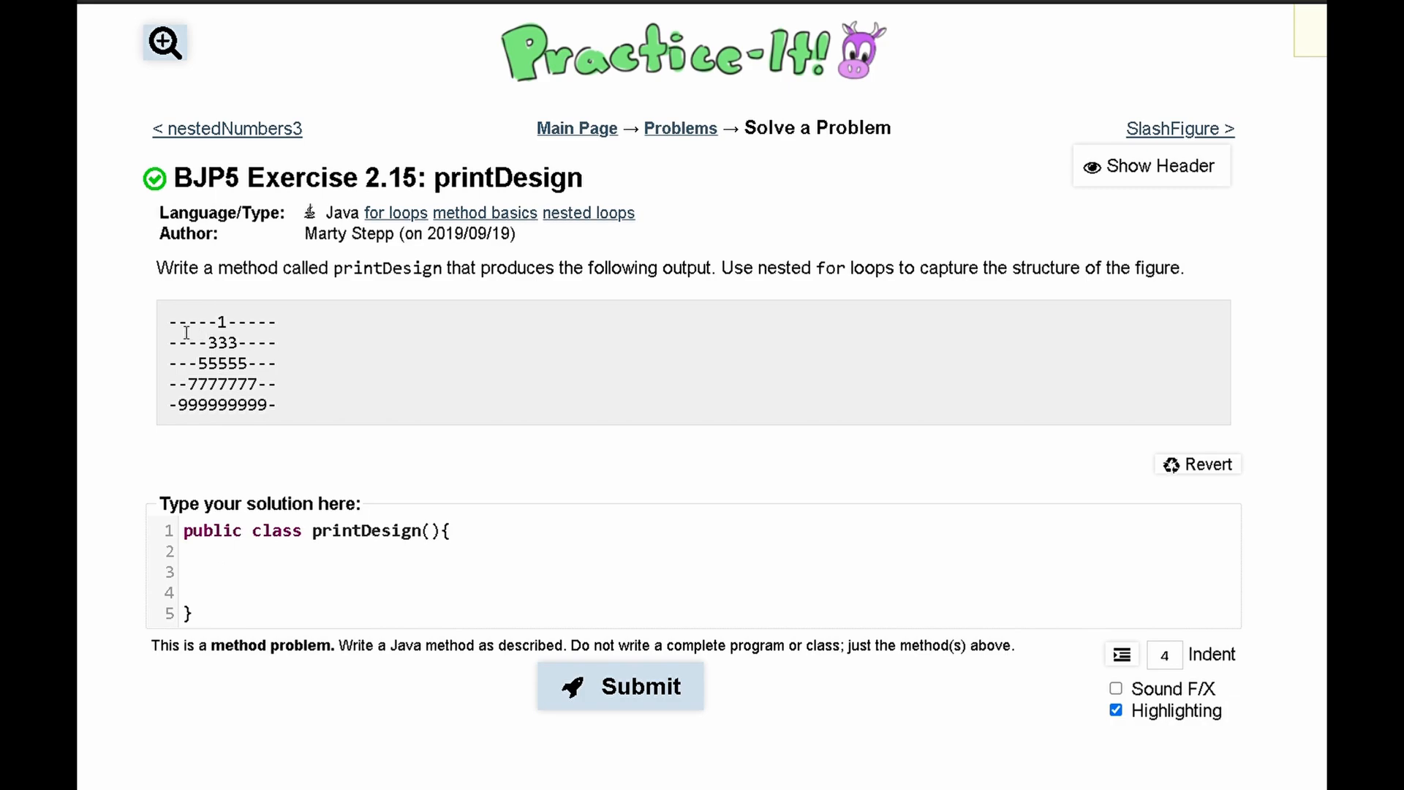
left_click_drag(179, 320, 236, 406)
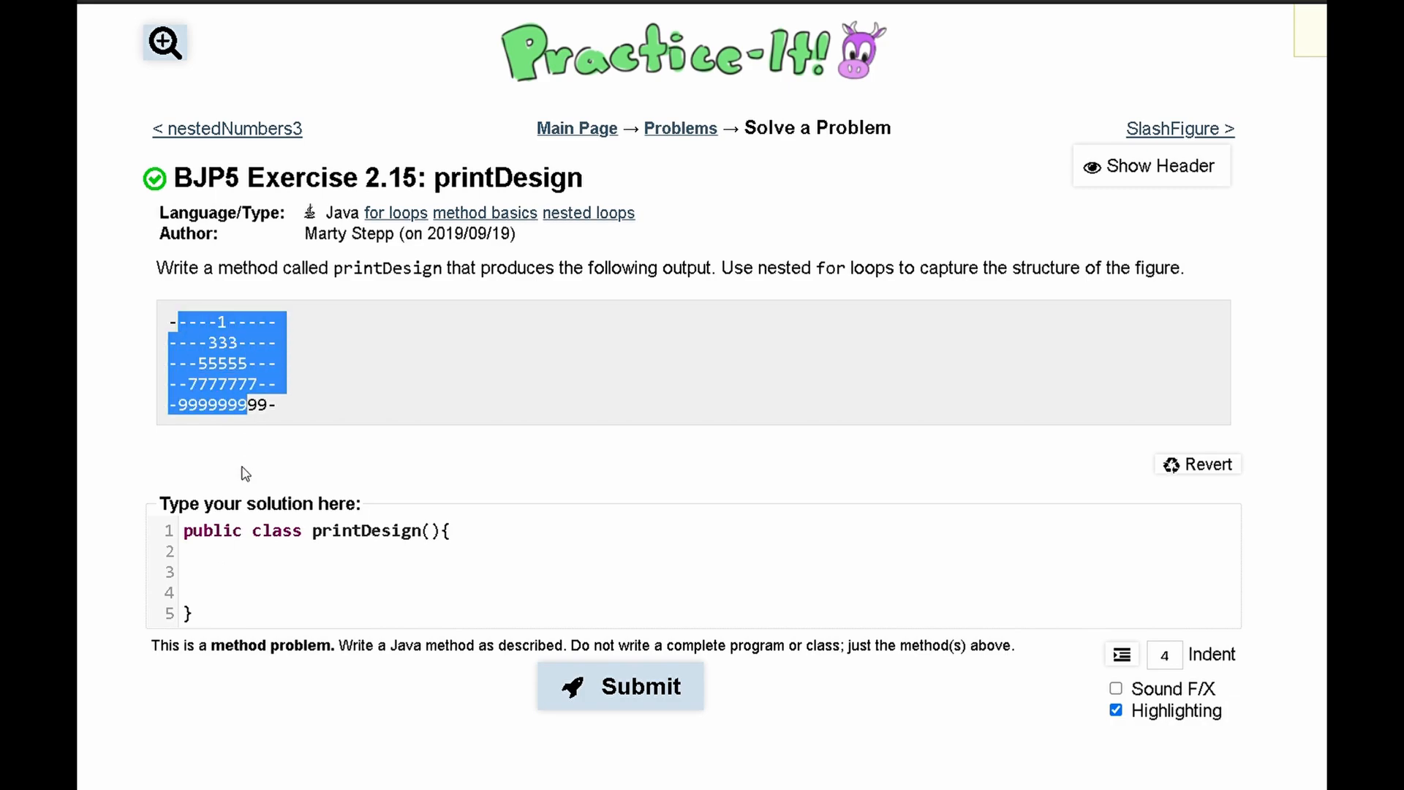
- Add a '//for rows' comment and an outer for(int a=0; a<5; a++){ } loop
type("//")
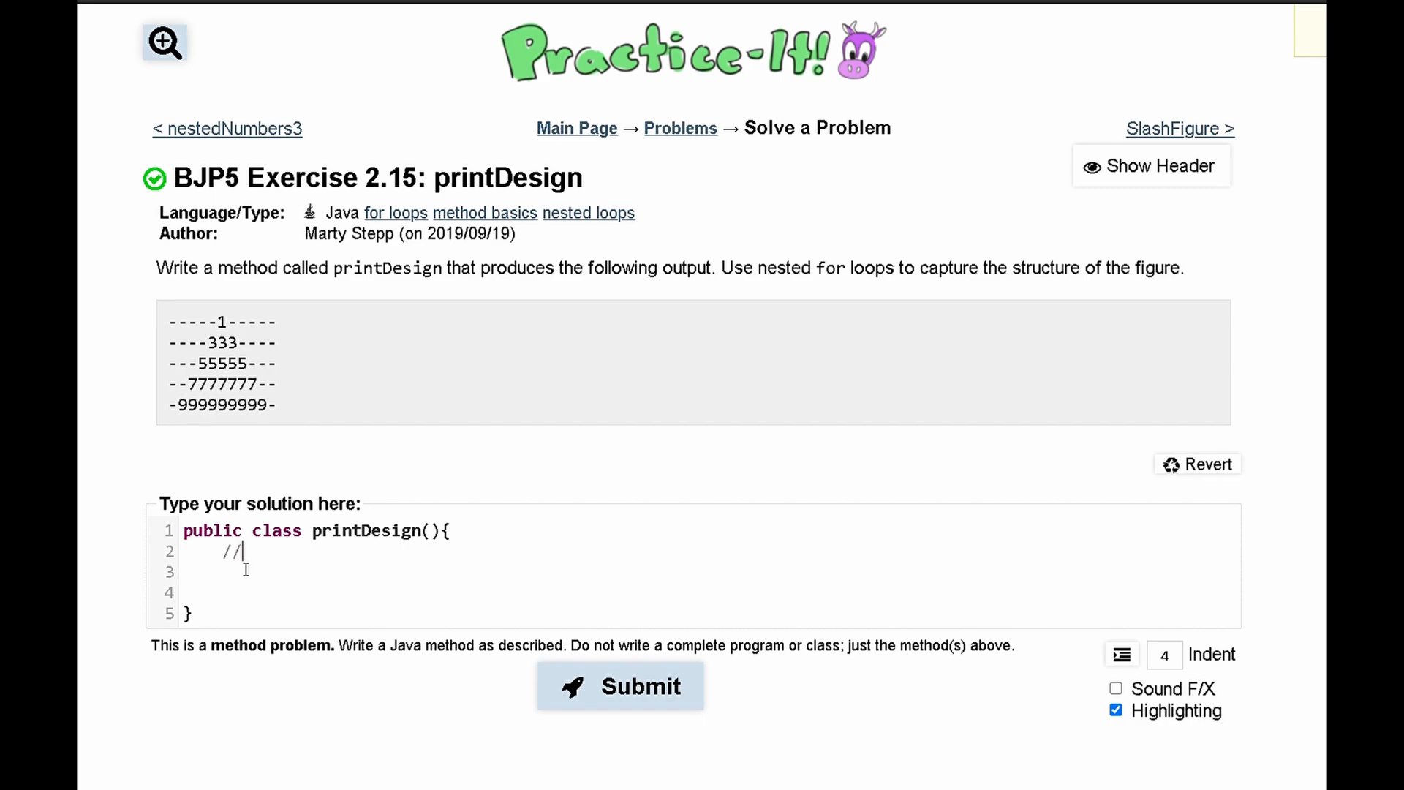
type("for rows")
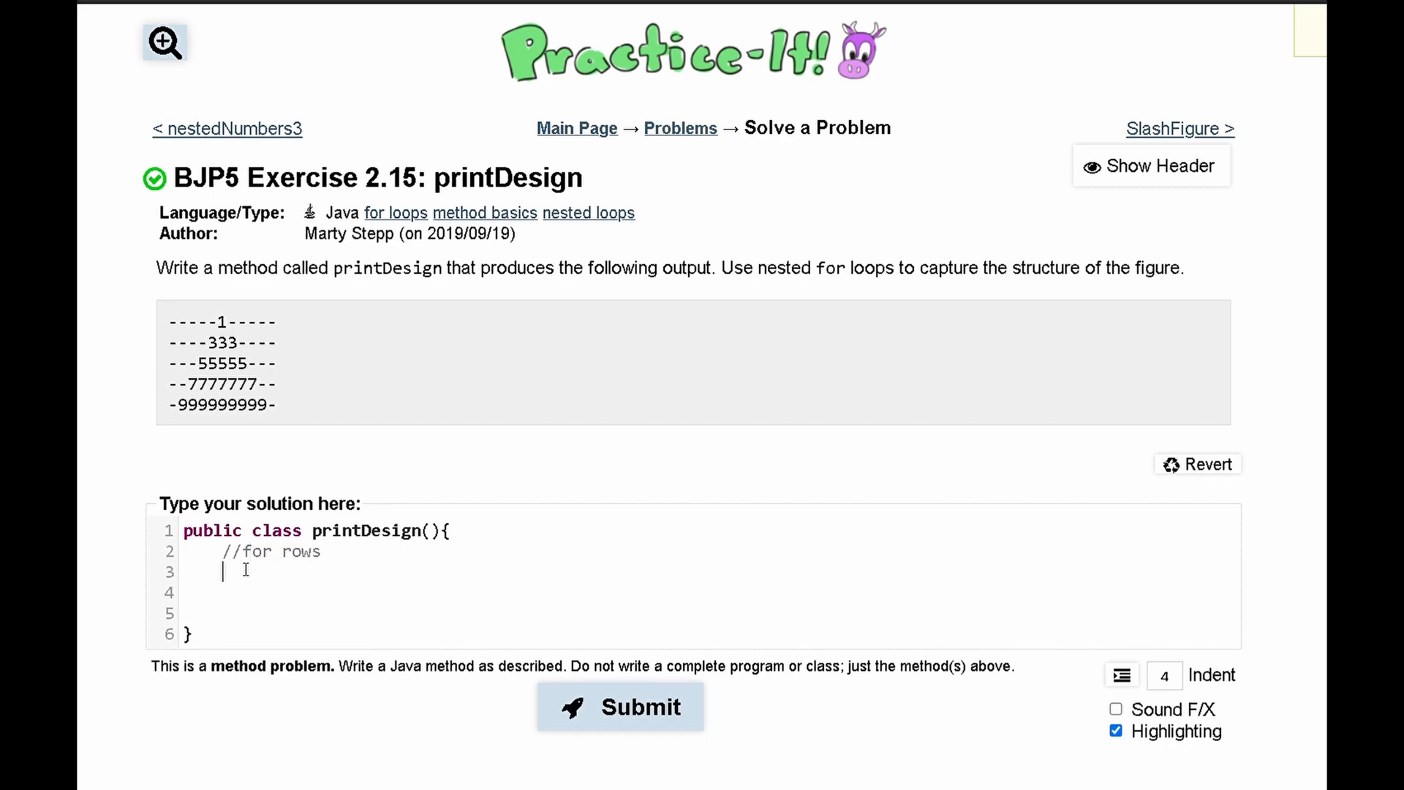
type("for(int")
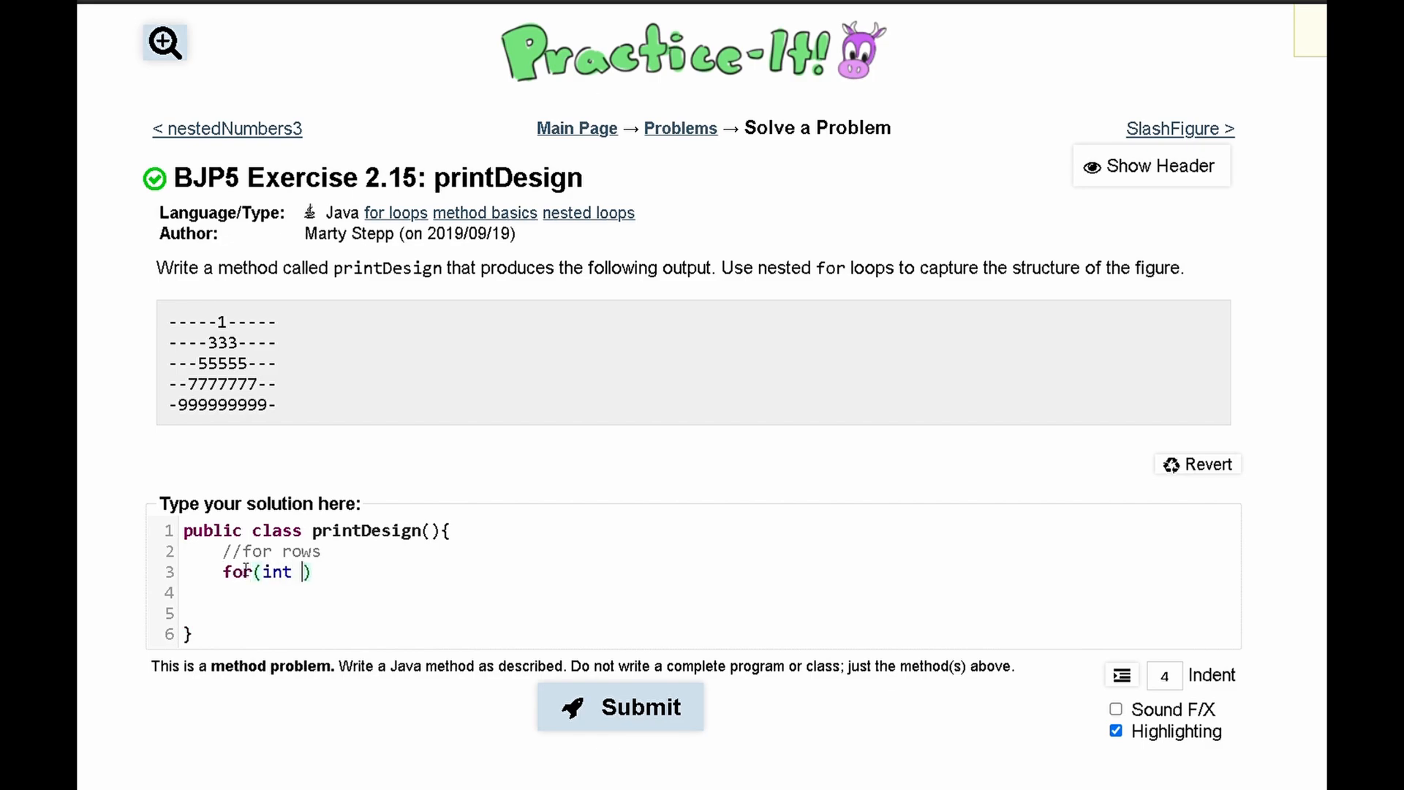
type("a=0; a")
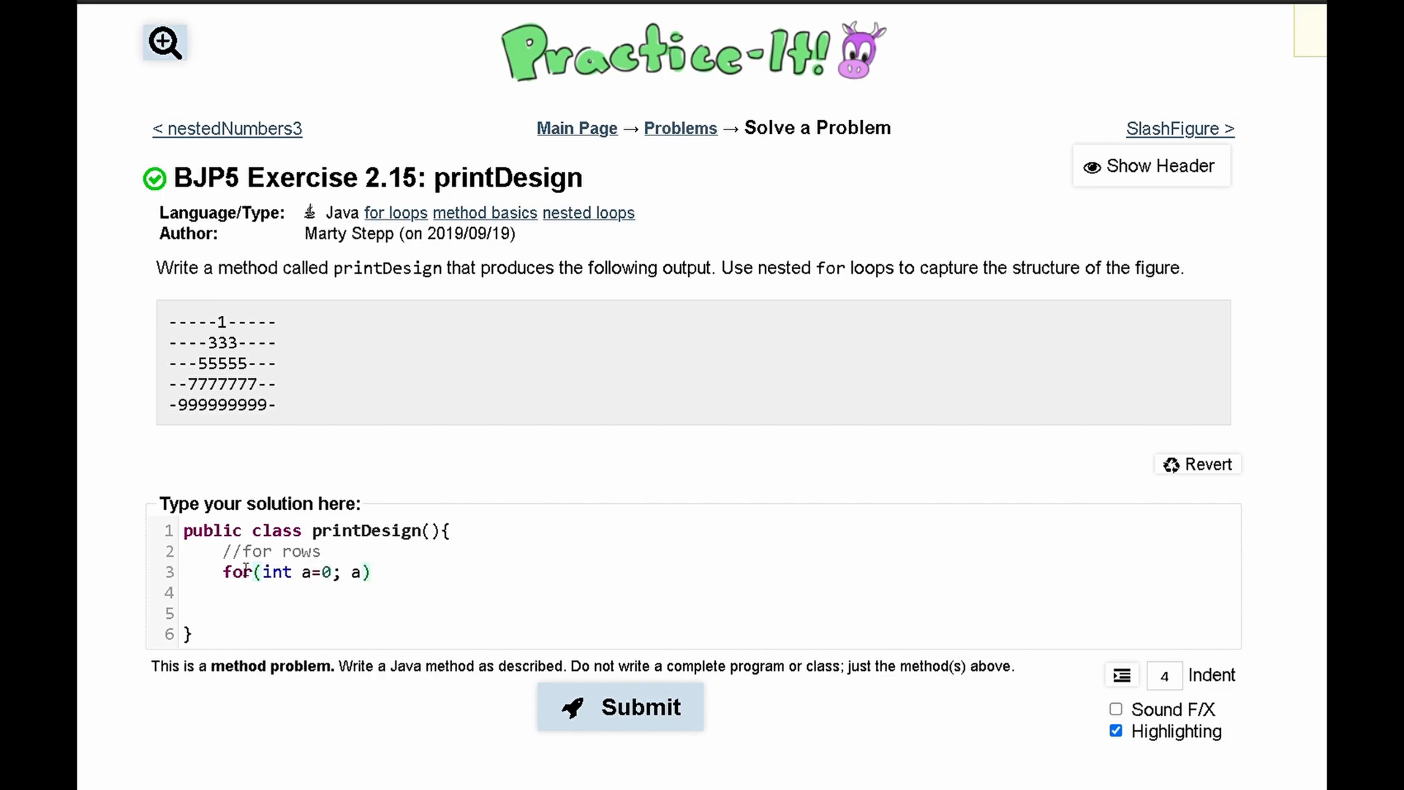
type("<5;")
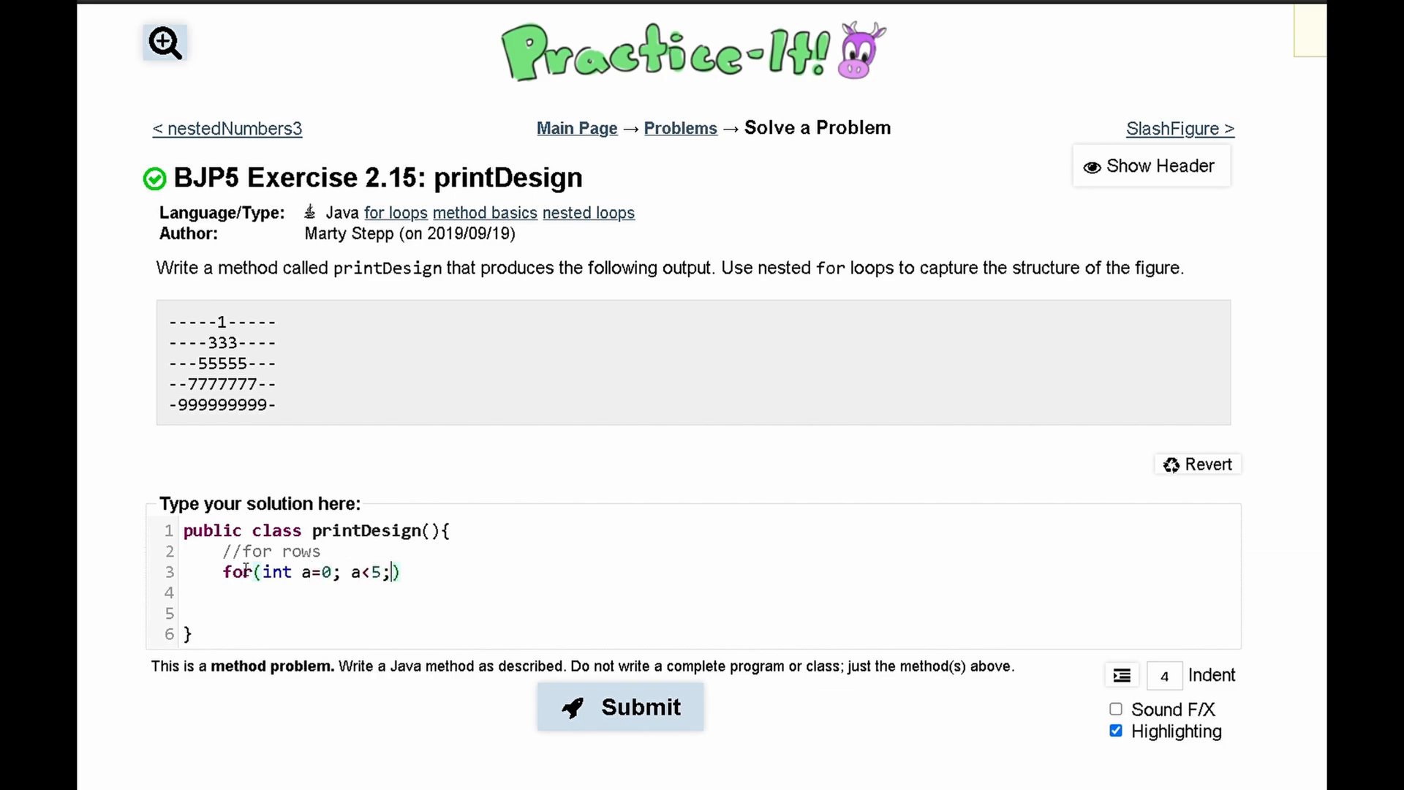
type("a++)")
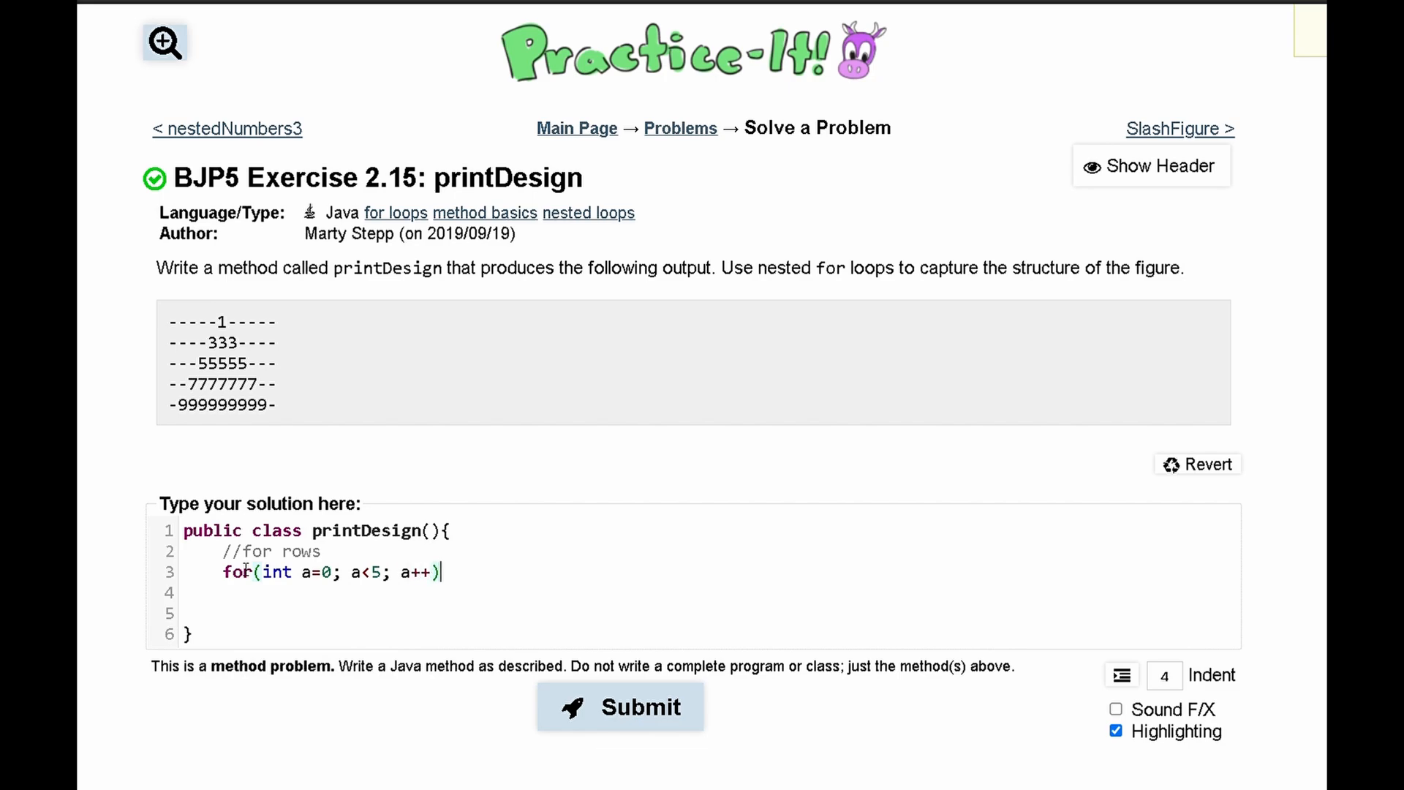
type("{")
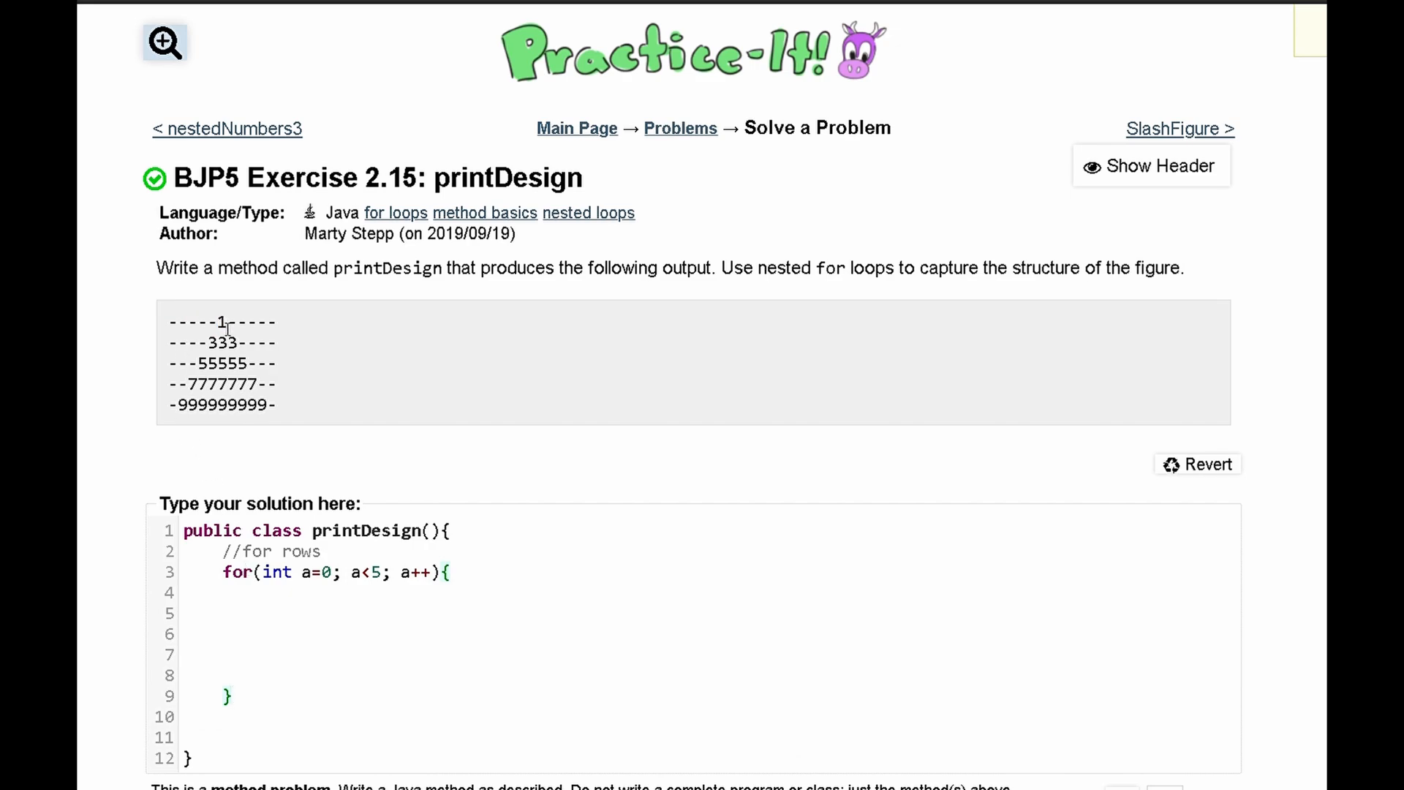
- Inside the rows loop, add '//for dashes' and for(int b=5; b>a; b--) printing "-"
left_click_drag(226, 323, 277, 322)
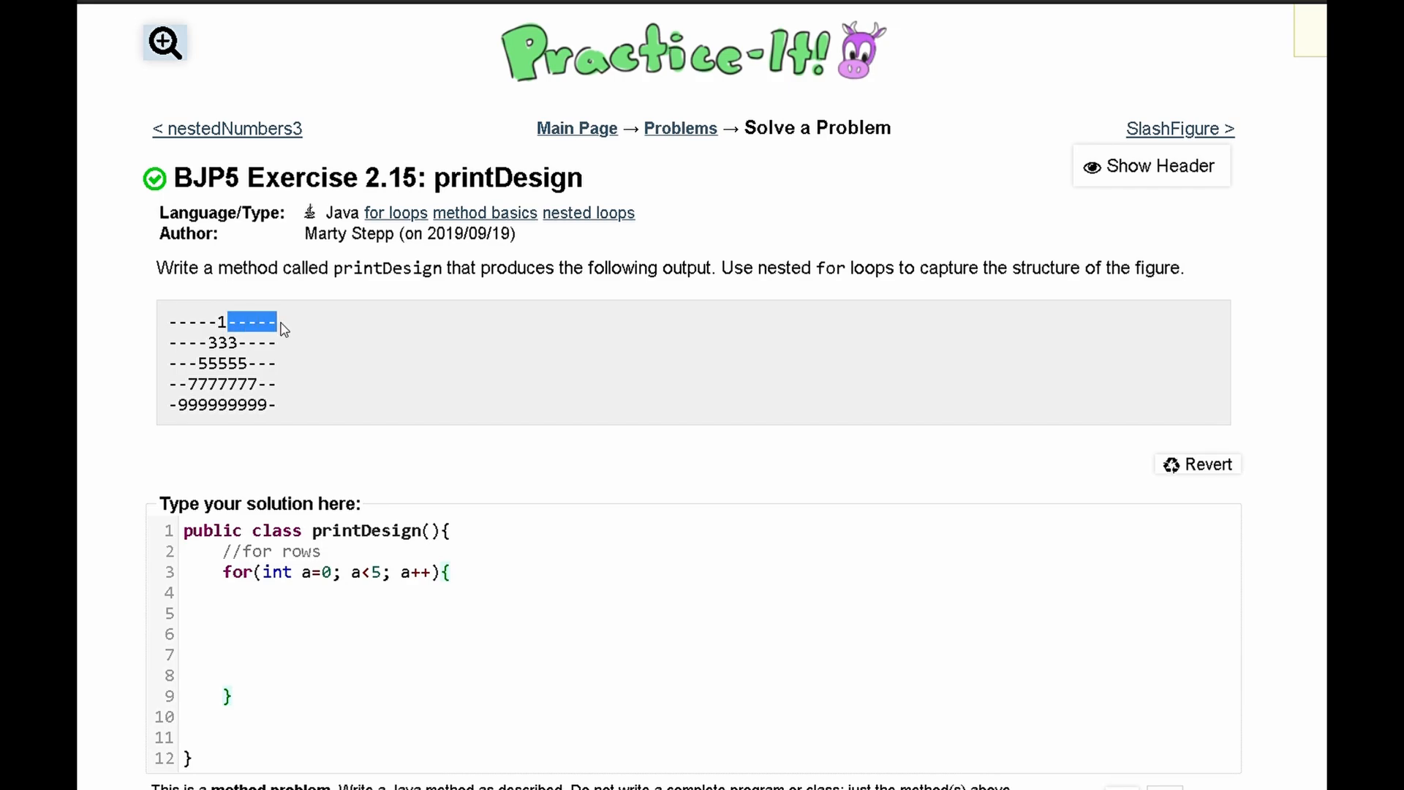
left_click(262, 614)
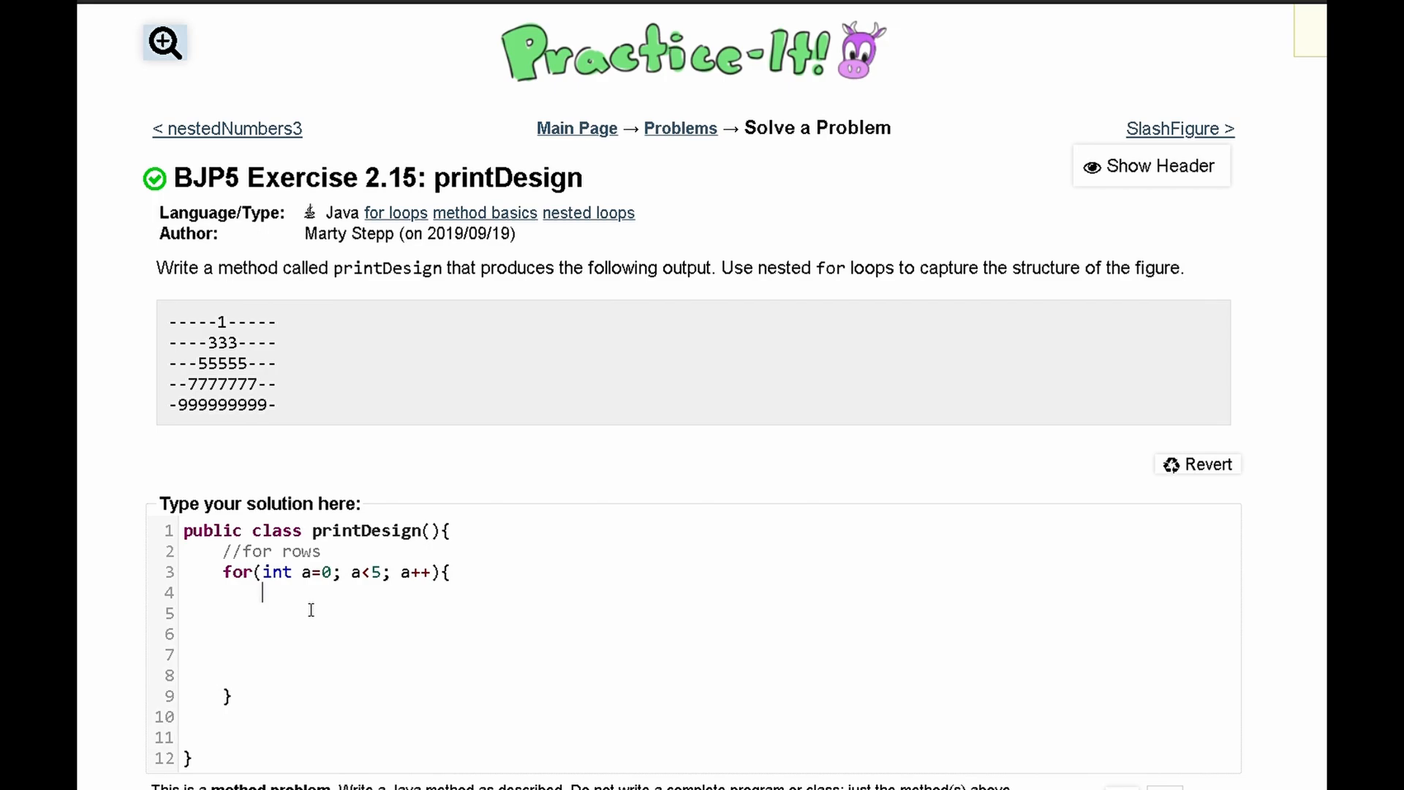
type("//for dashes")
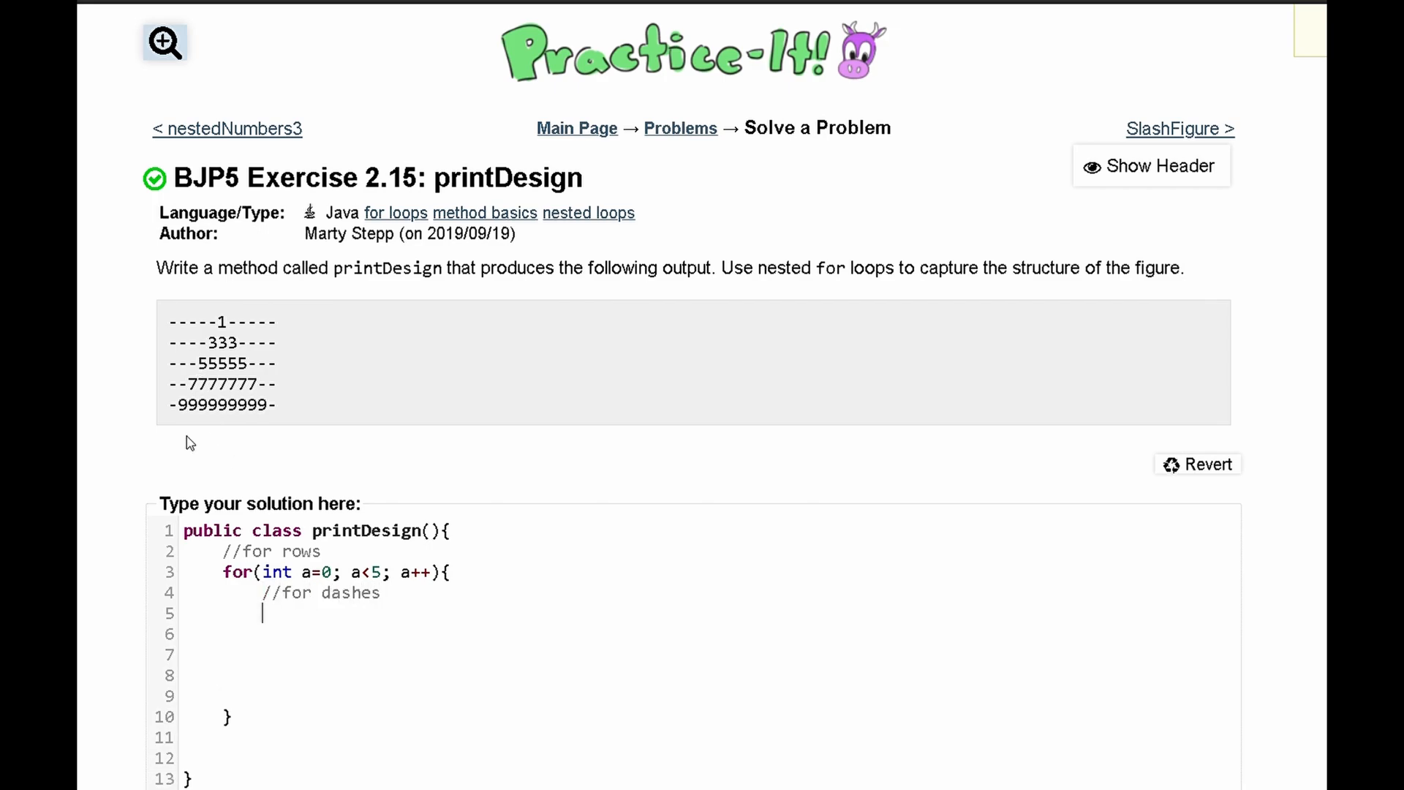
type("for(int")
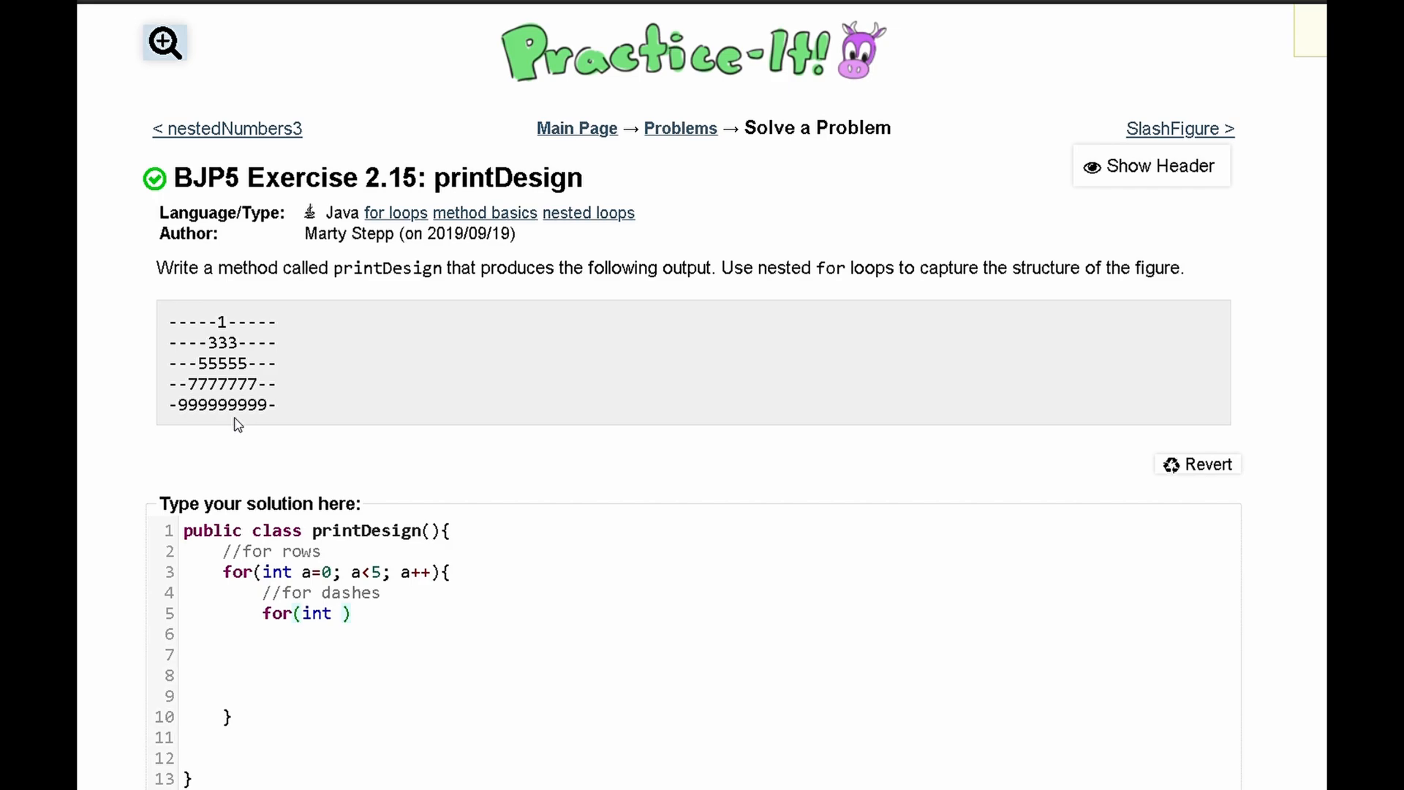
type("b=5; b")
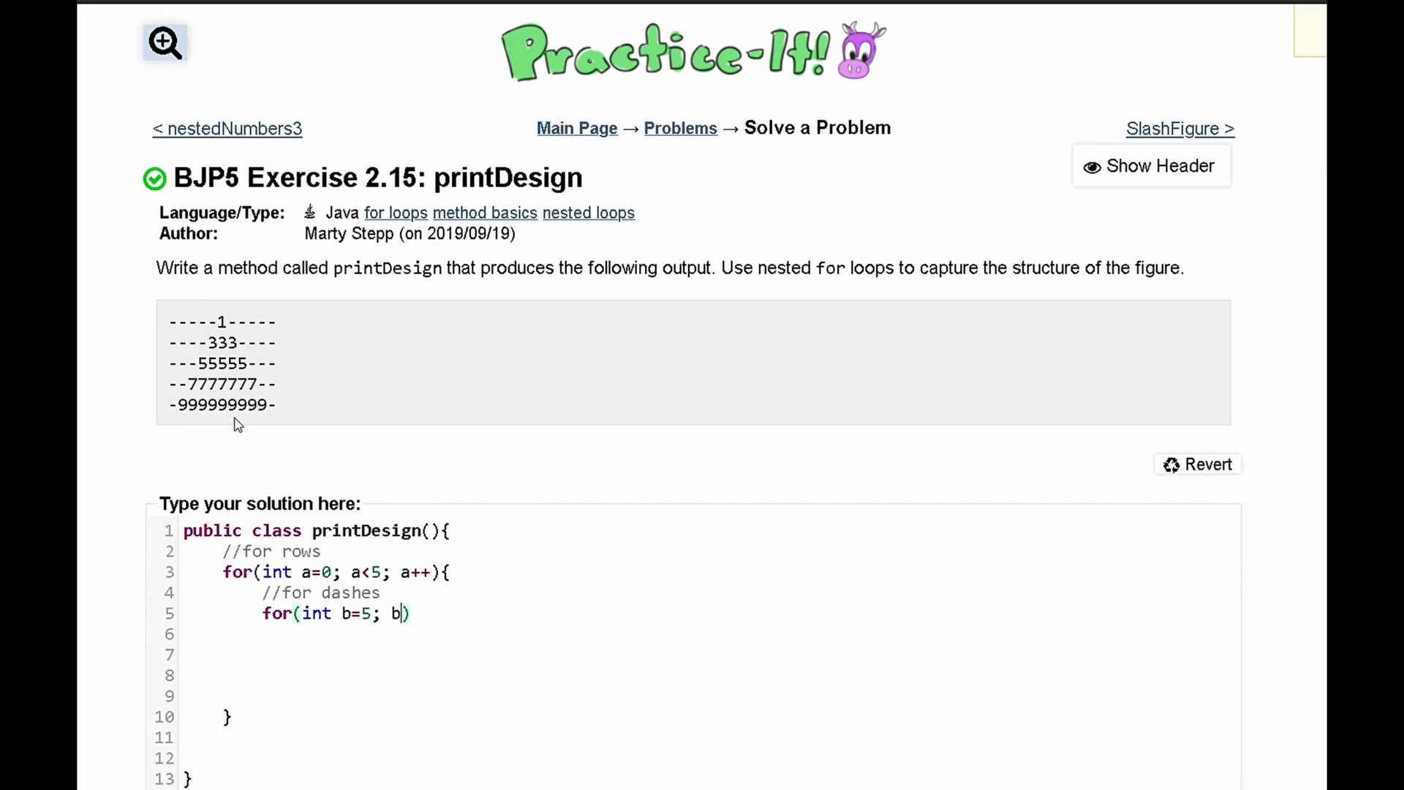
type(">a")
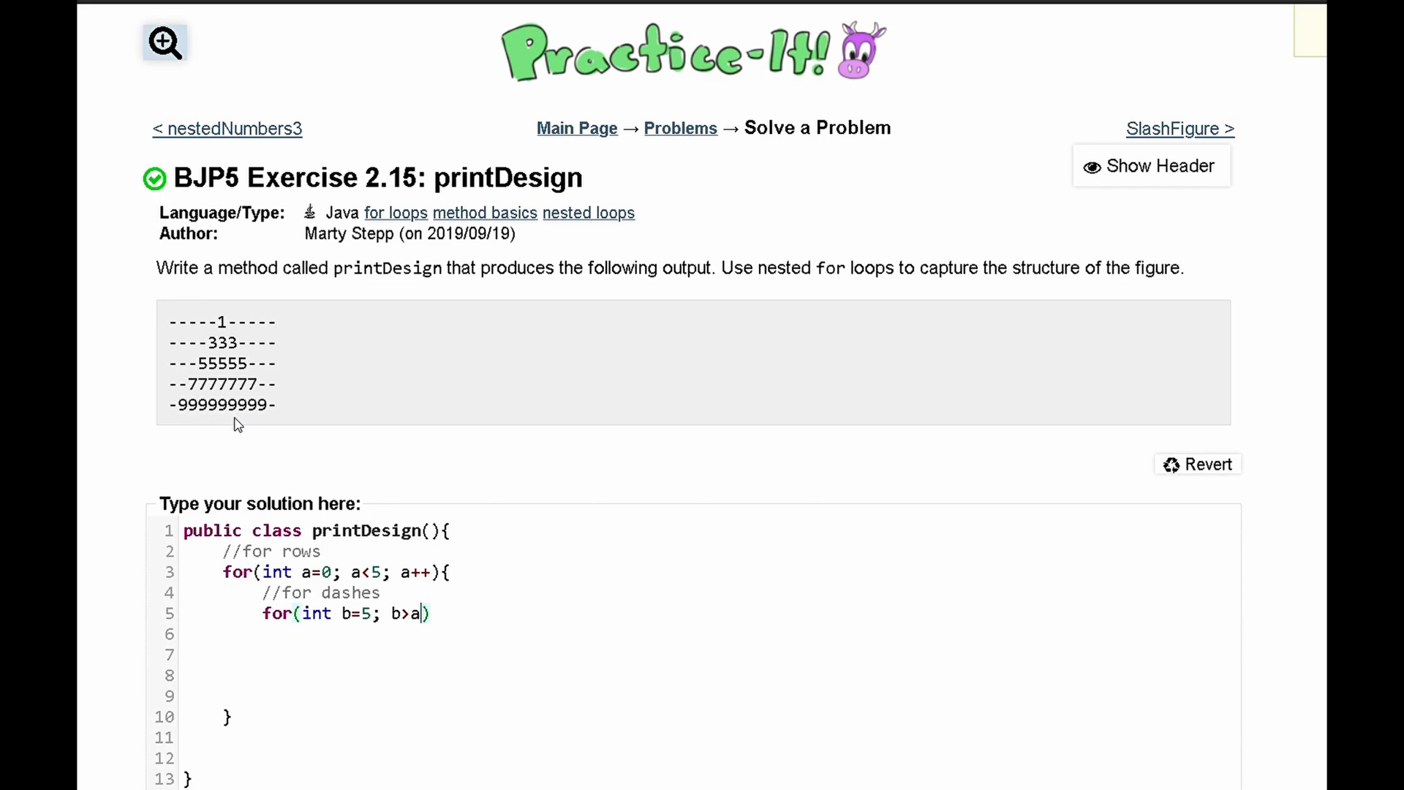
mouse_move(186, 345)
type("; ")
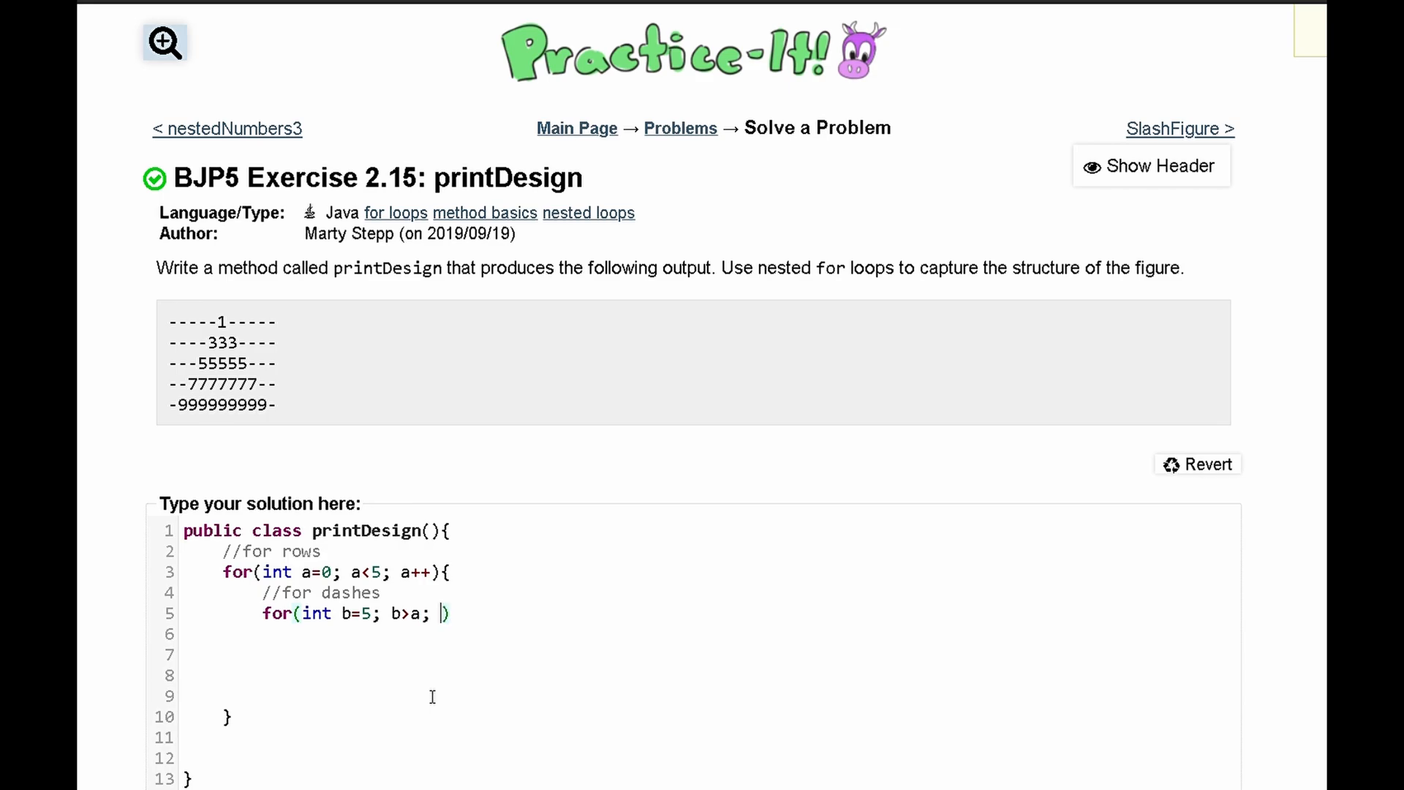
type("b--")
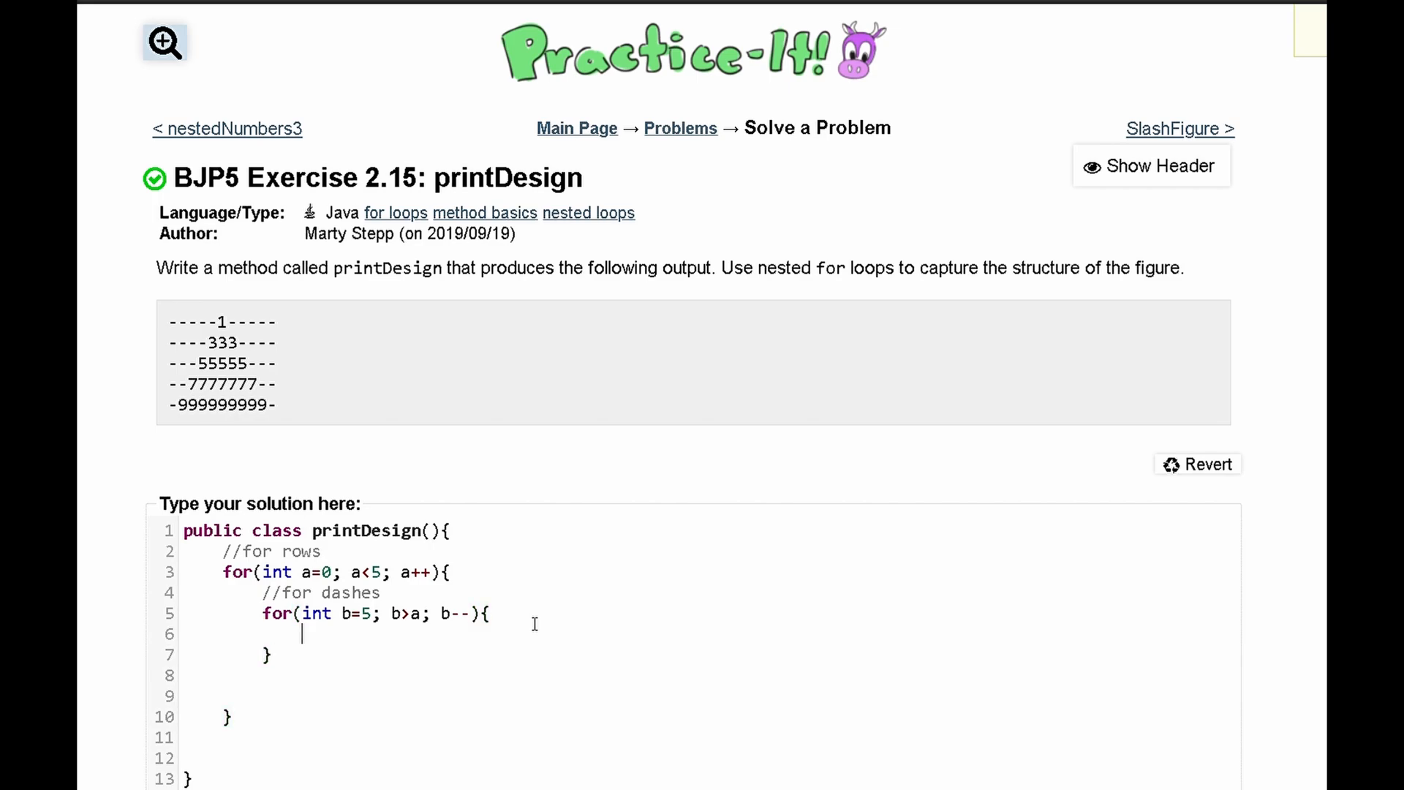
type("System.out")
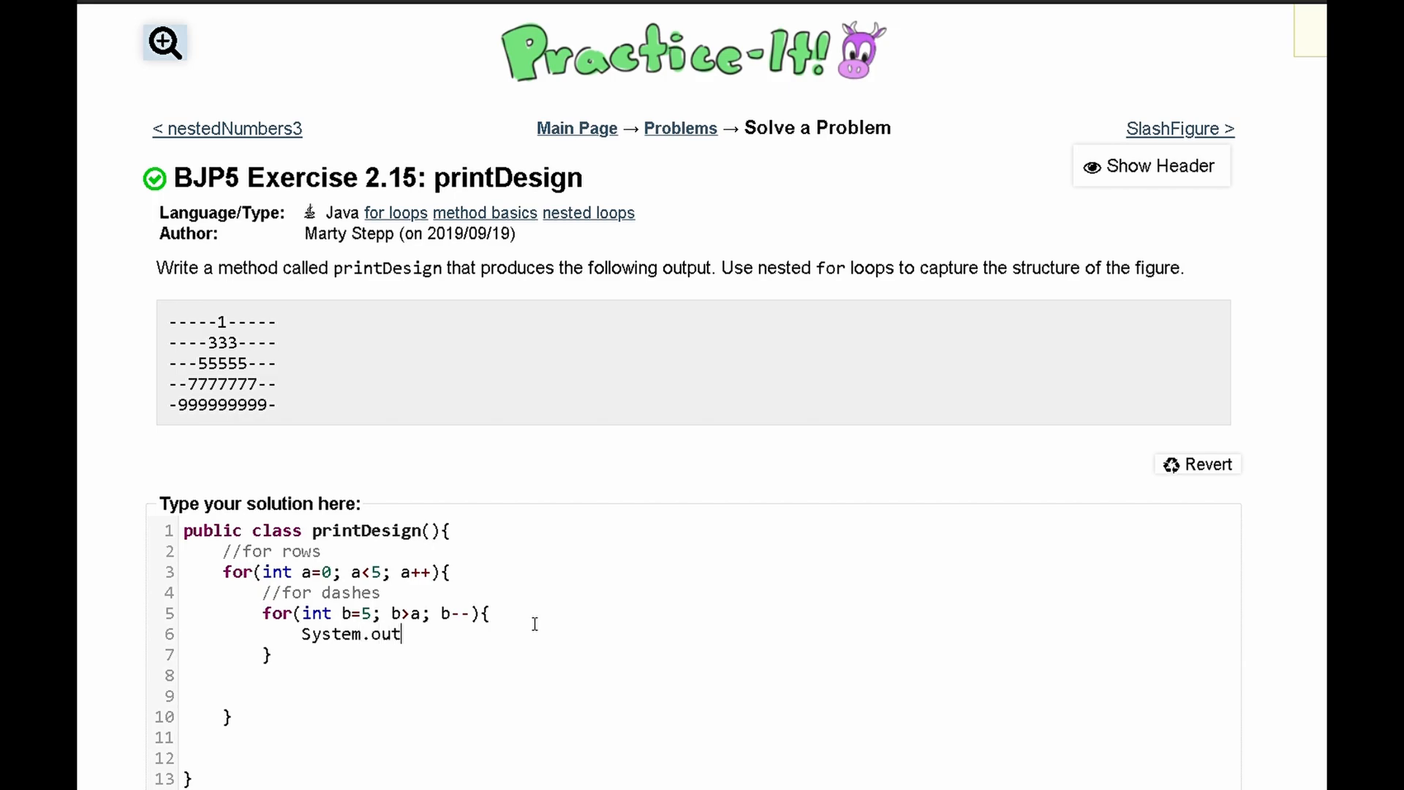
type(".print();")
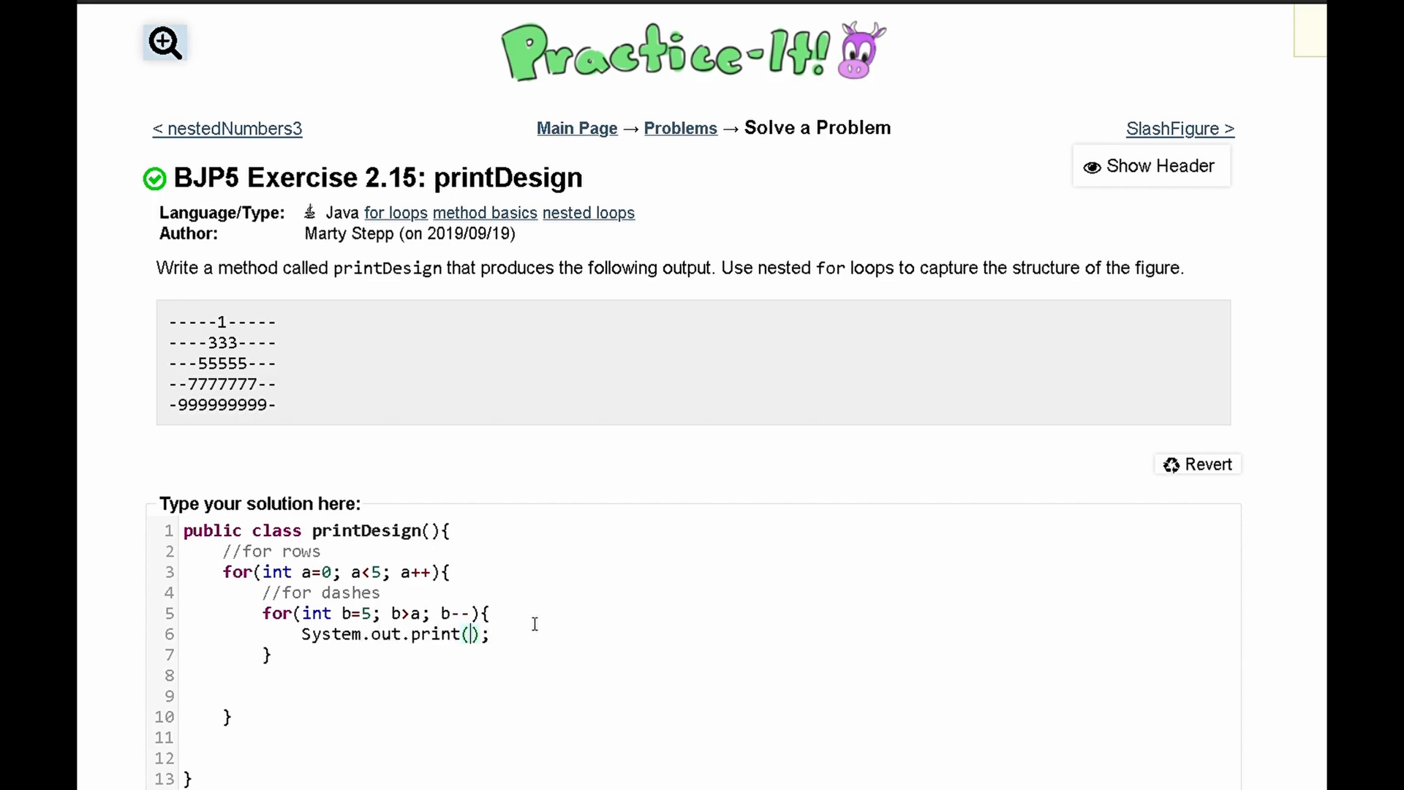
type("\"-\"")
left_click(699, 674)
type("//")
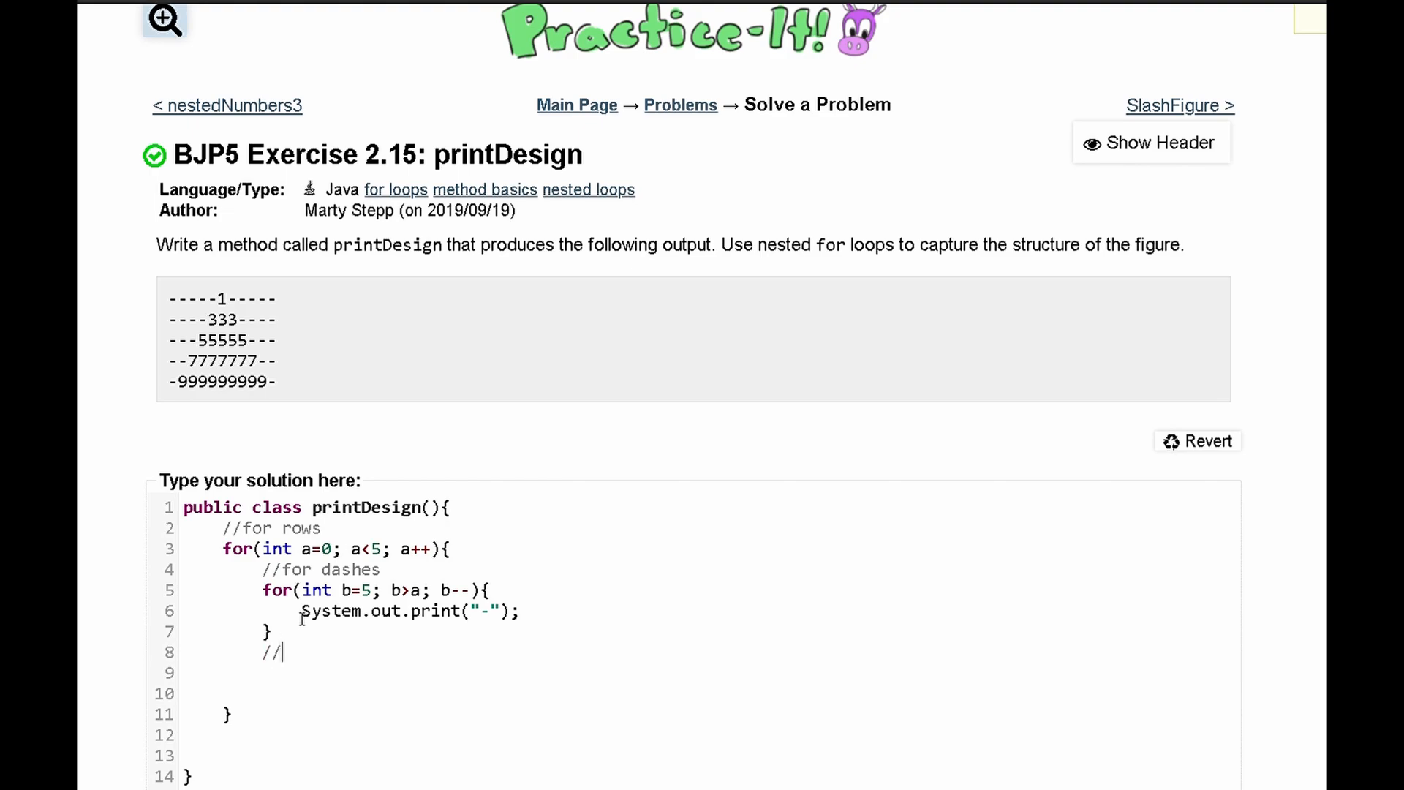
- Add a '//for number' comment with an empty second inner for(){ } loop
type("for number")
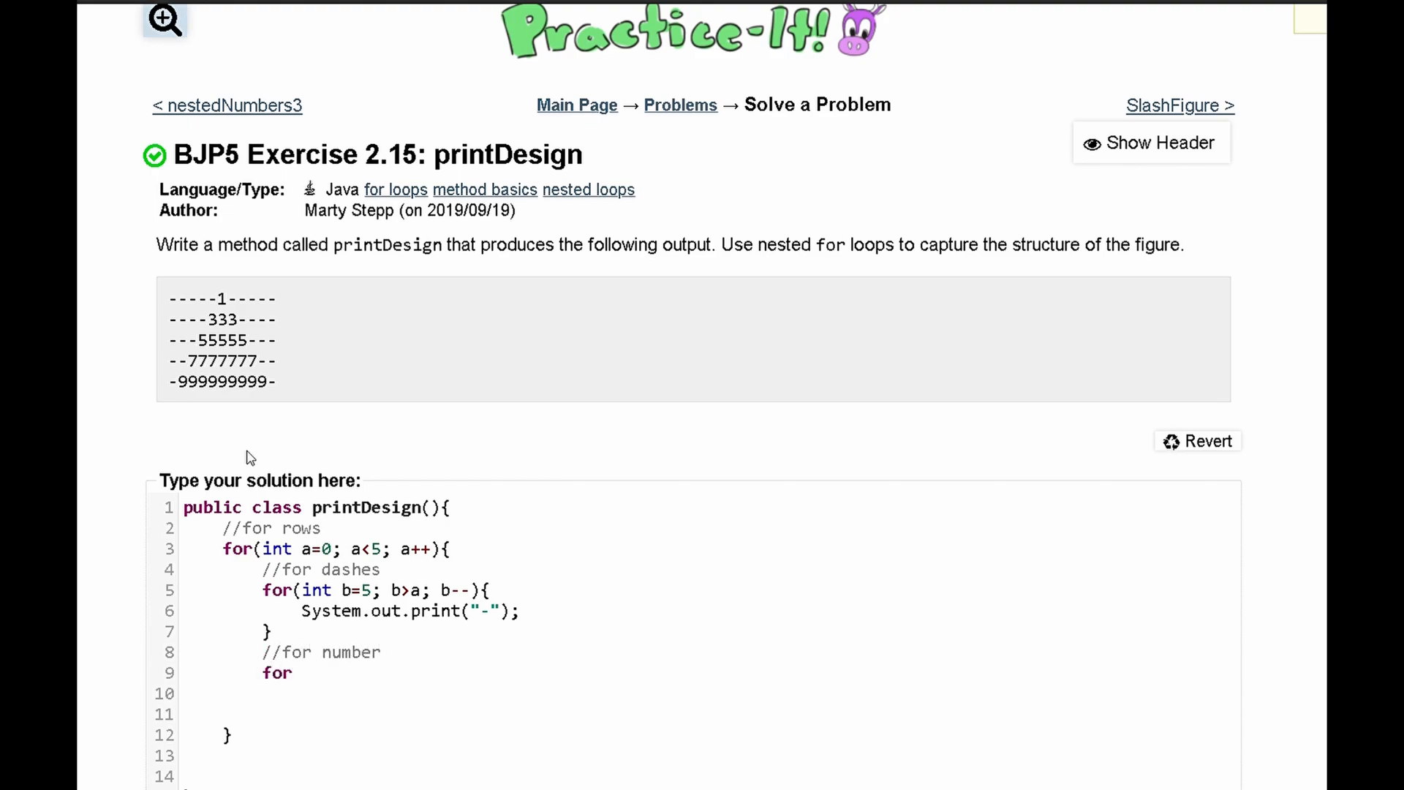
type("(){")
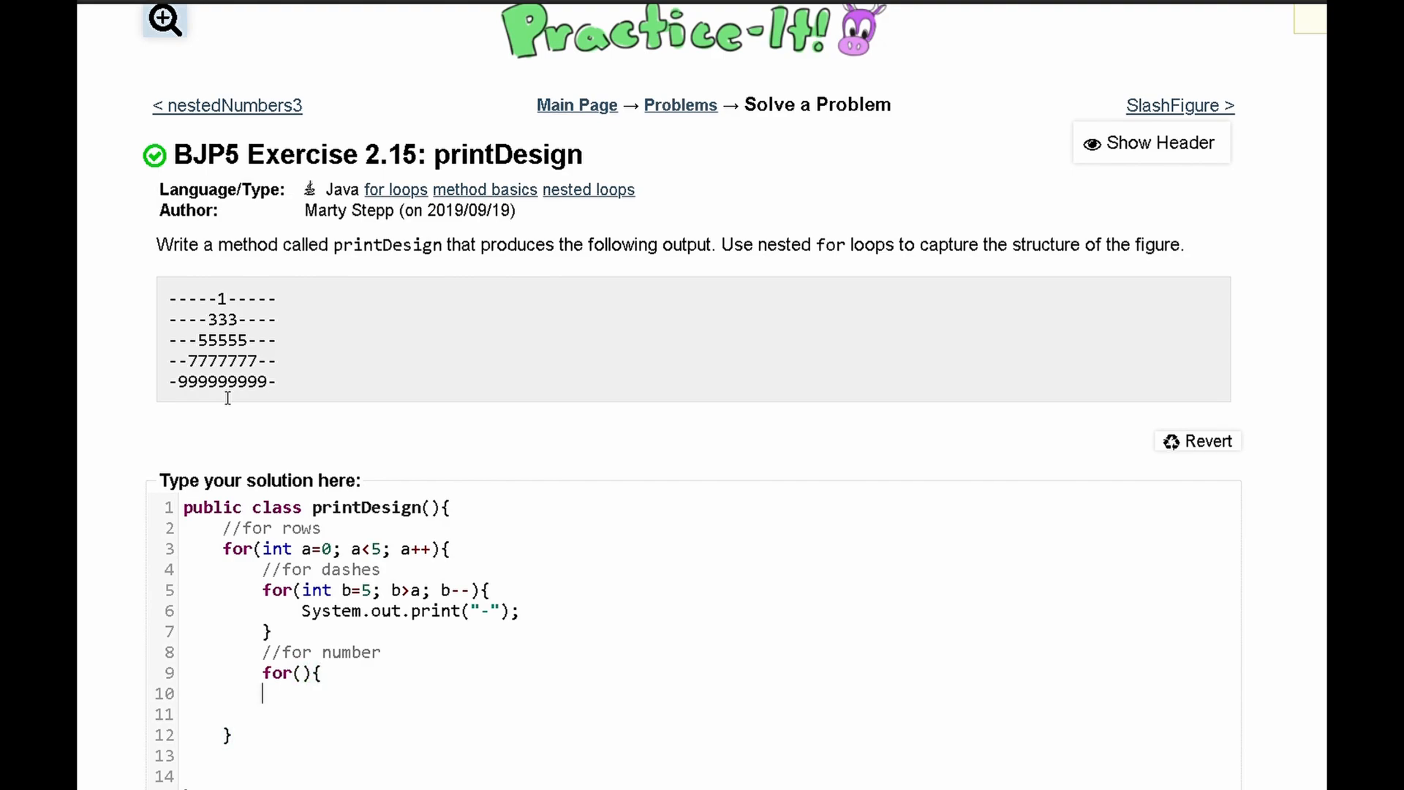
type("}")
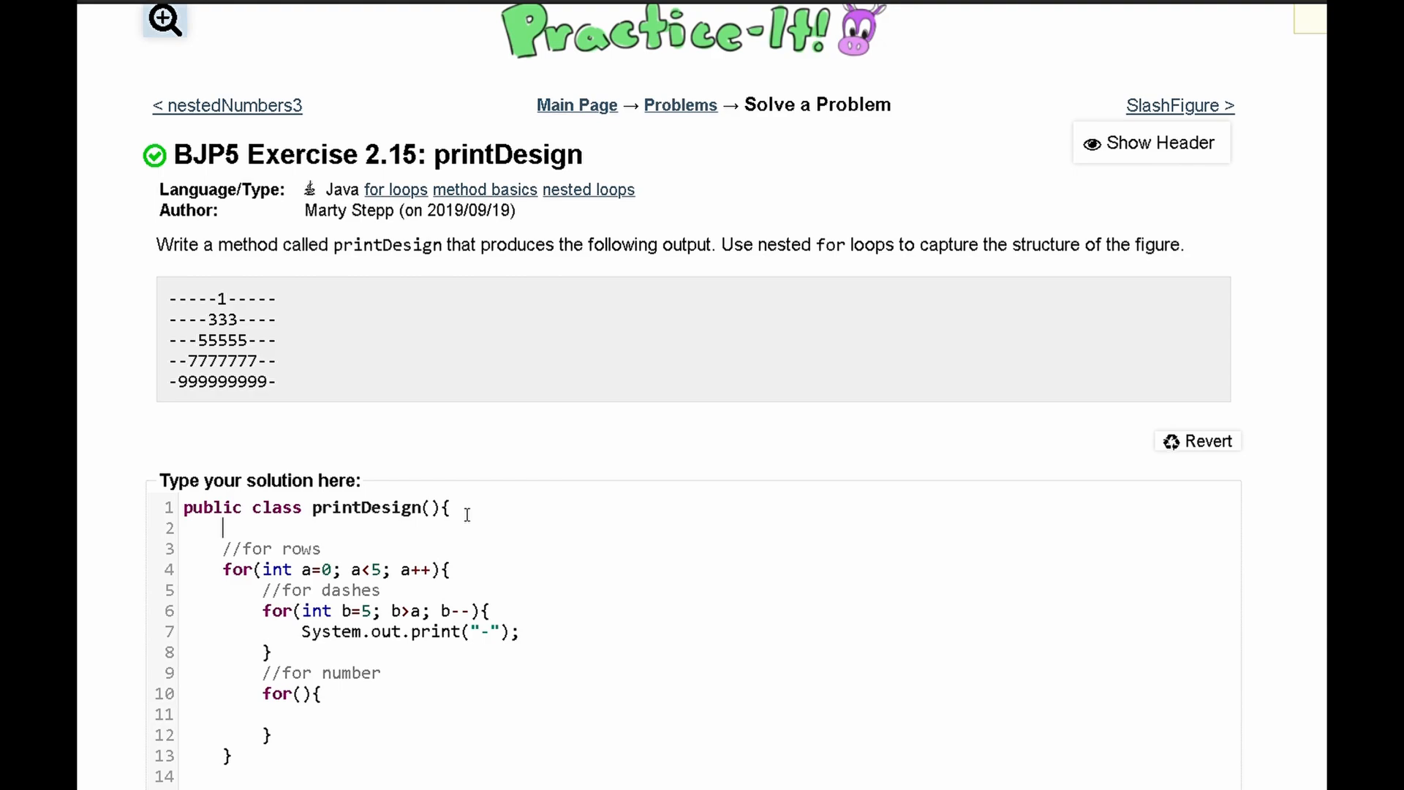
- Declare int temp=1 and make the number loop body print temp
type("int temp=1")
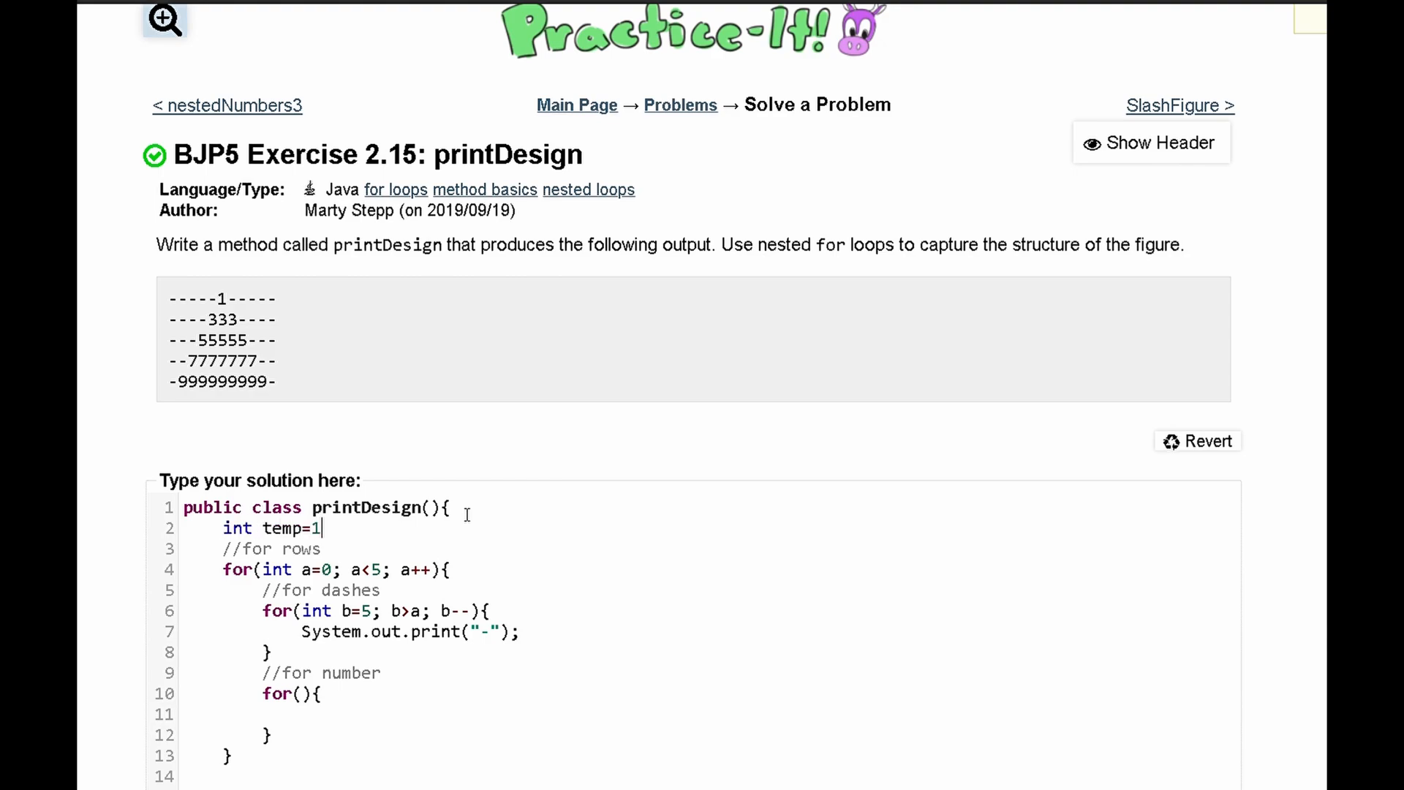
scroll("down", 3)
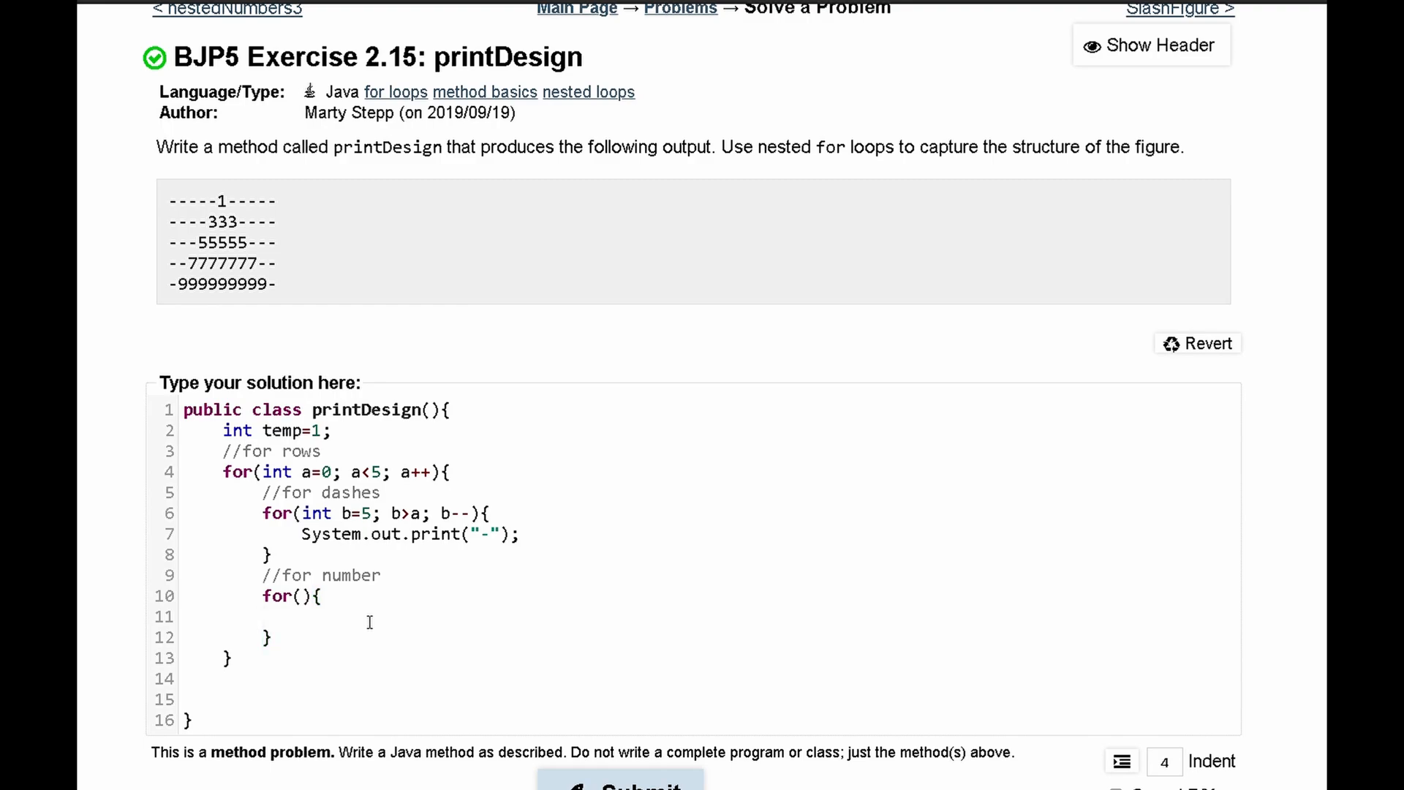
type("Sys")
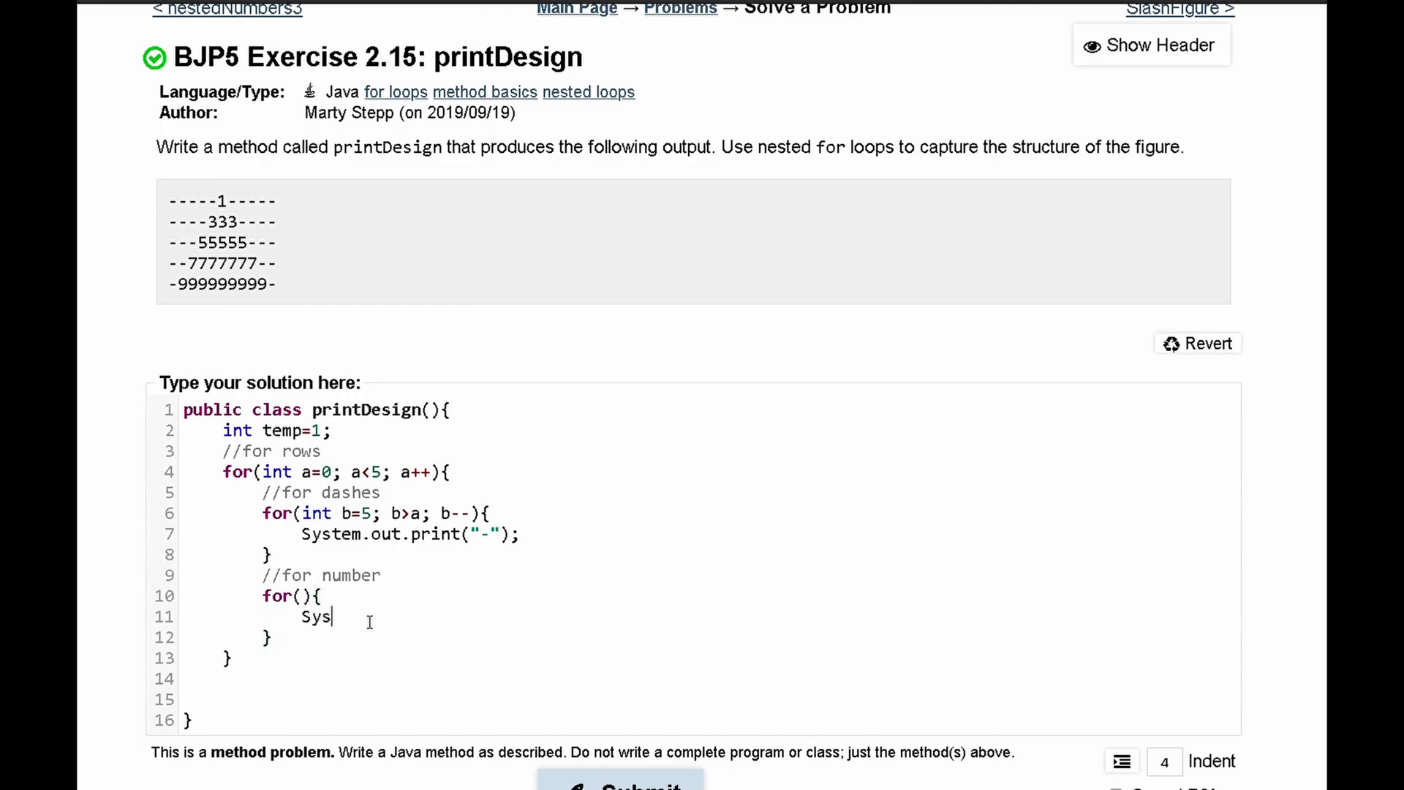
type("tem.out.print")
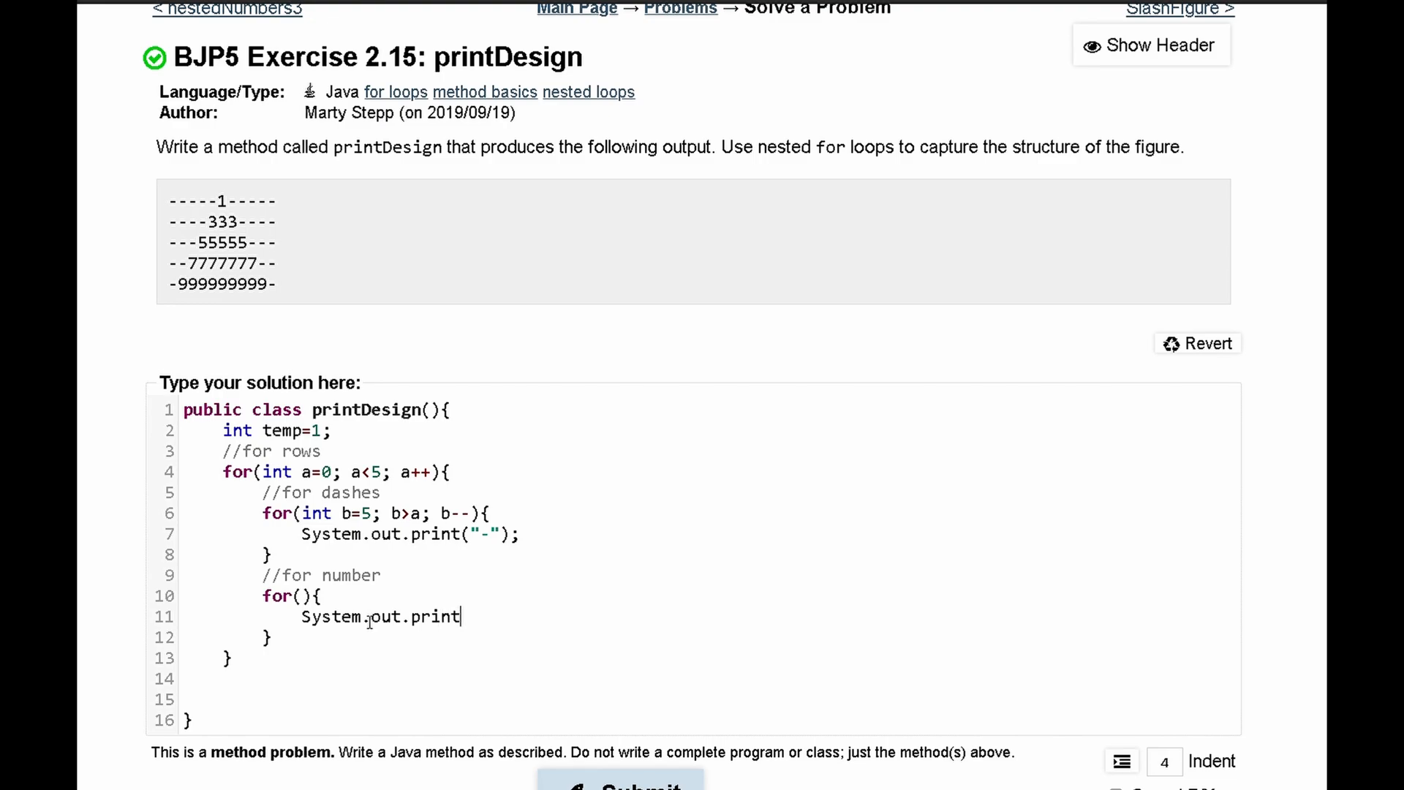
type("();")
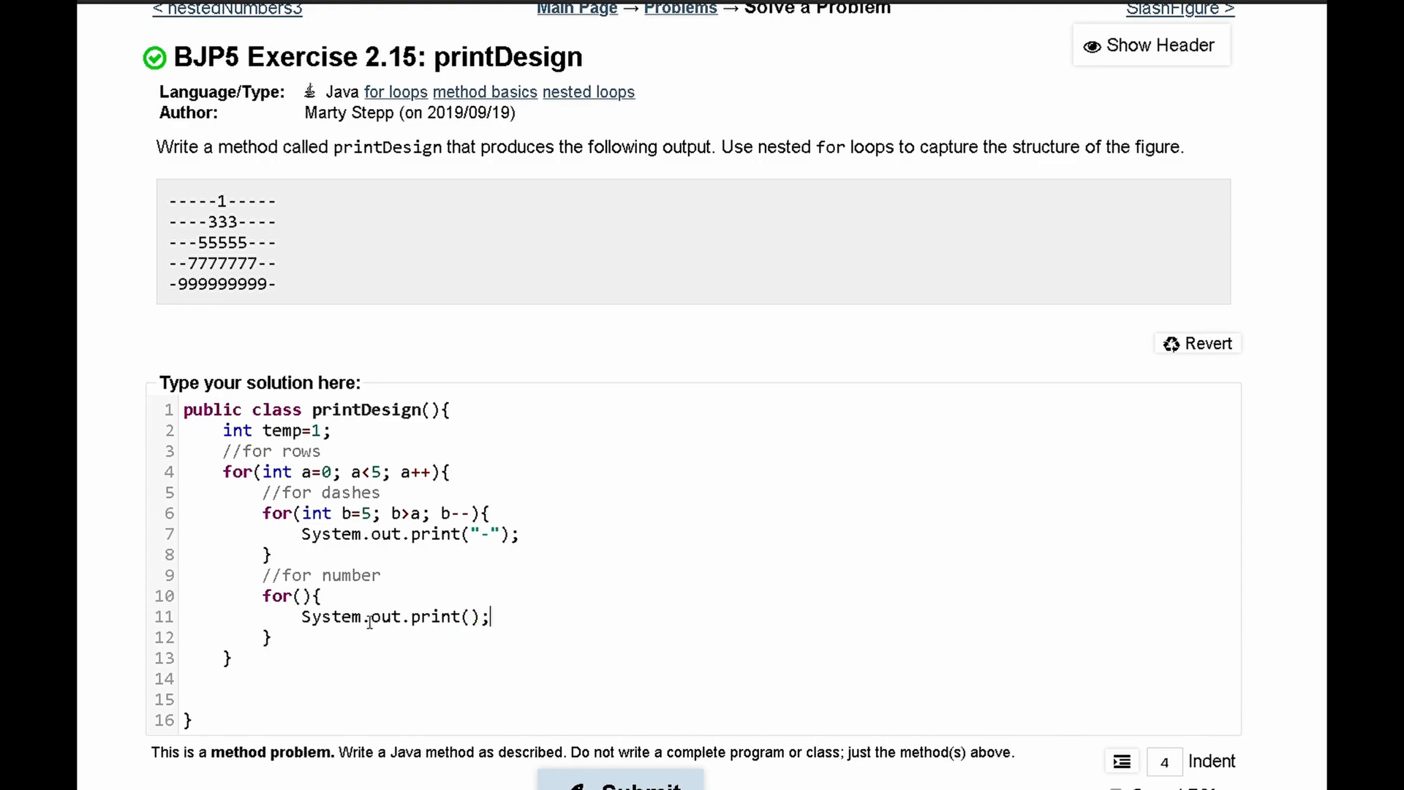
type("temp")
left_click(710, 595)
type("int b=")
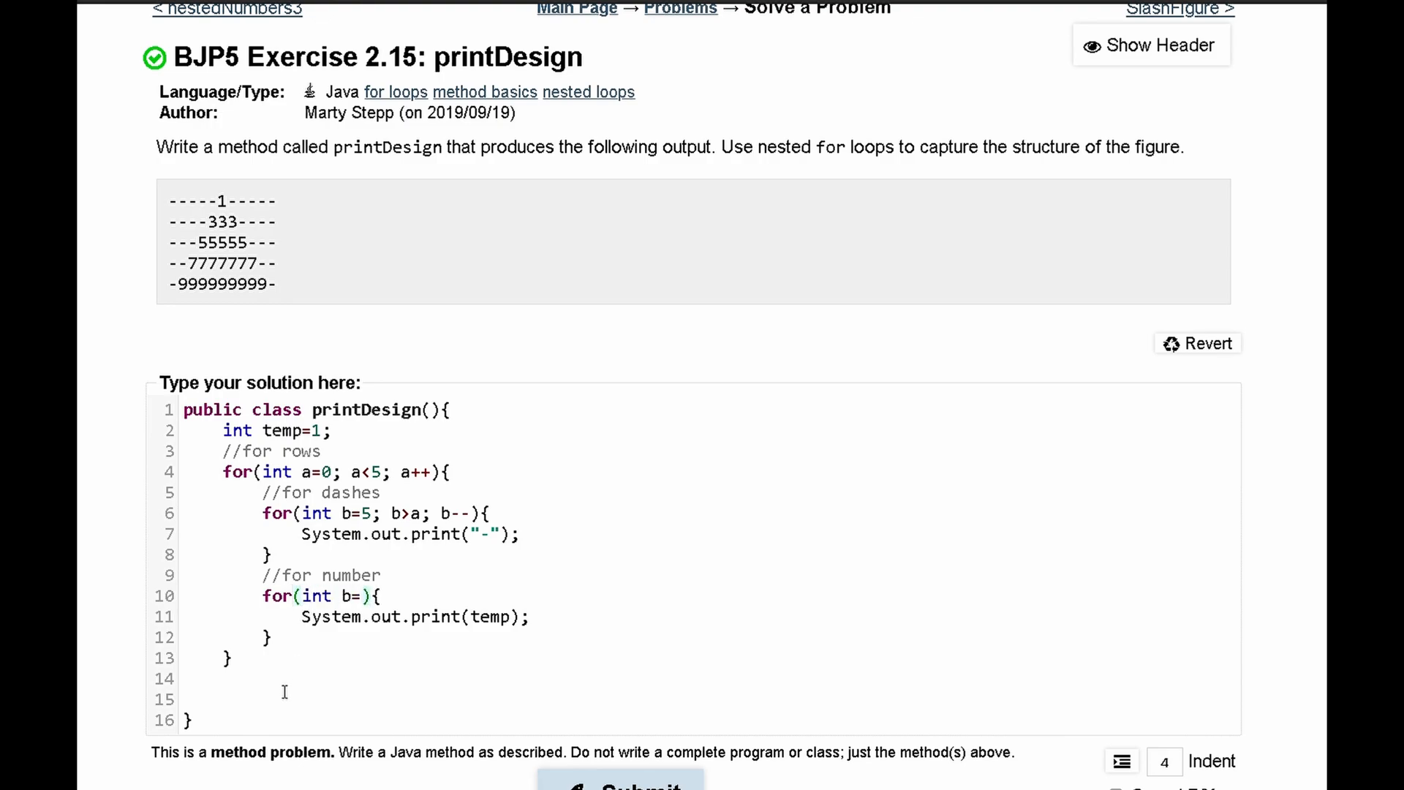
- Set the number loop to for(int b=0; b<temp; b++) and add temp+=2 after it
type("0")
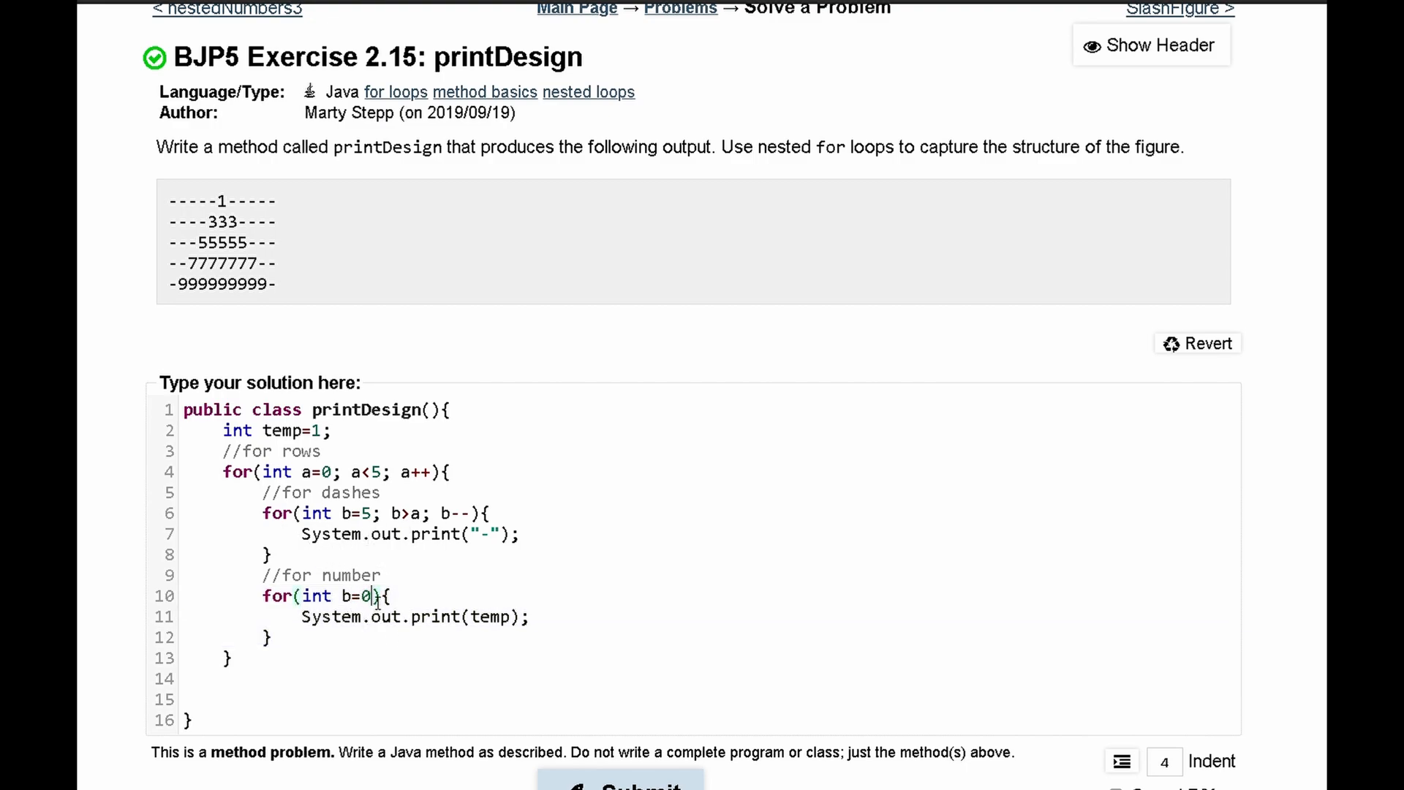
type("; b")
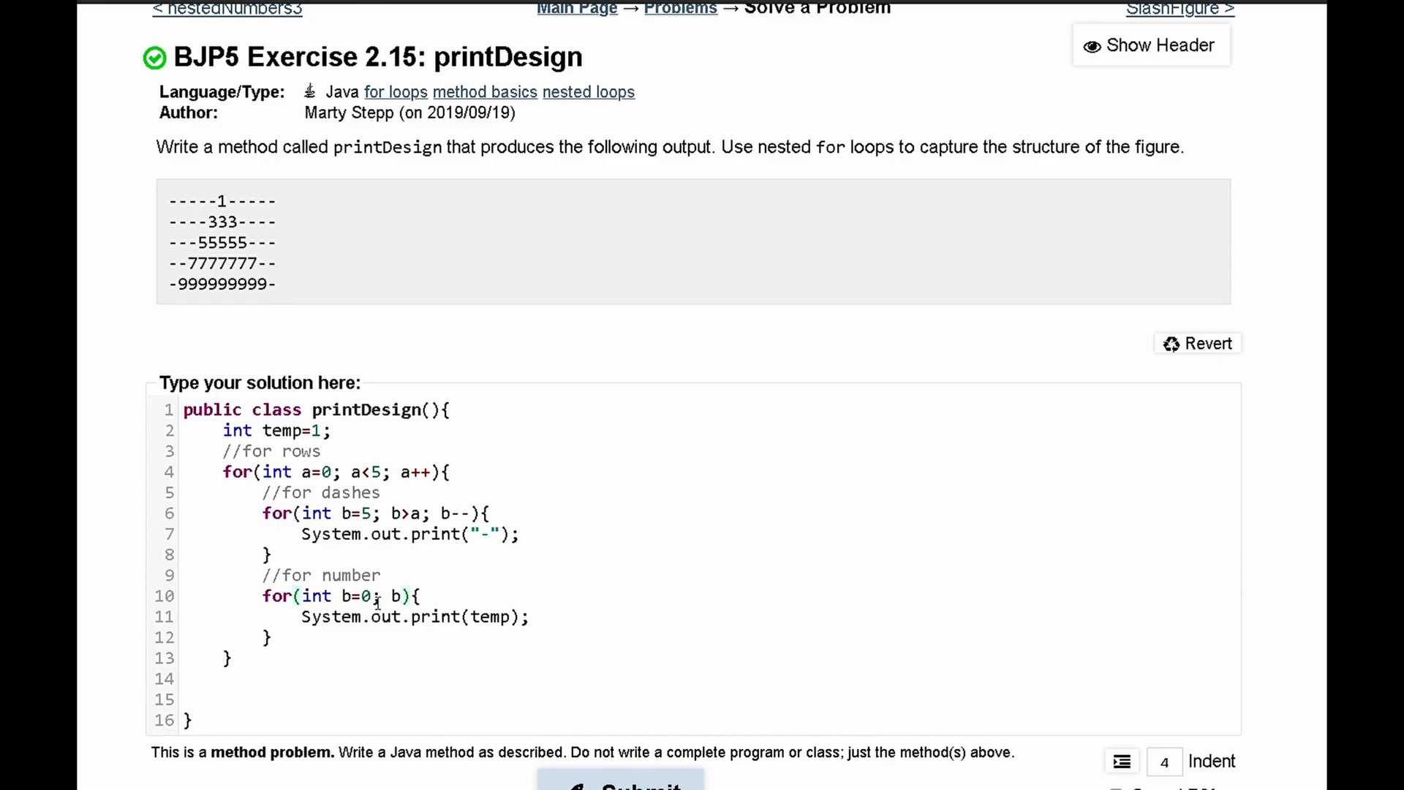
type("<")
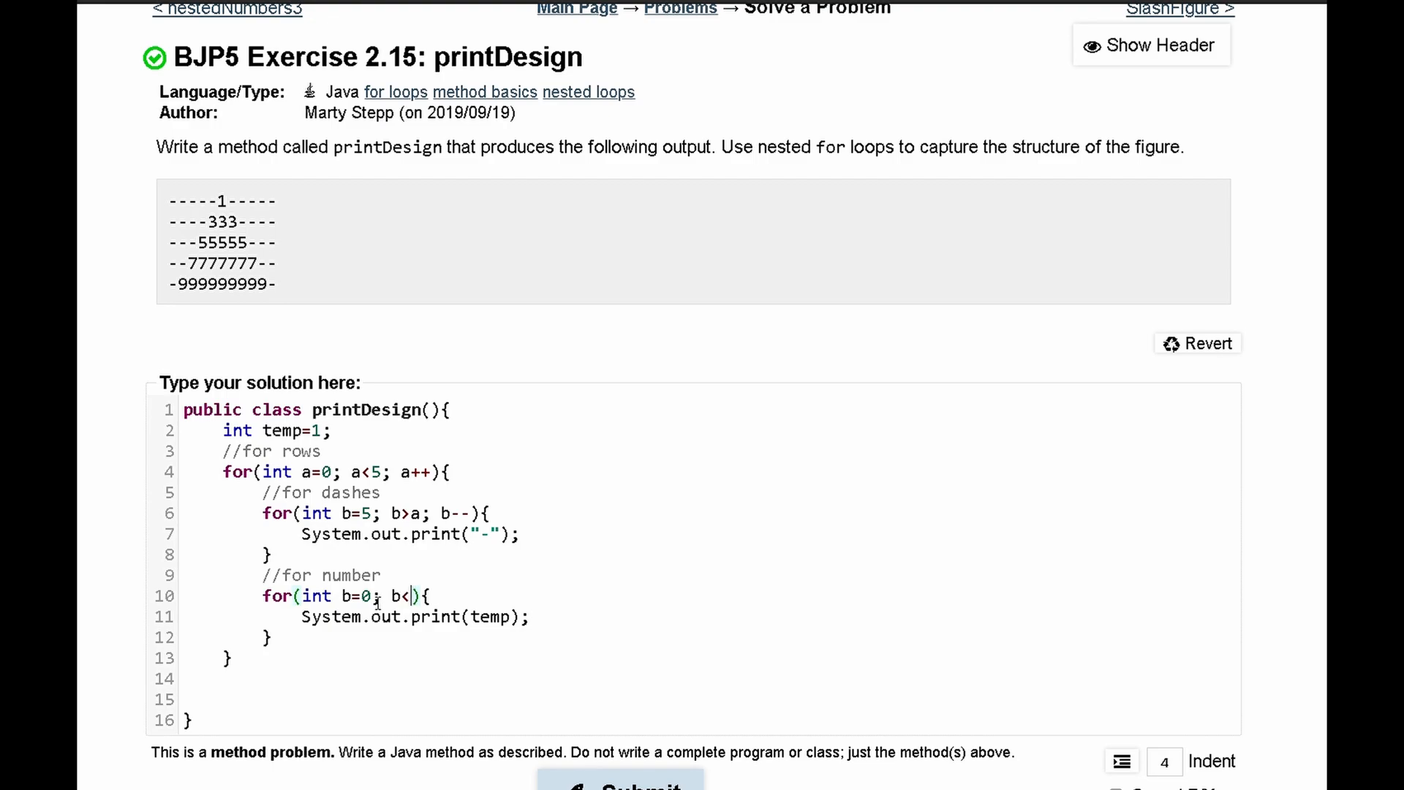
type("tem")
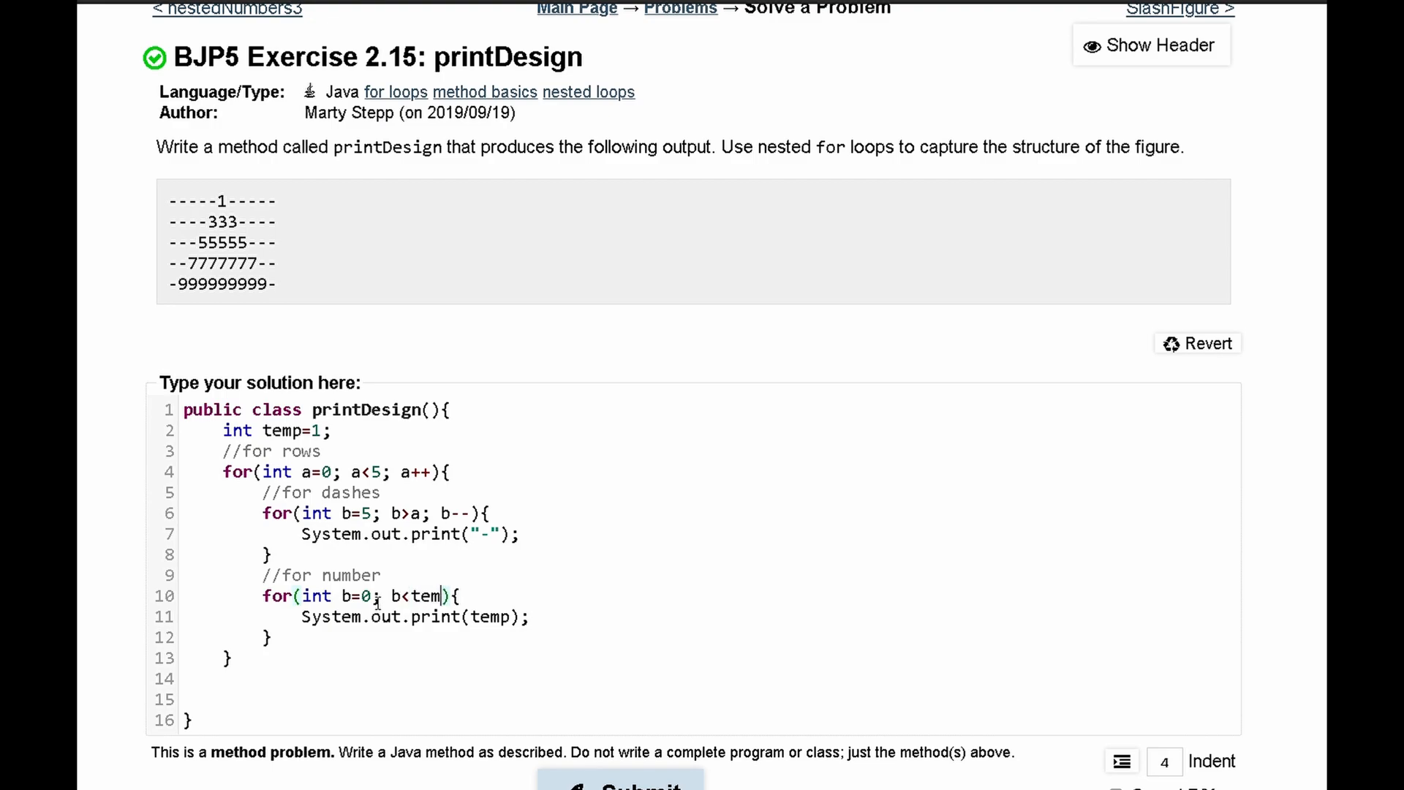
type("p;")
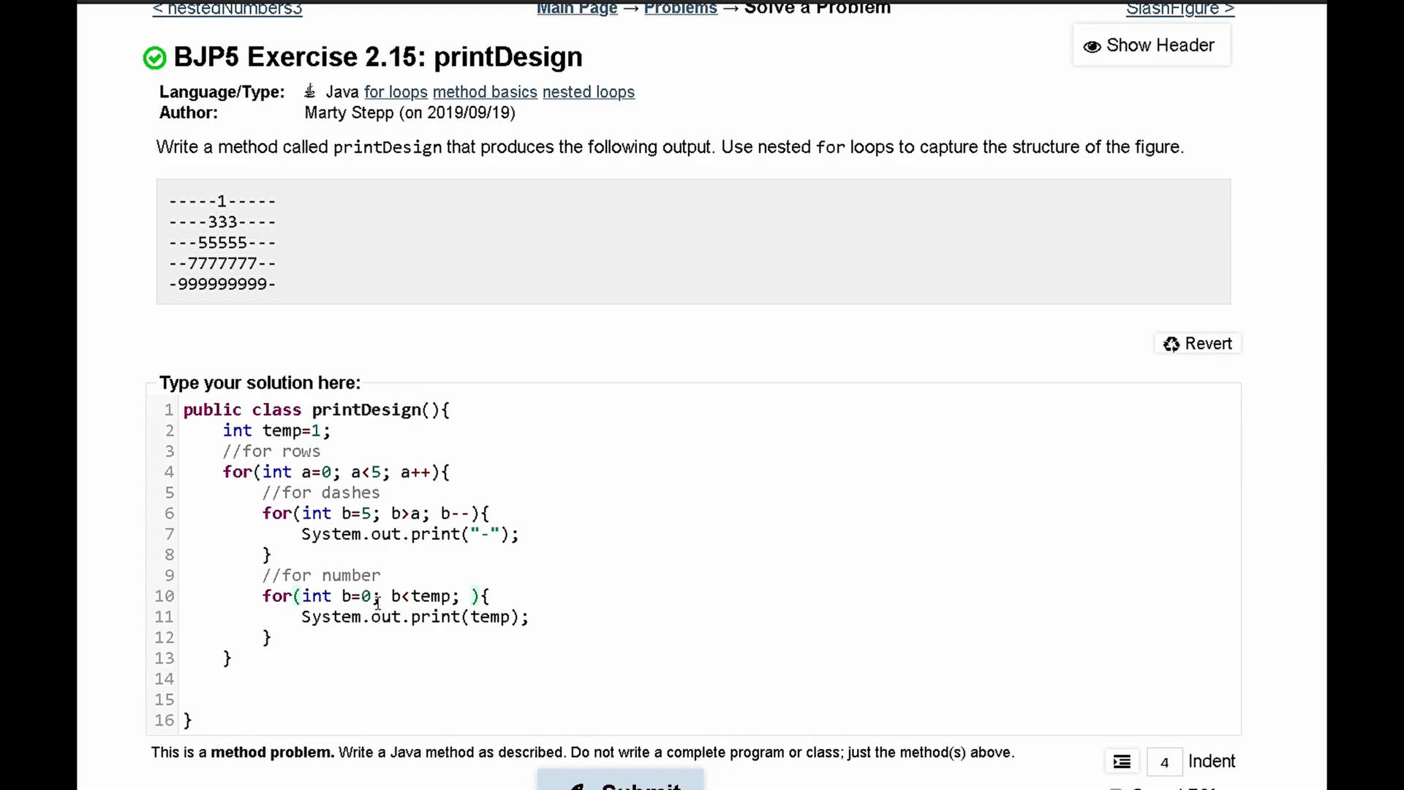
type("b++")
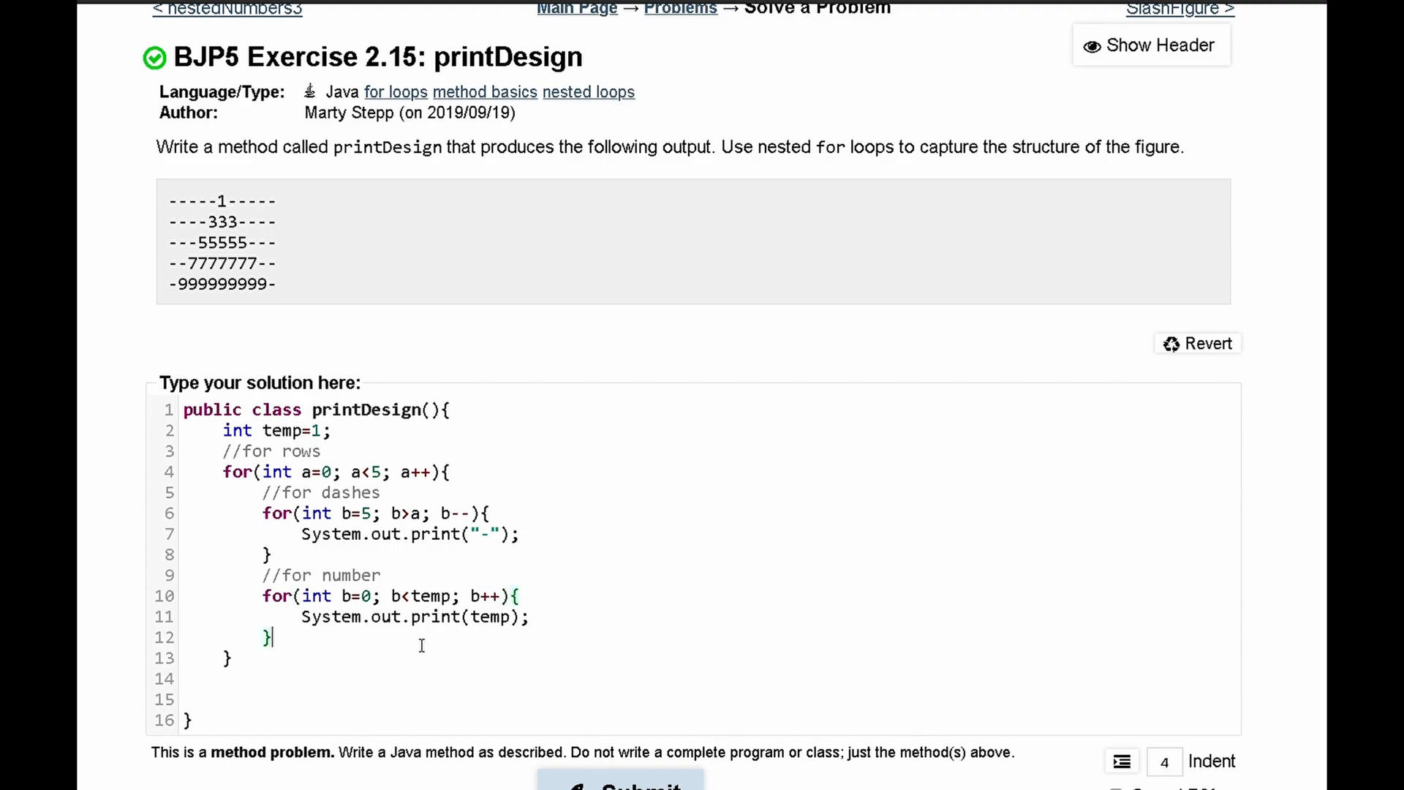
type("temp")
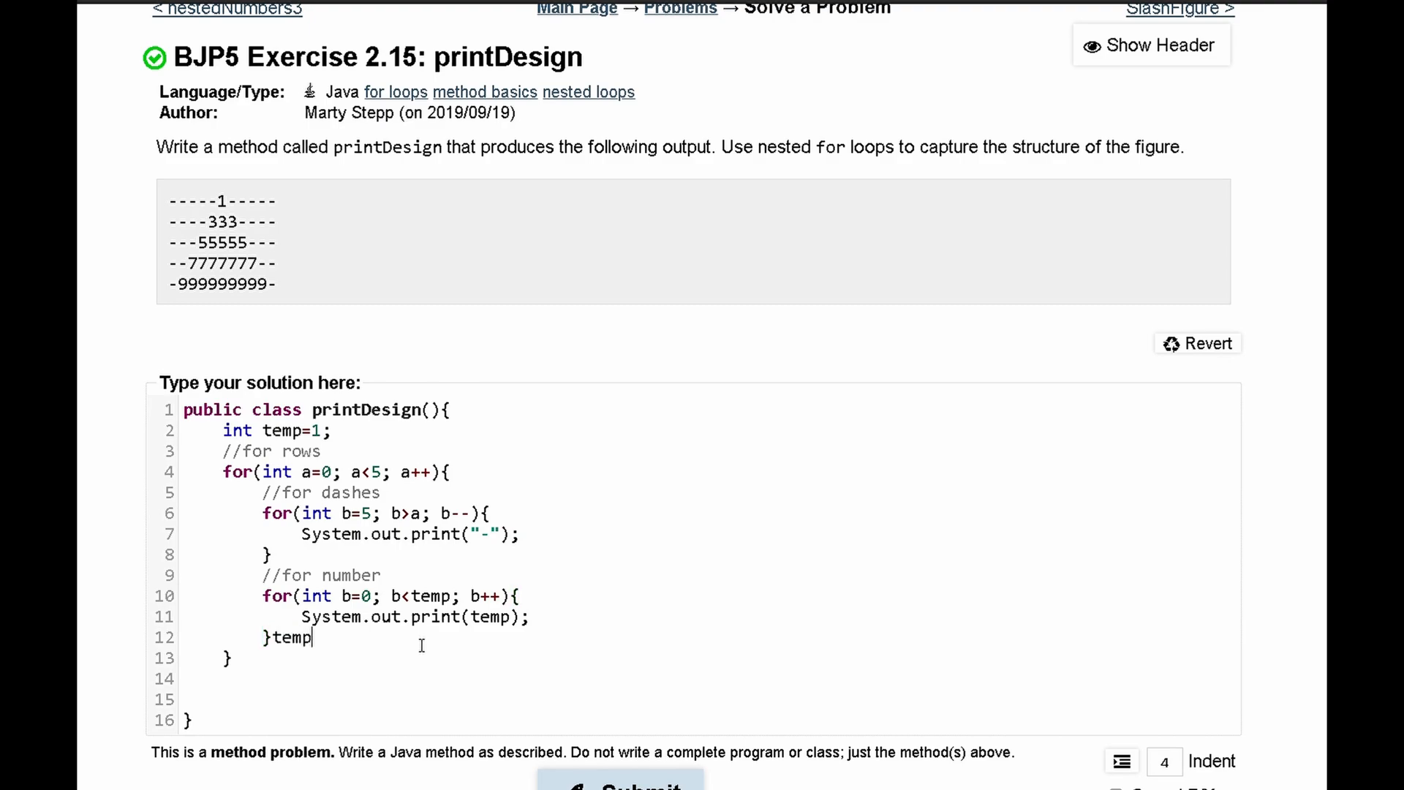
type("=")
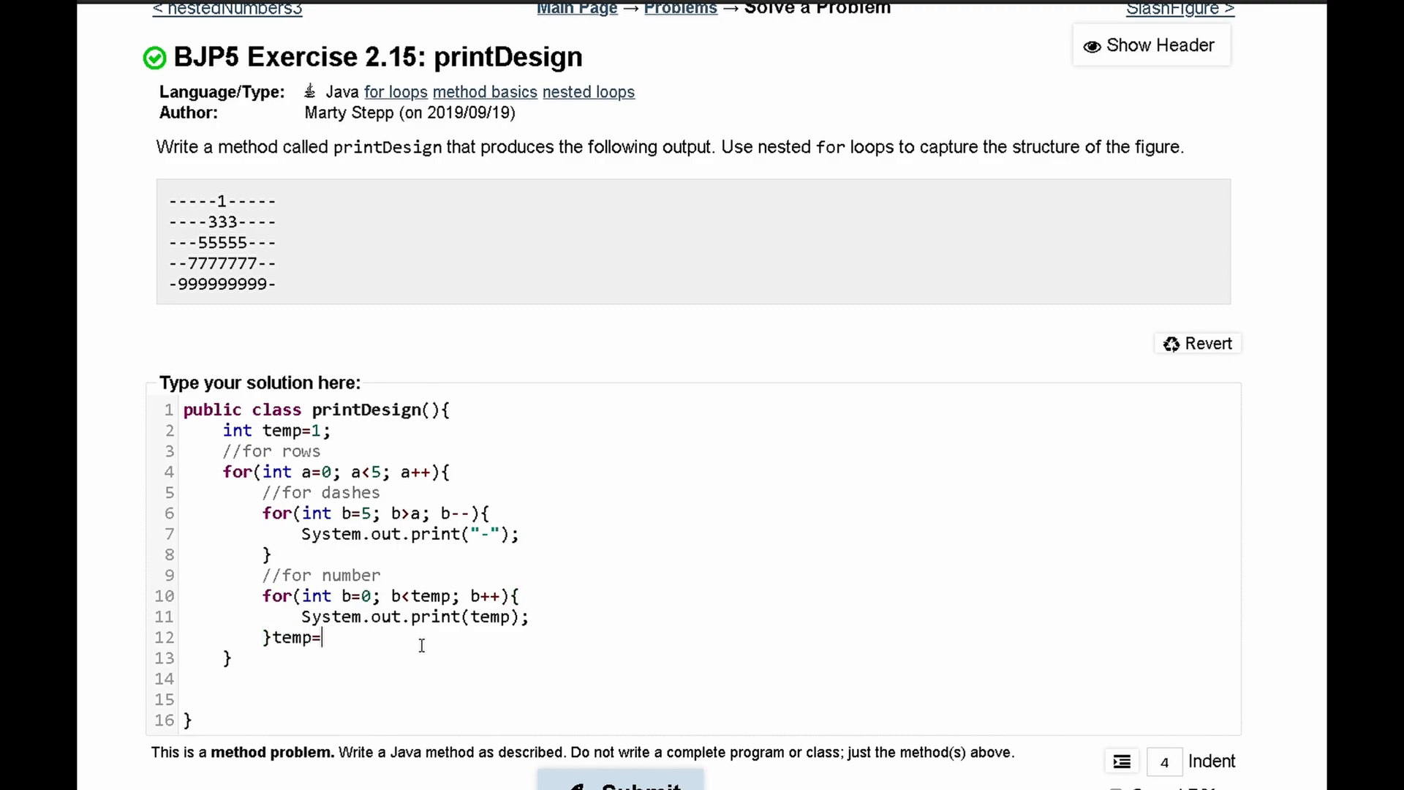
type("+=4;")
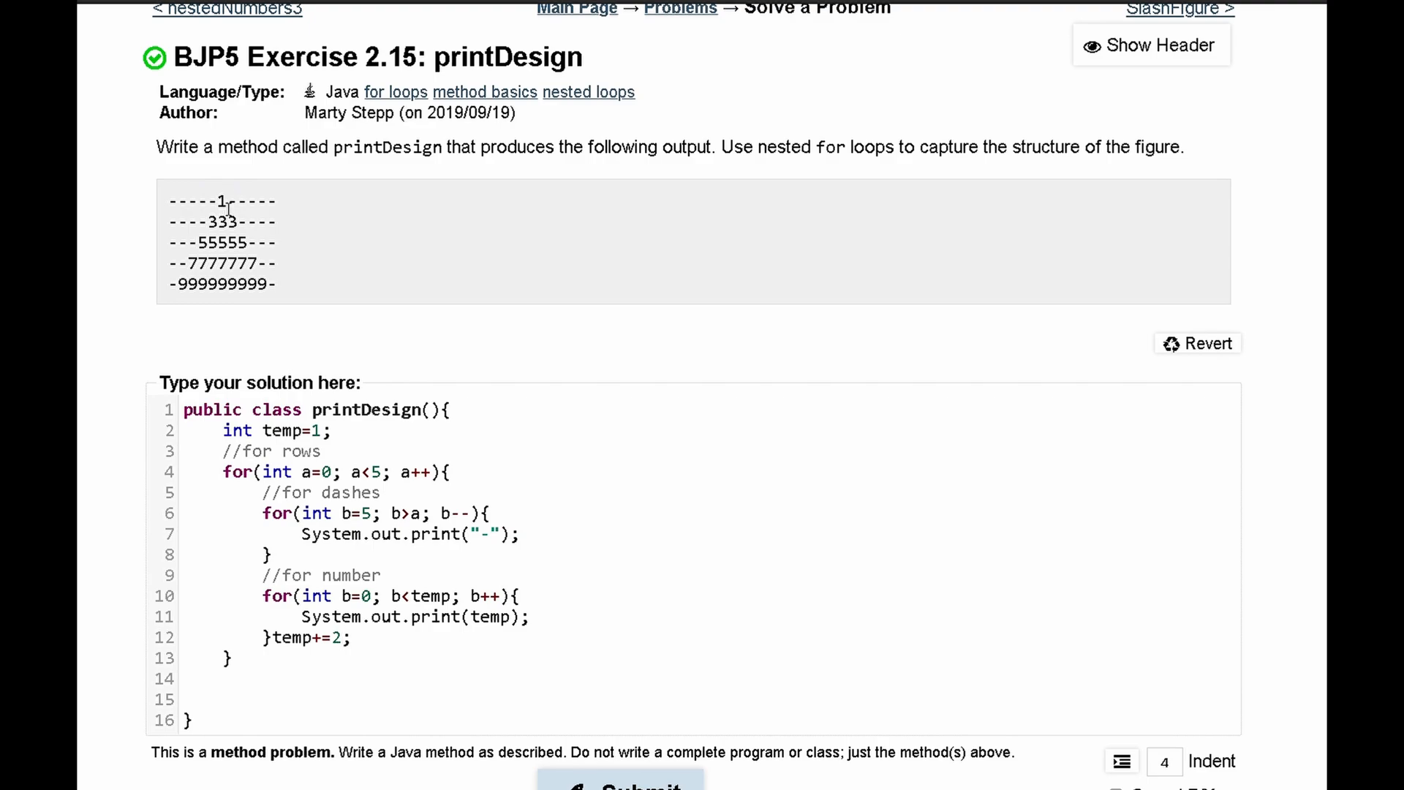
double_click(224, 221)
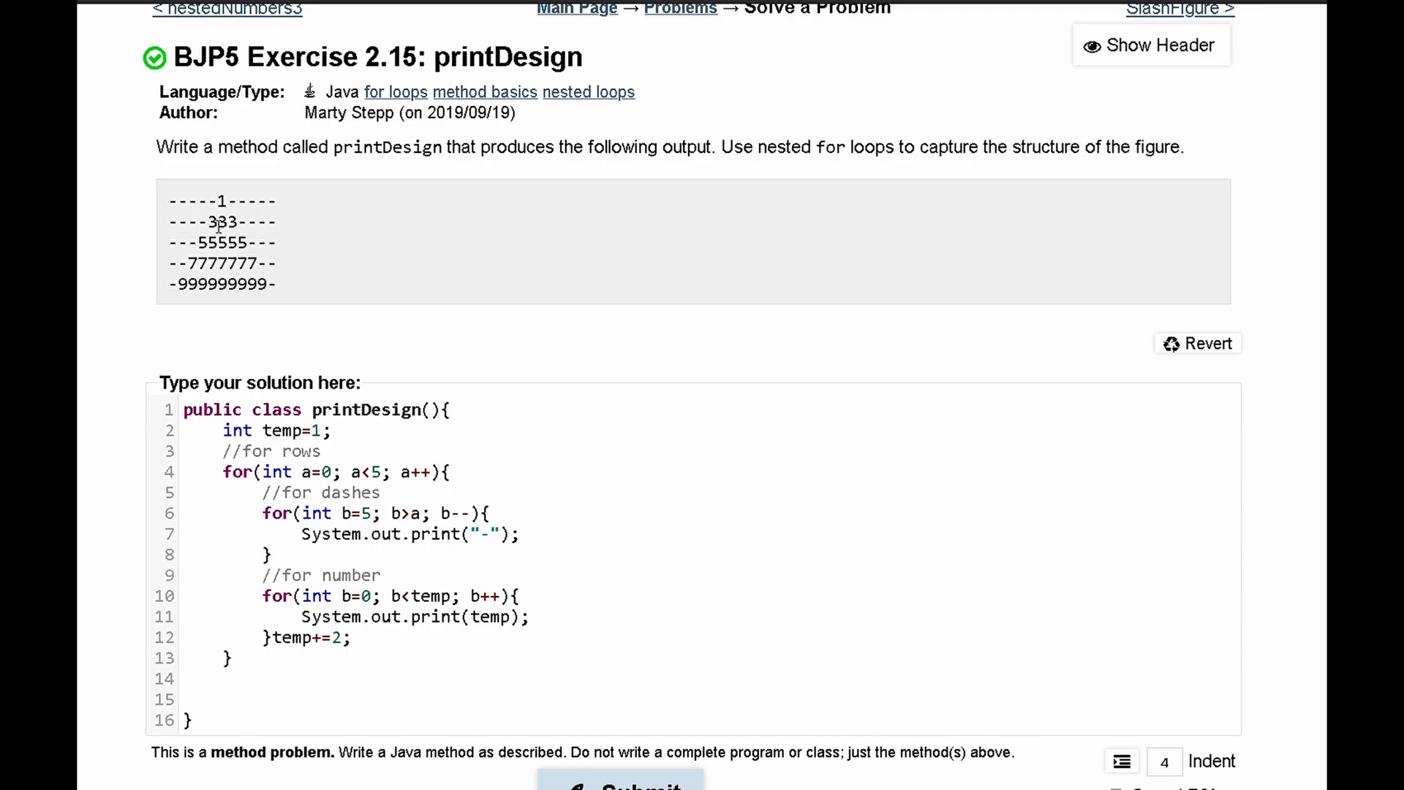
double_click(218, 221)
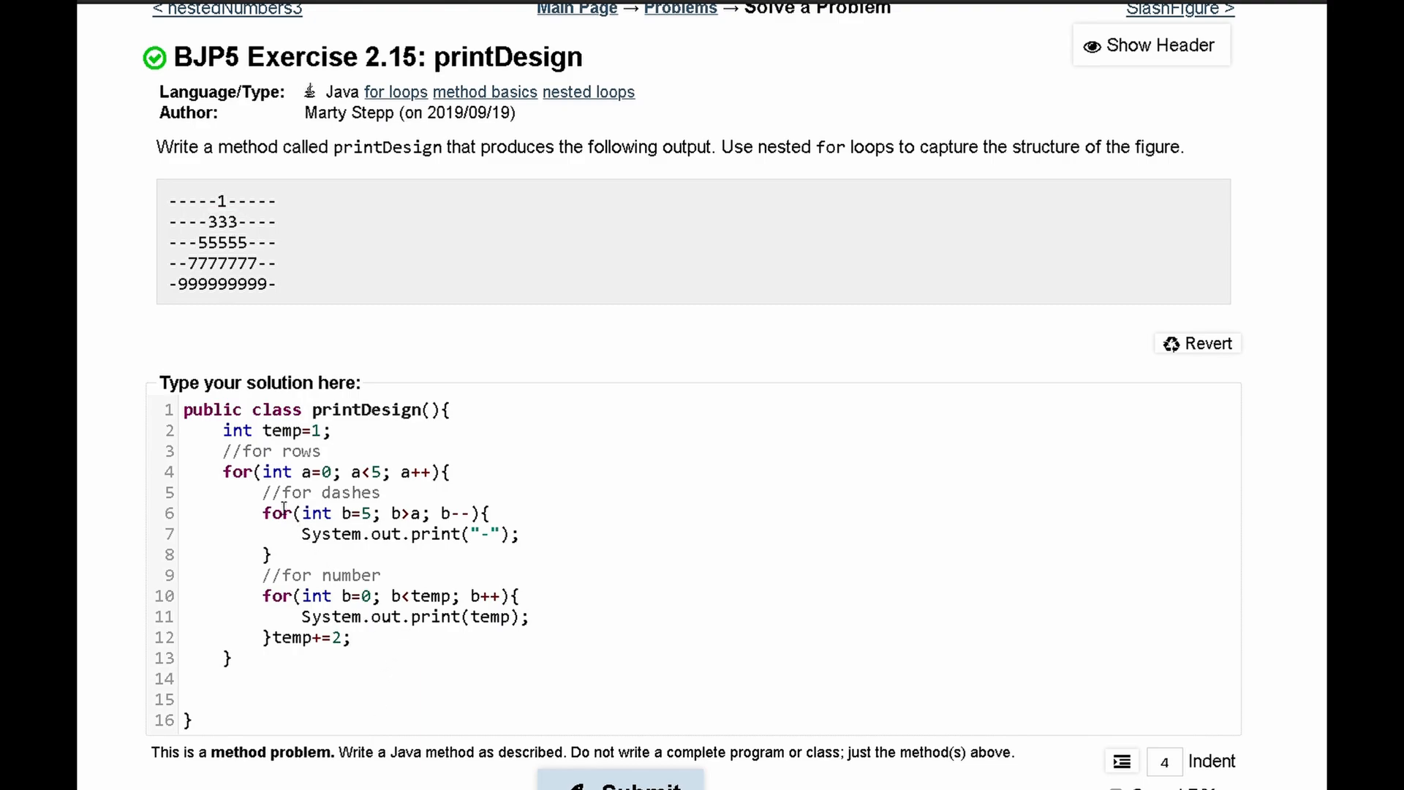
- Copy the dashes loop below a new '//for dashes' comment after temp+=2
left_click_drag(262, 491, 278, 553)
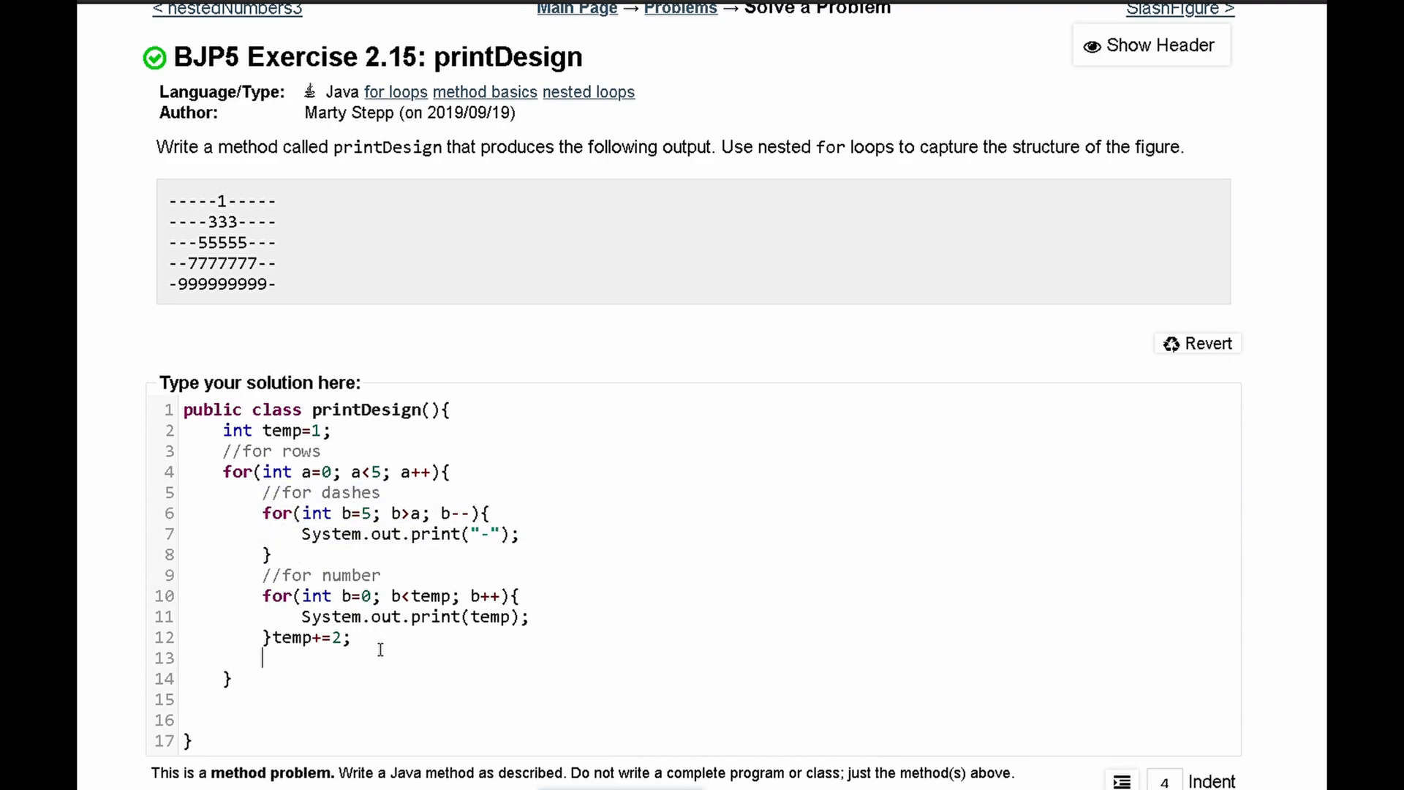
type("//for dashes")
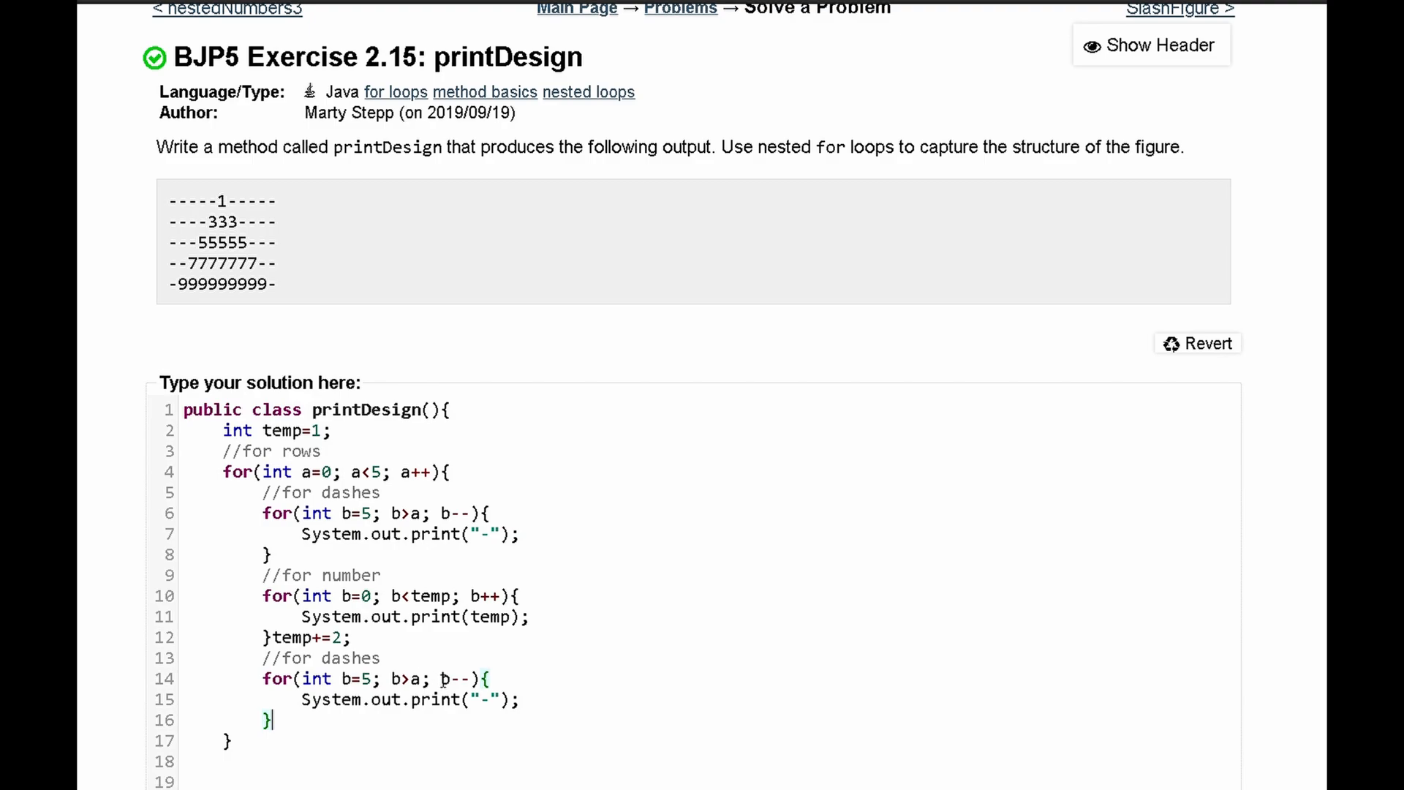
scroll("down", 3)
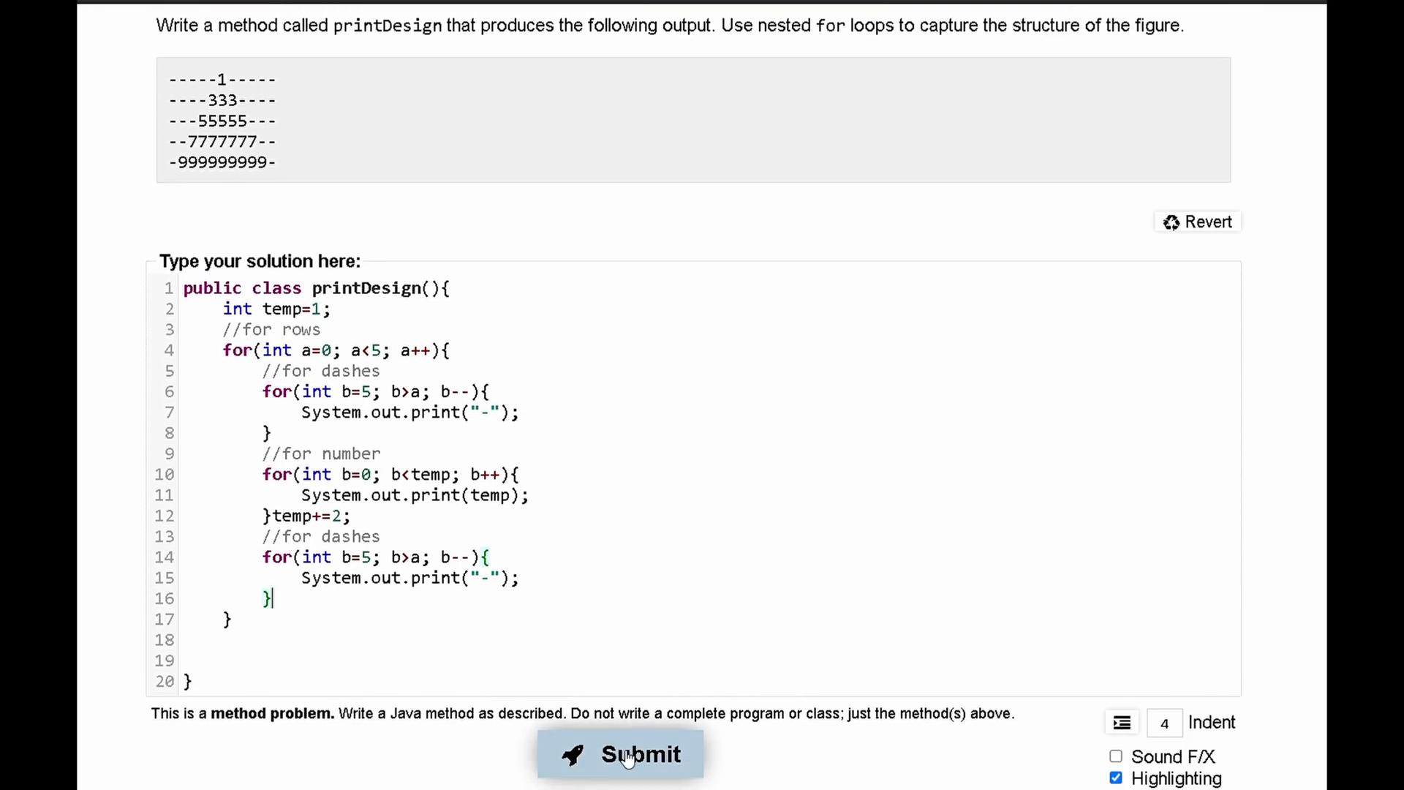
- Change the header to 'public static void printDesign()' and resubmit, compiling but passing 0 of 1
left_click(619, 753)
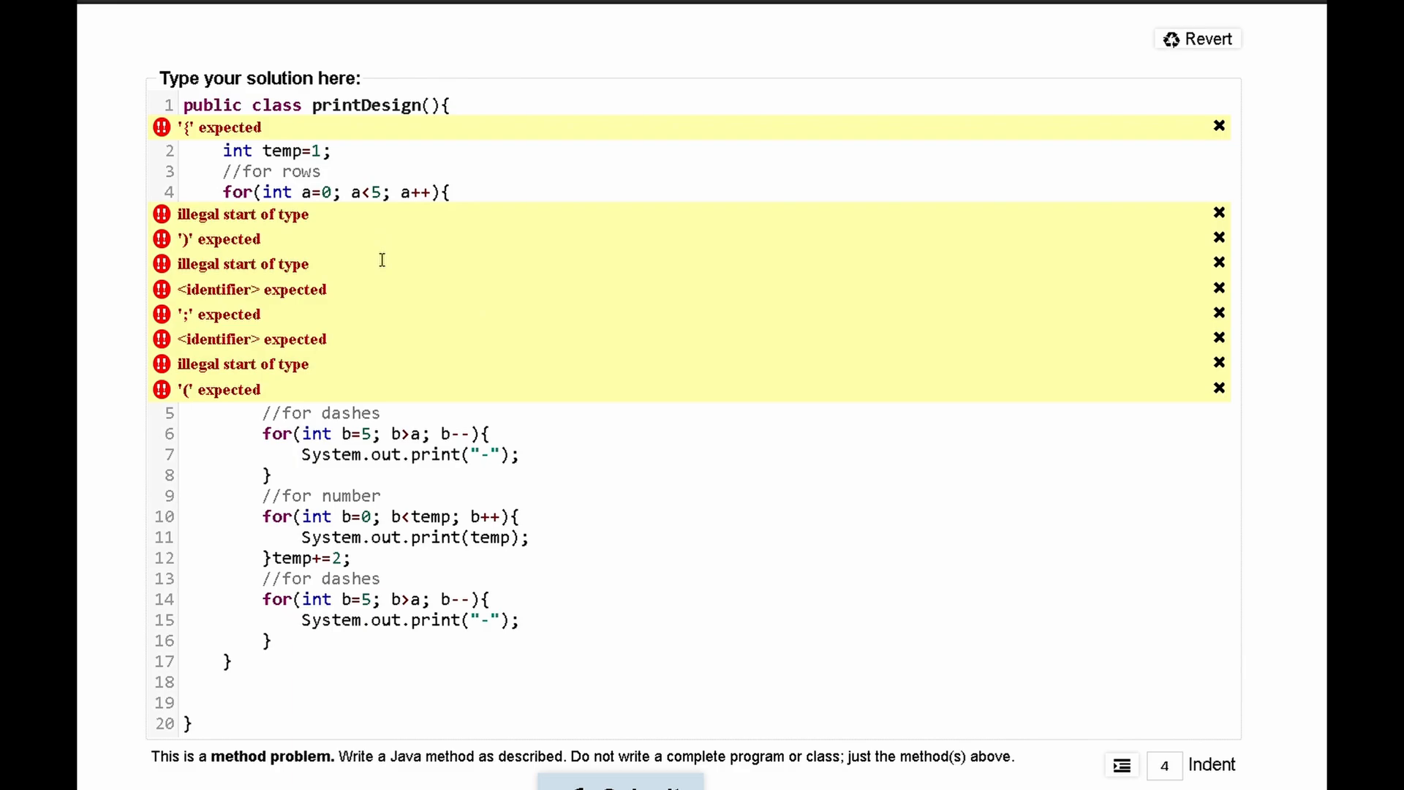
mouse_move(408, 221)
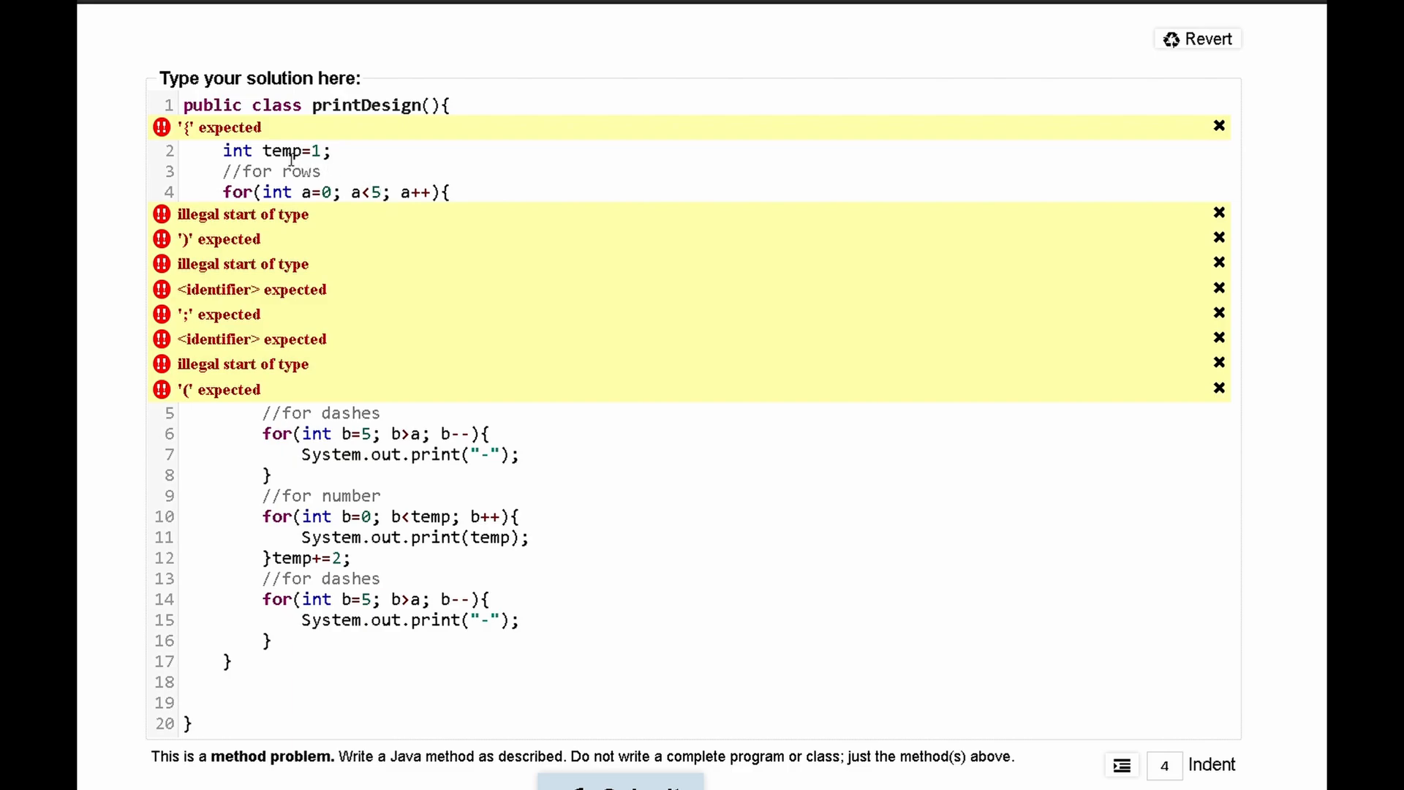
mouse_move(294, 118)
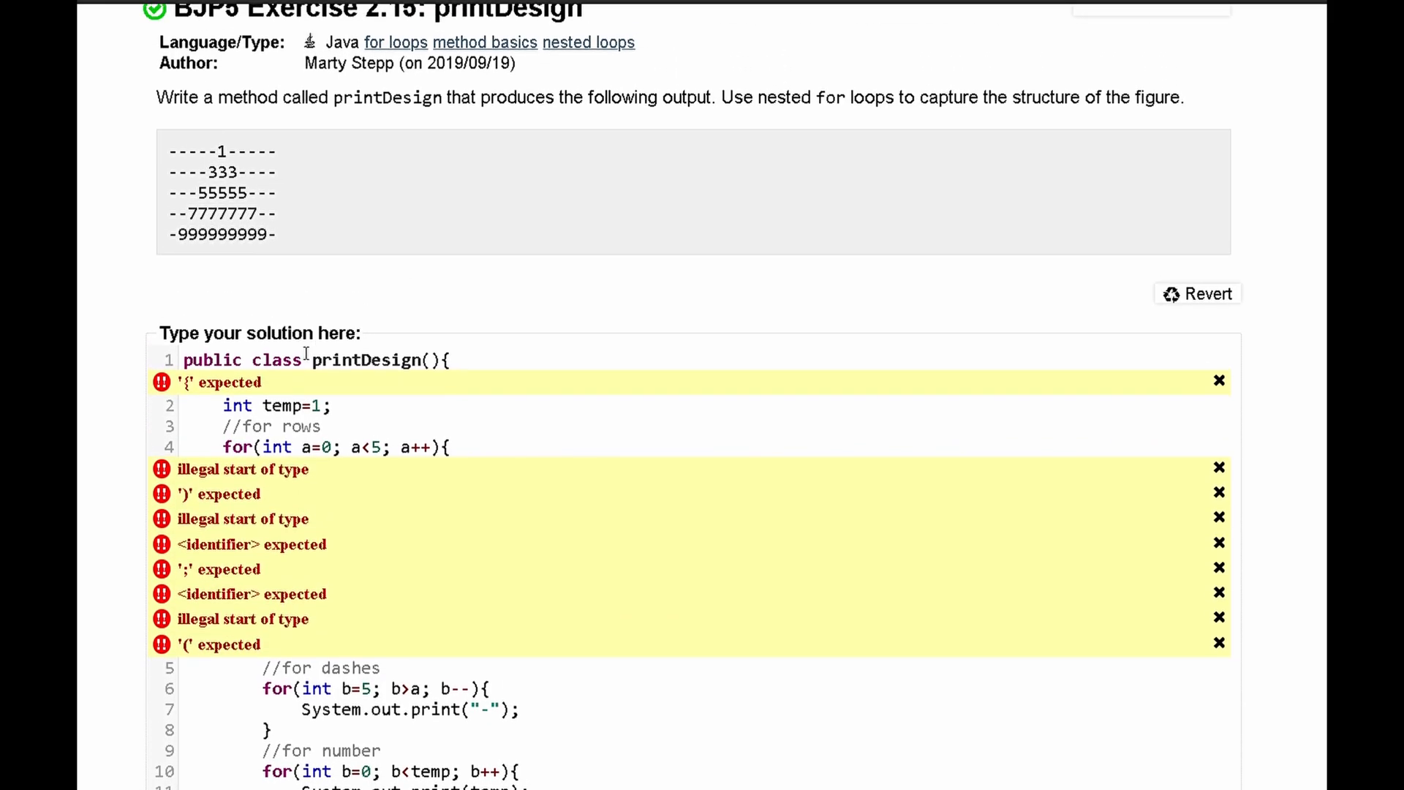
scroll("down", 3)
type("static void")
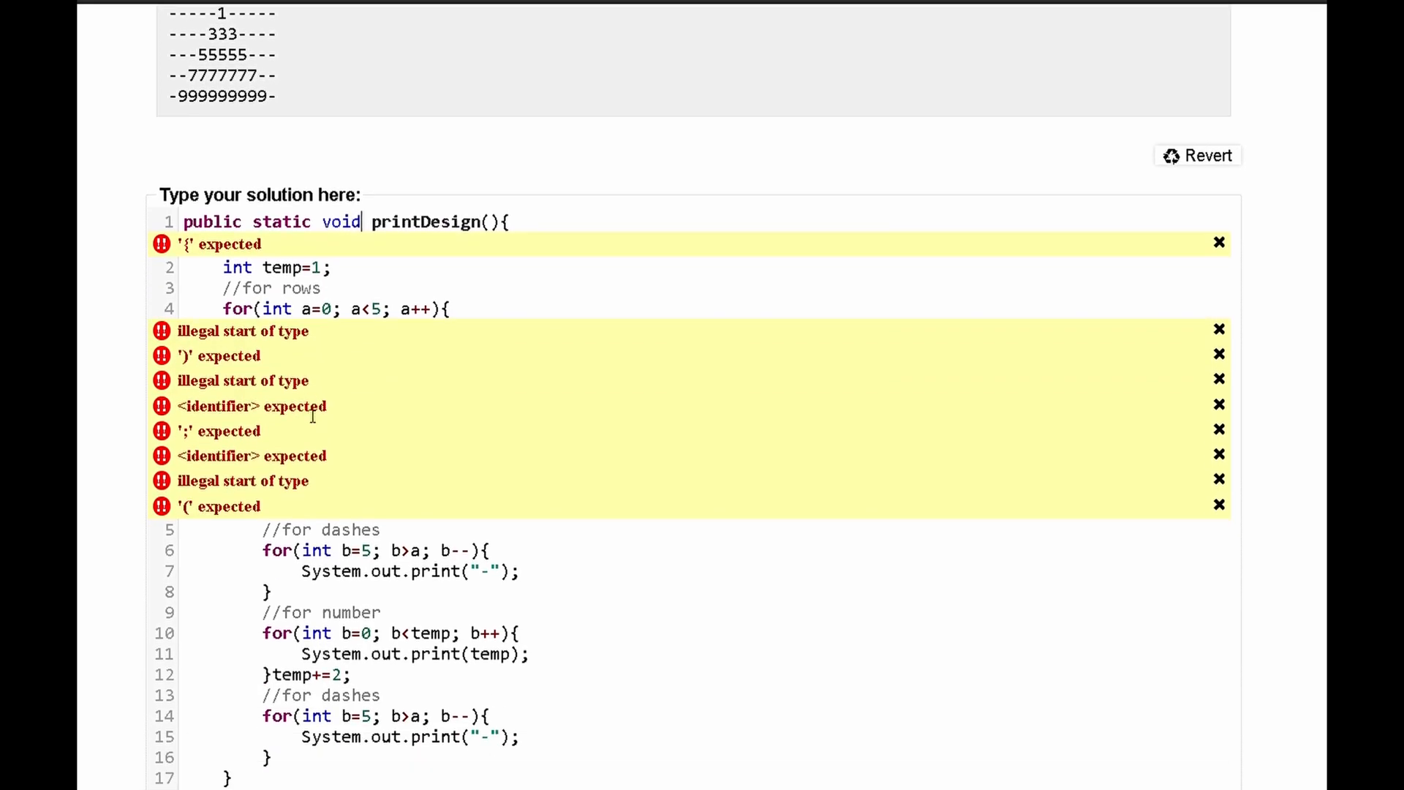
left_click(619, 412)
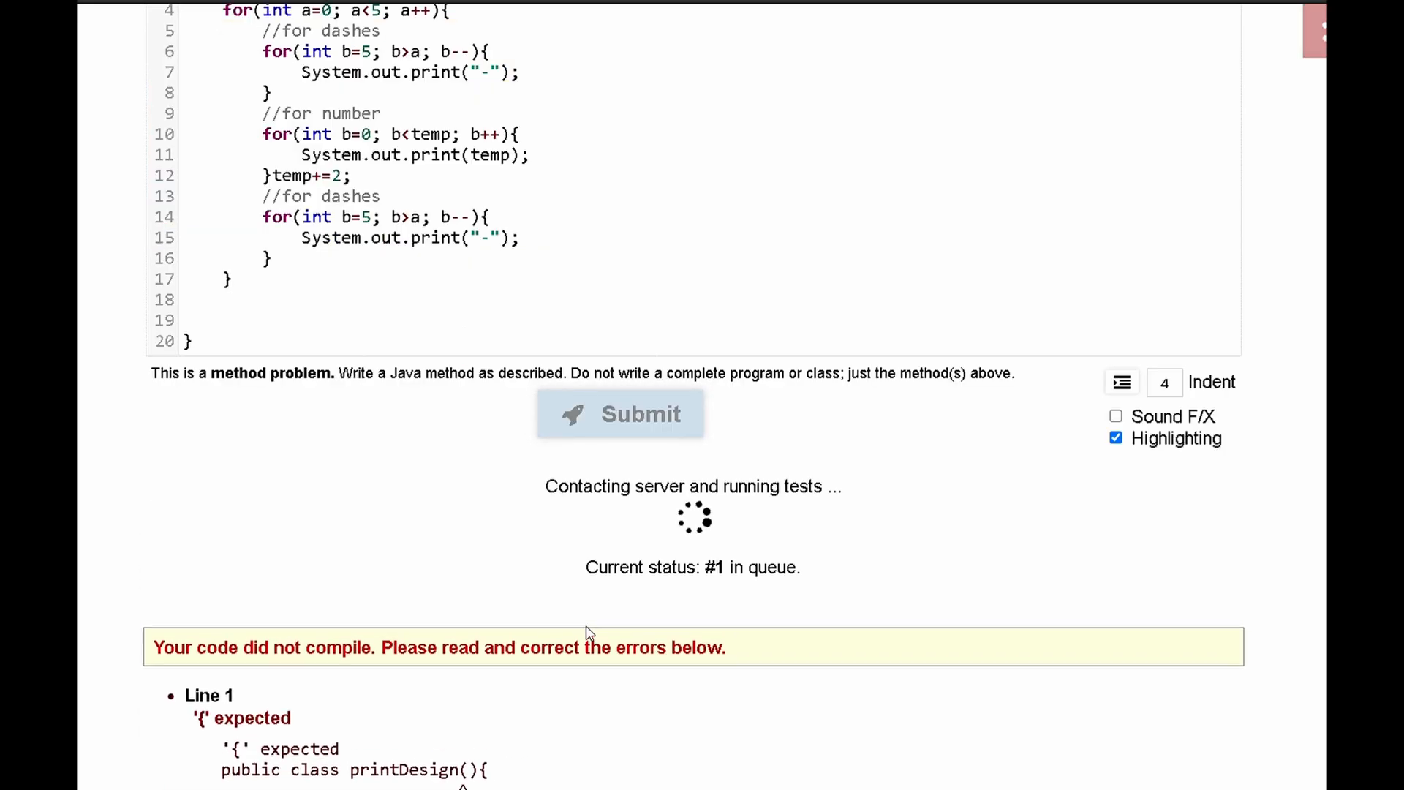
left_click(620, 413)
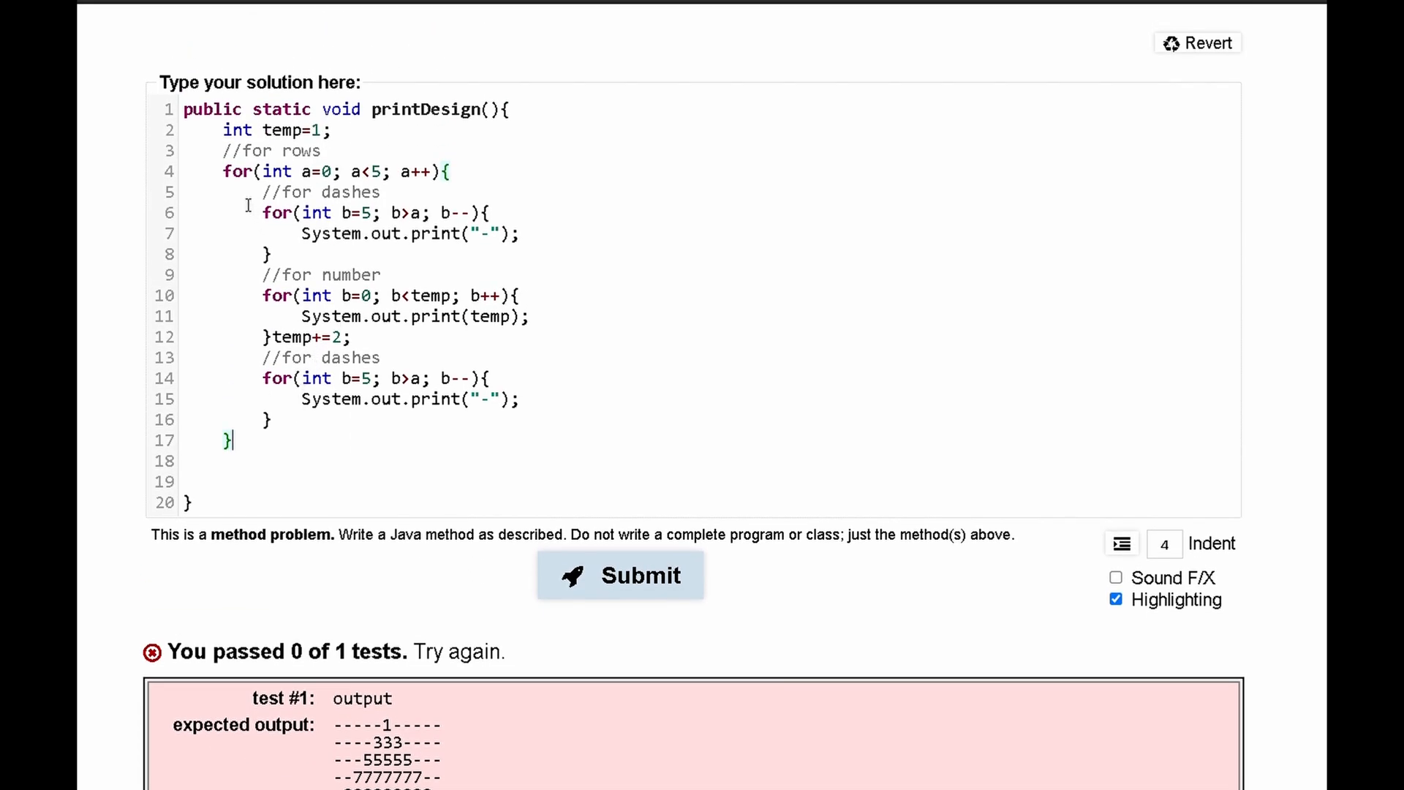
- Add a '//for new line' comment and a System.out.print call after the second dashes loop
left_click_drag(248, 192, 319, 356)
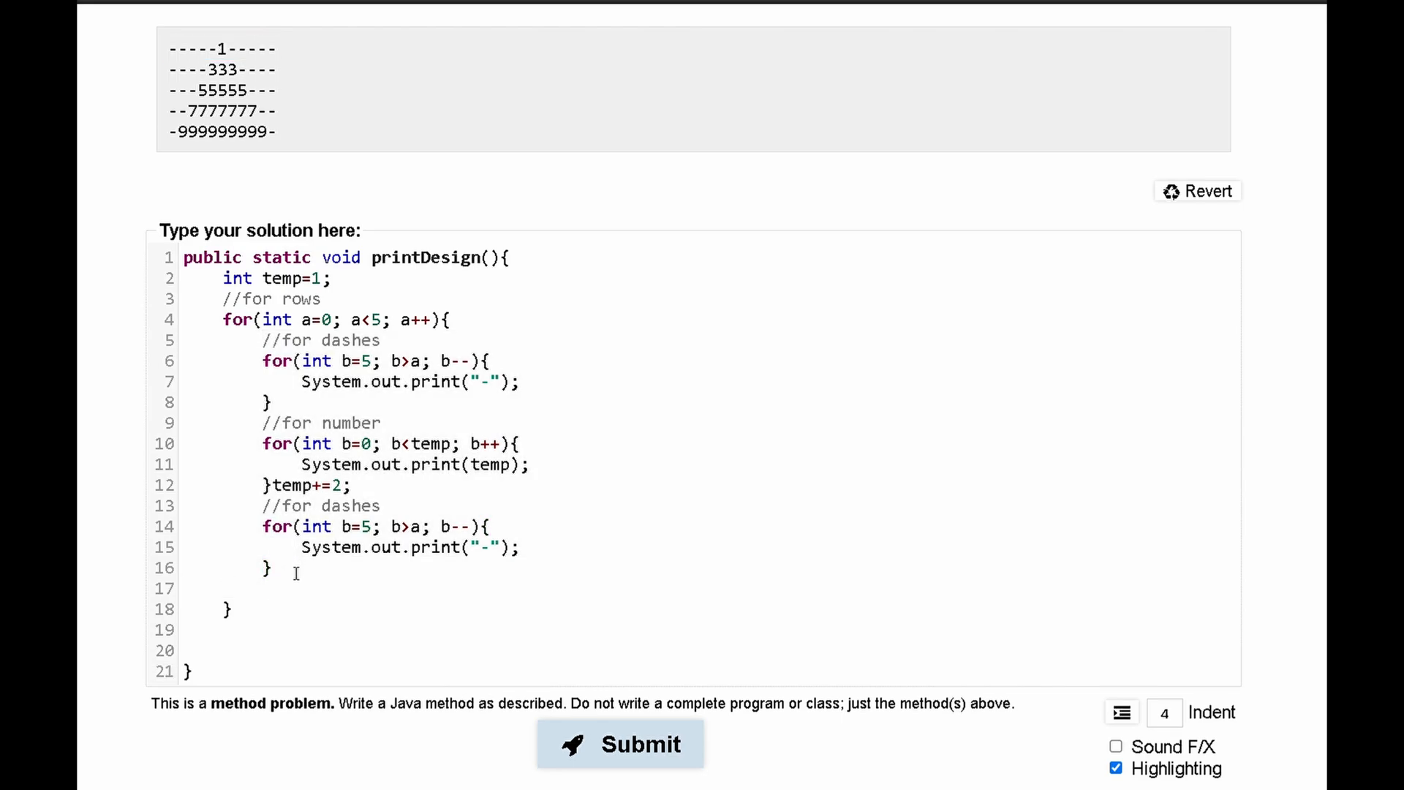
type("//")
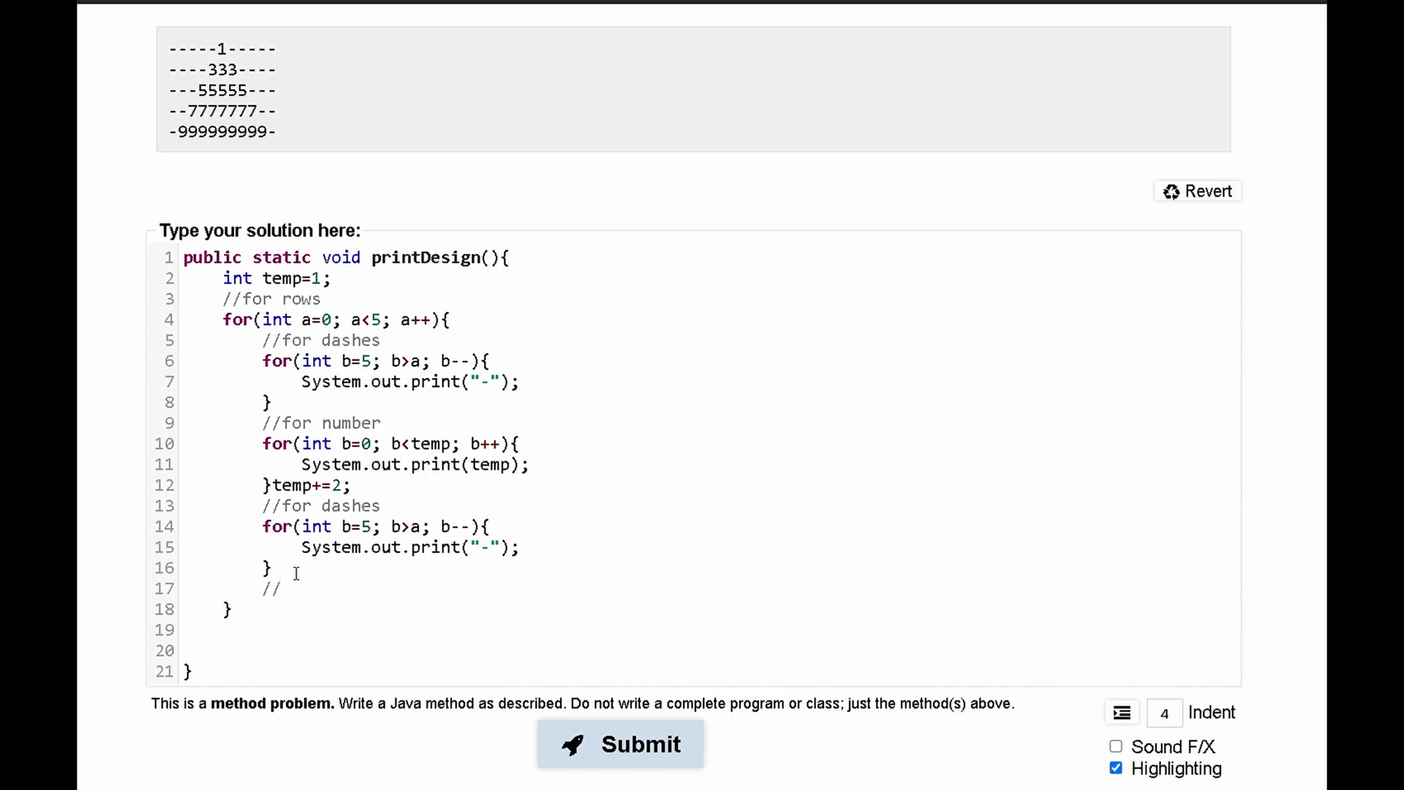
type("for new line")
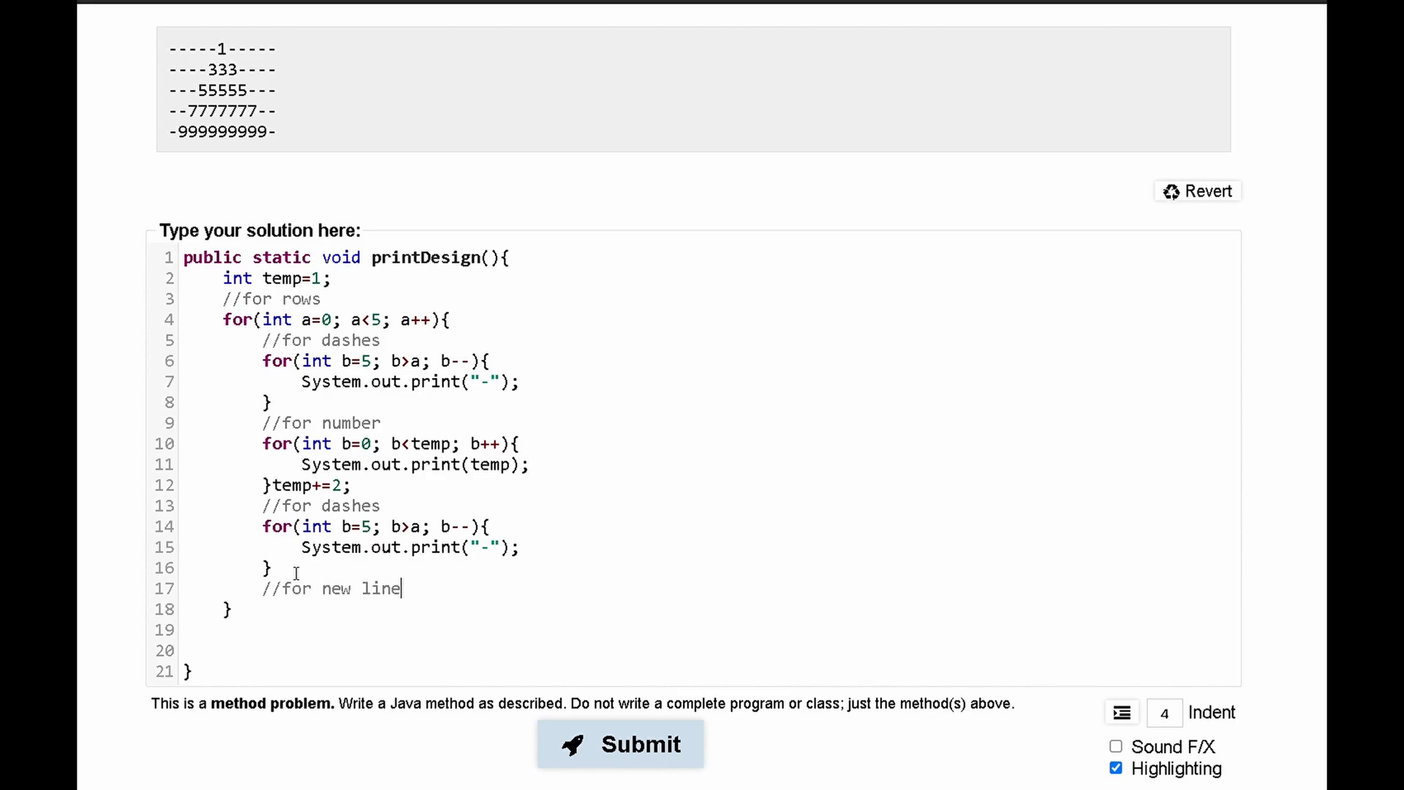
type("Syst")
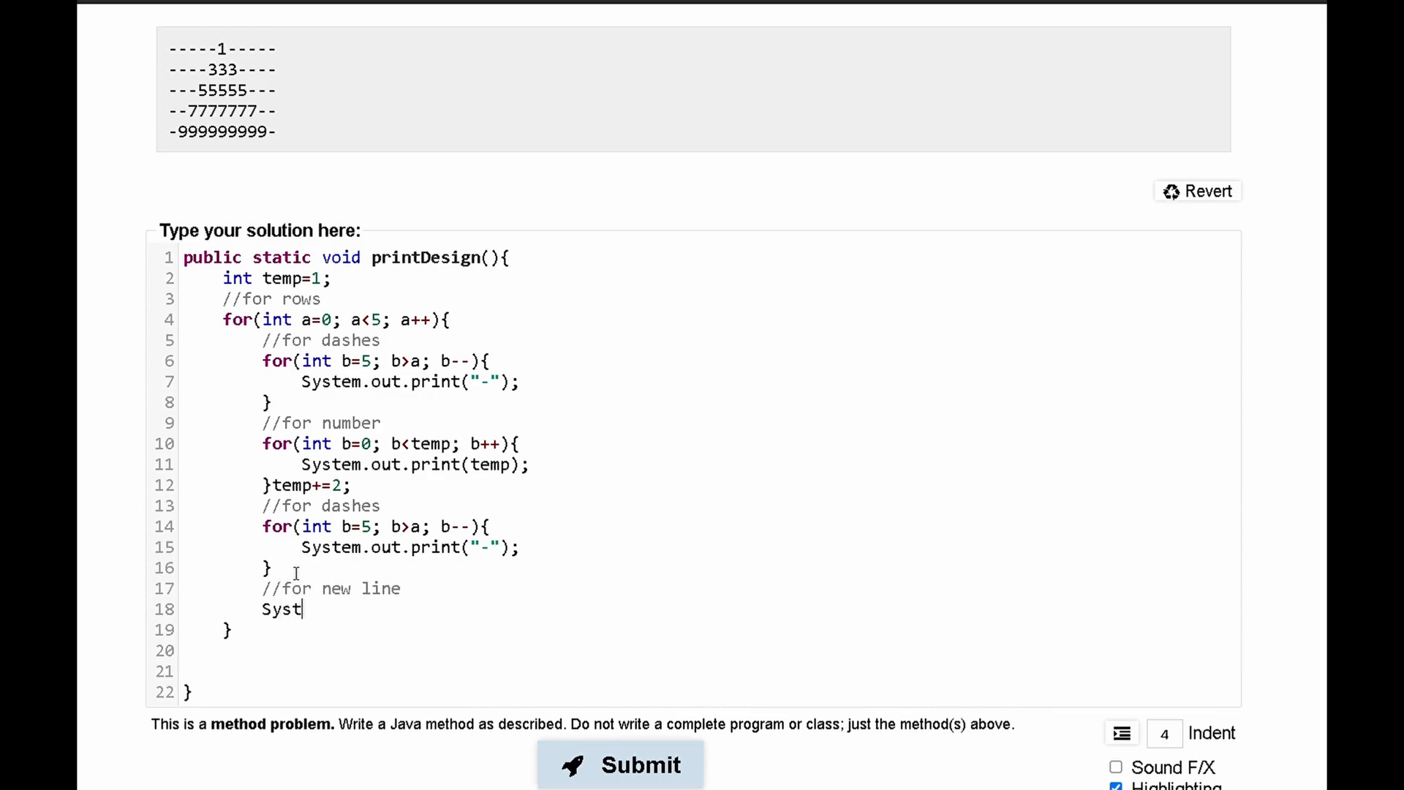
type("em.out.print")
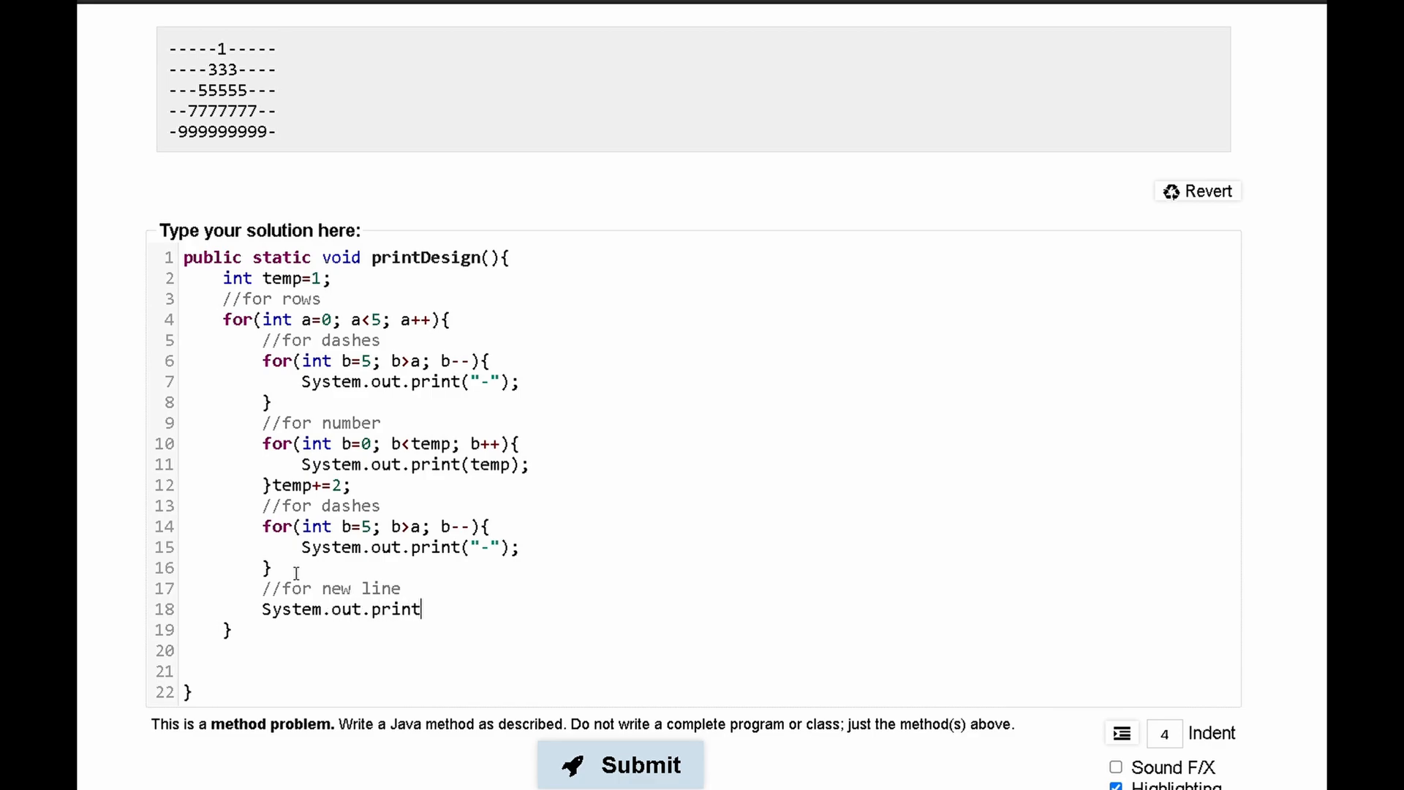
- Change the call to System.out.println() and resubmit, passing 1 of 1 tests
left_click(620, 763)
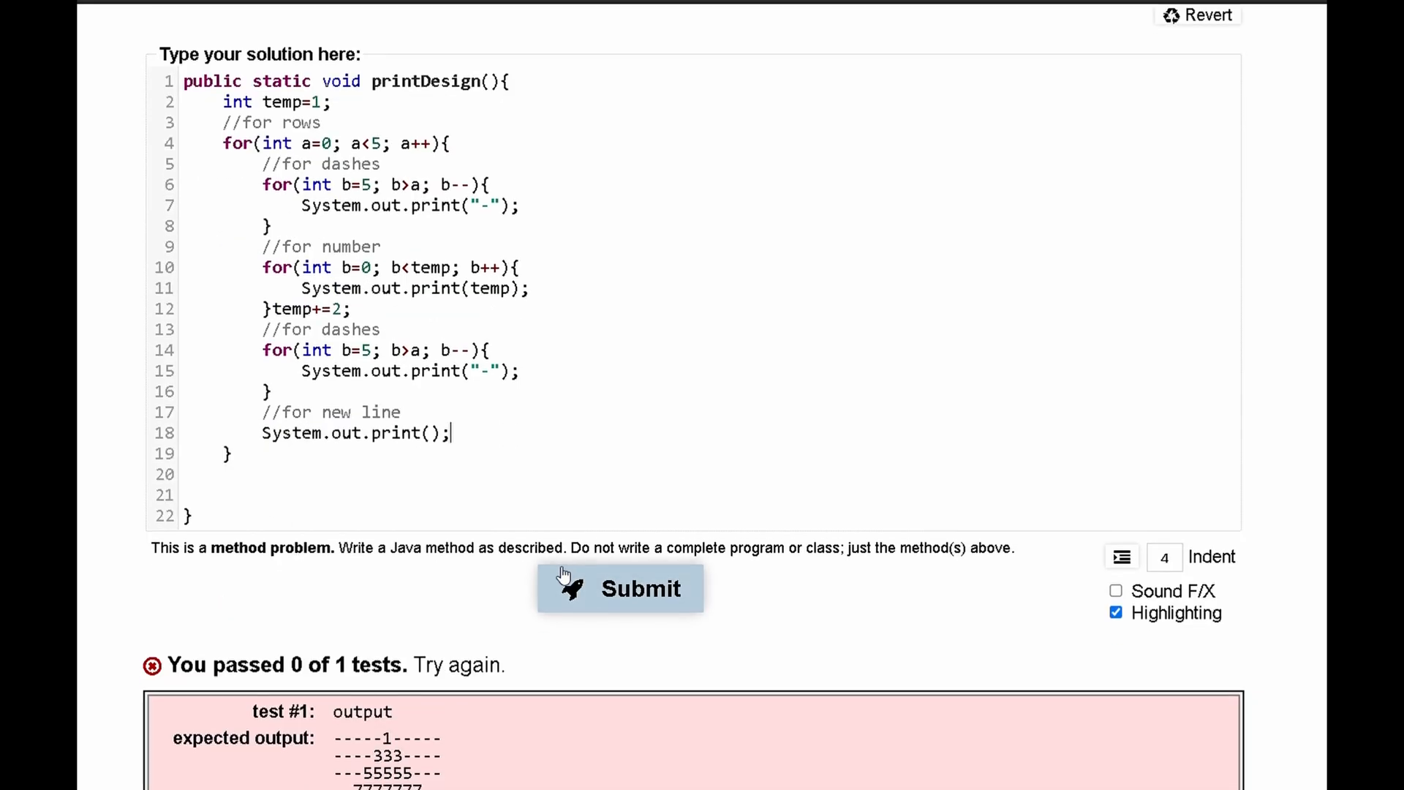
left_click(620, 587)
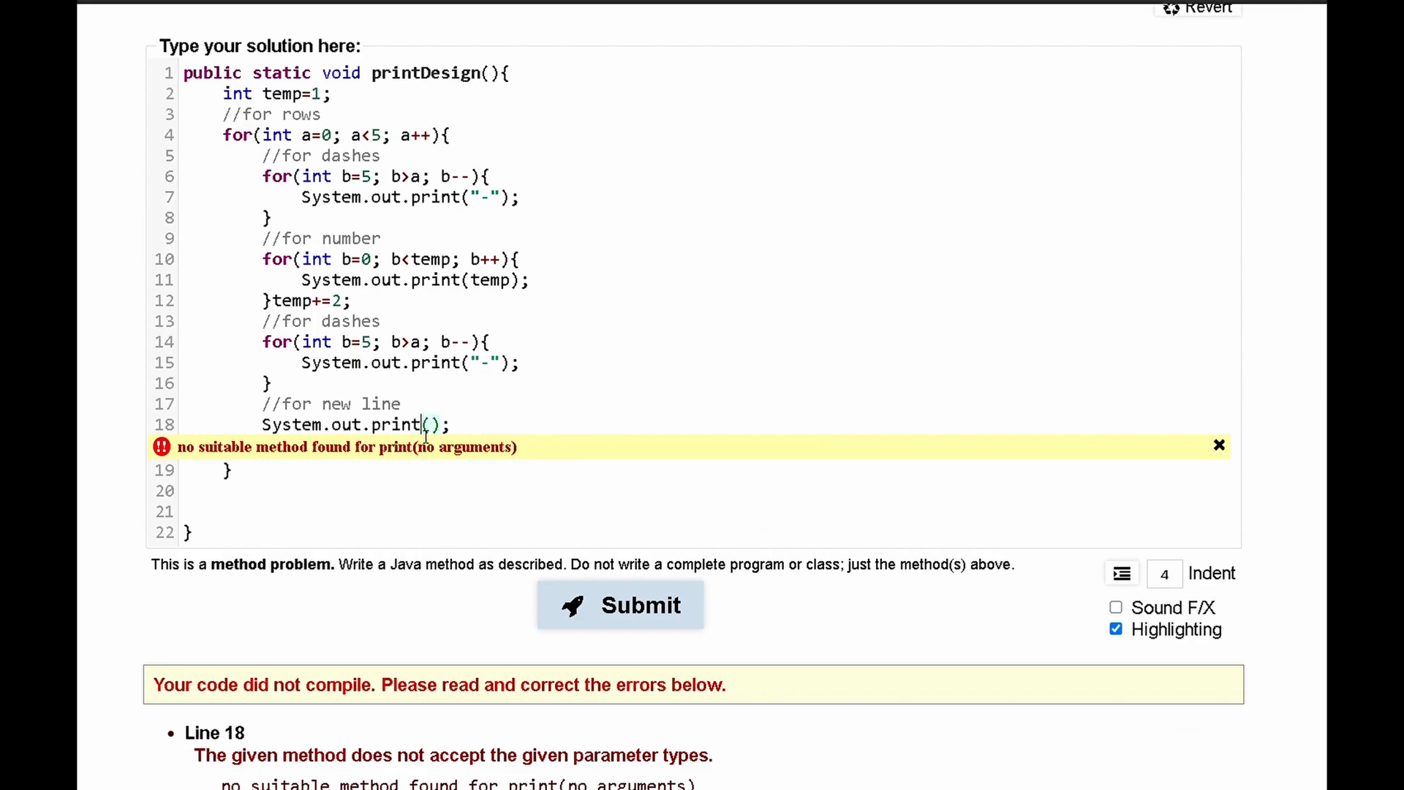
left_click(620, 603)
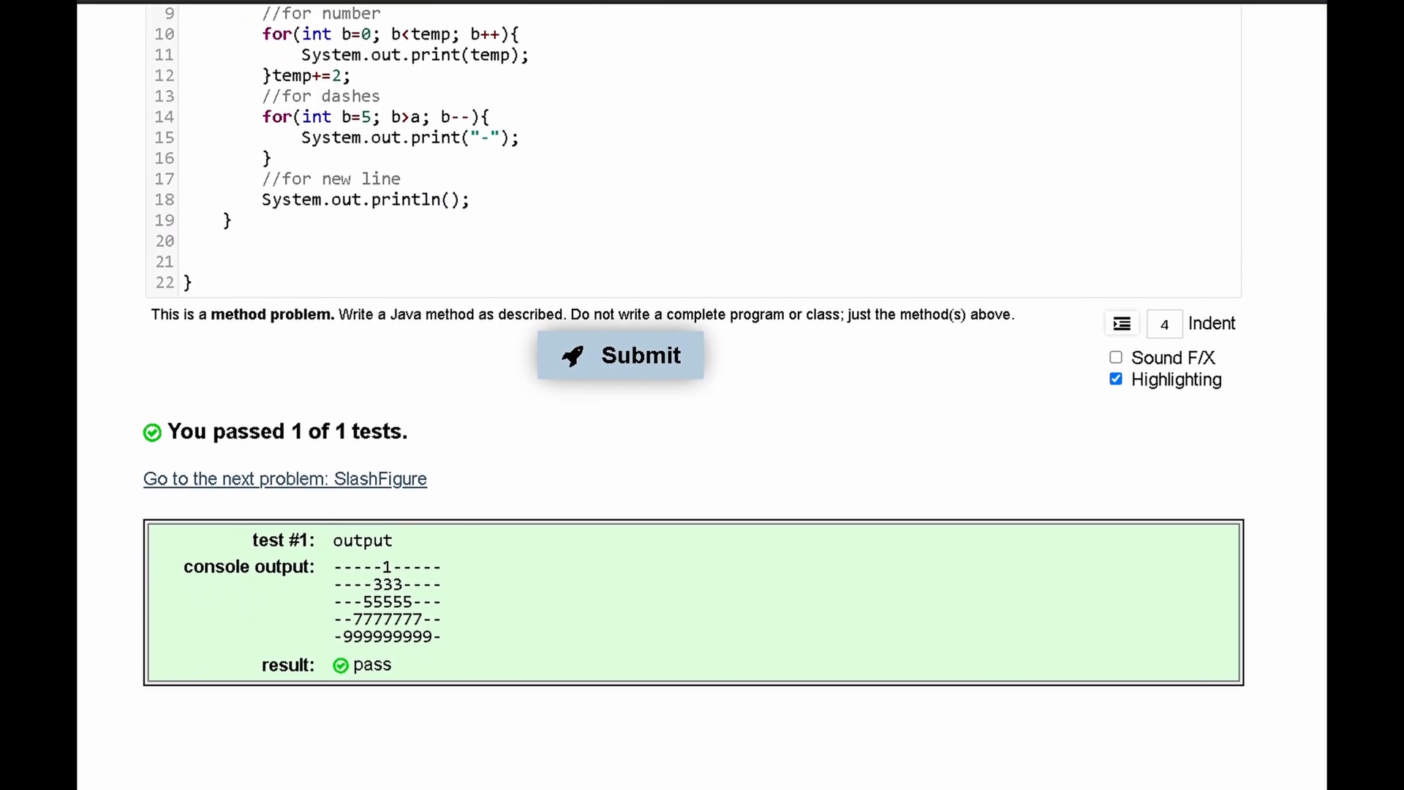
scroll("down", 3)
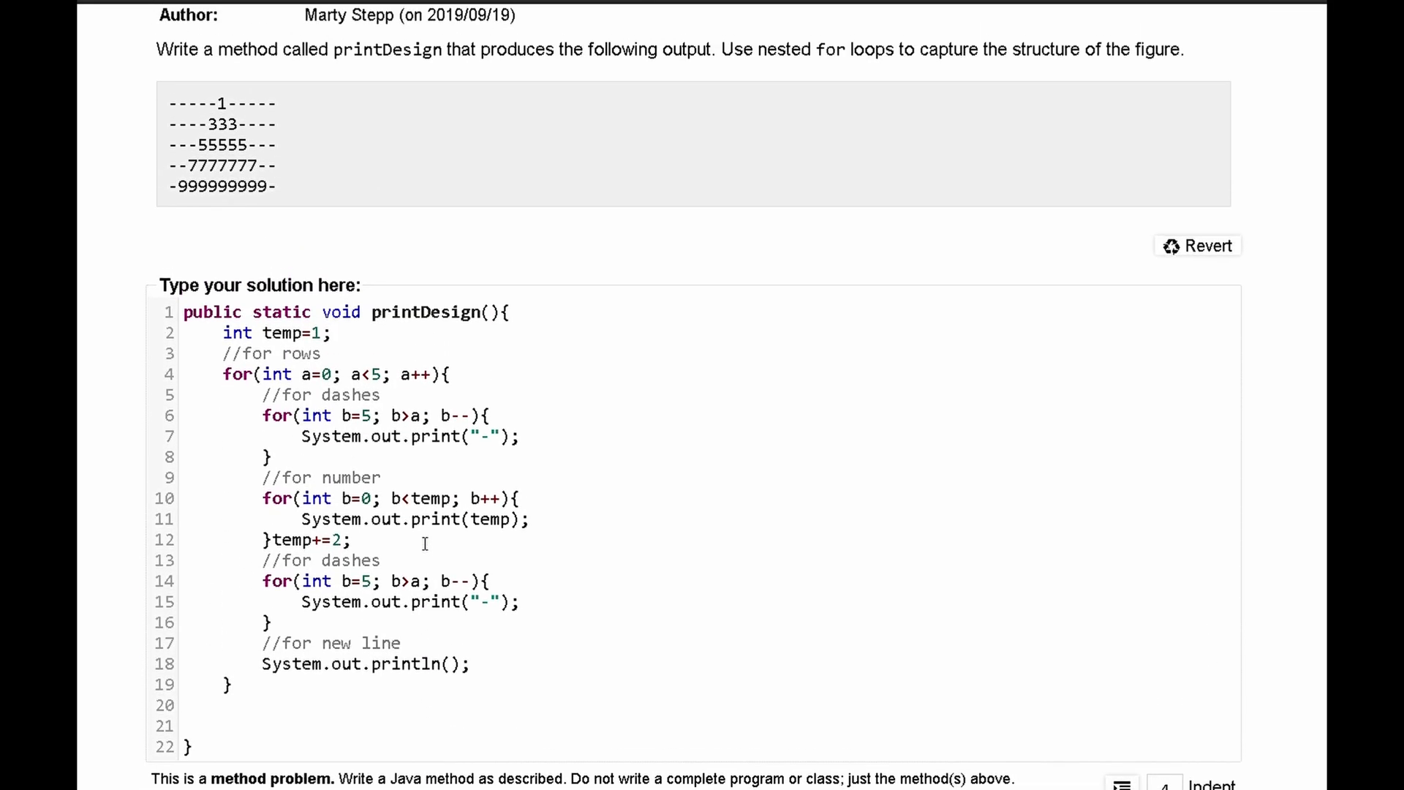
scroll("up", 3)
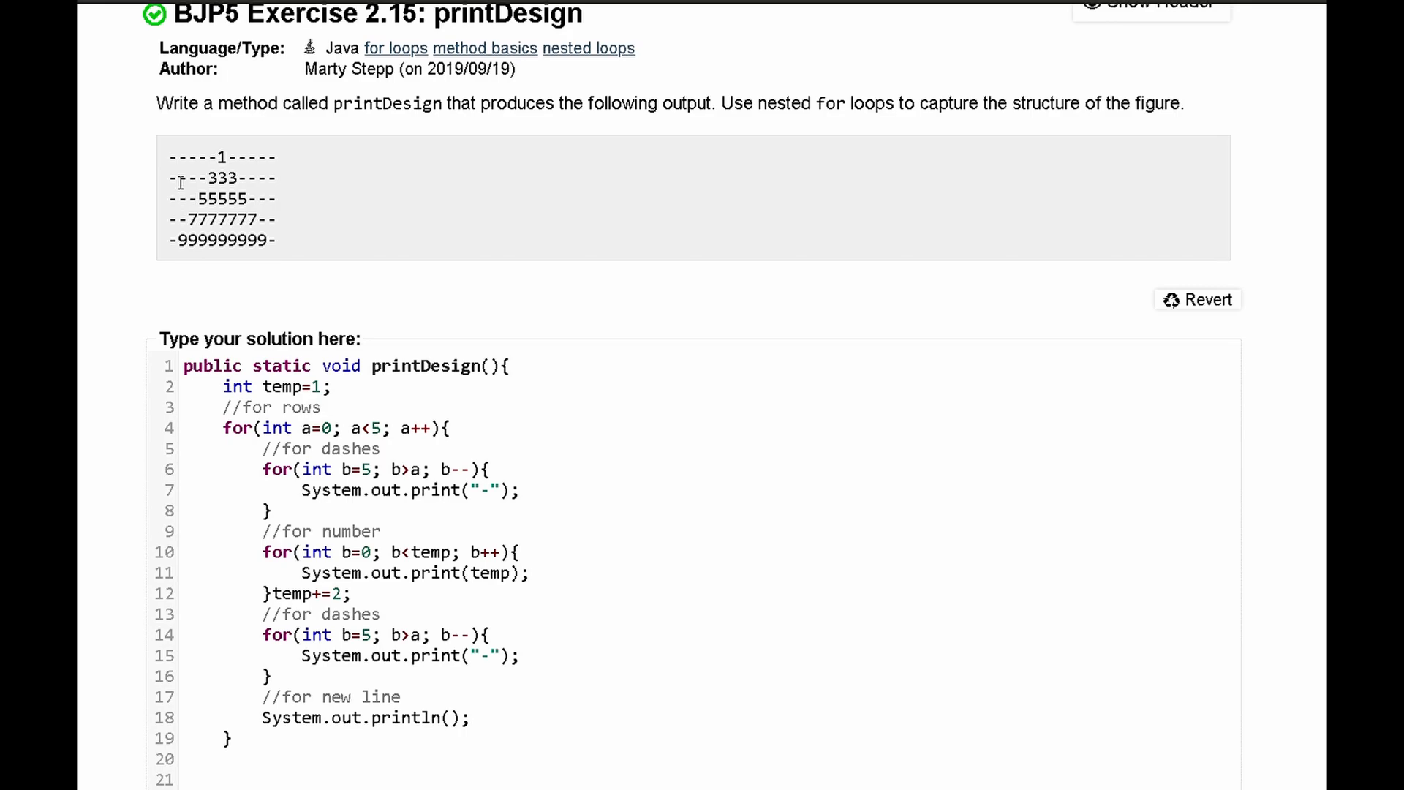
left_click_drag(223, 428, 305, 718)
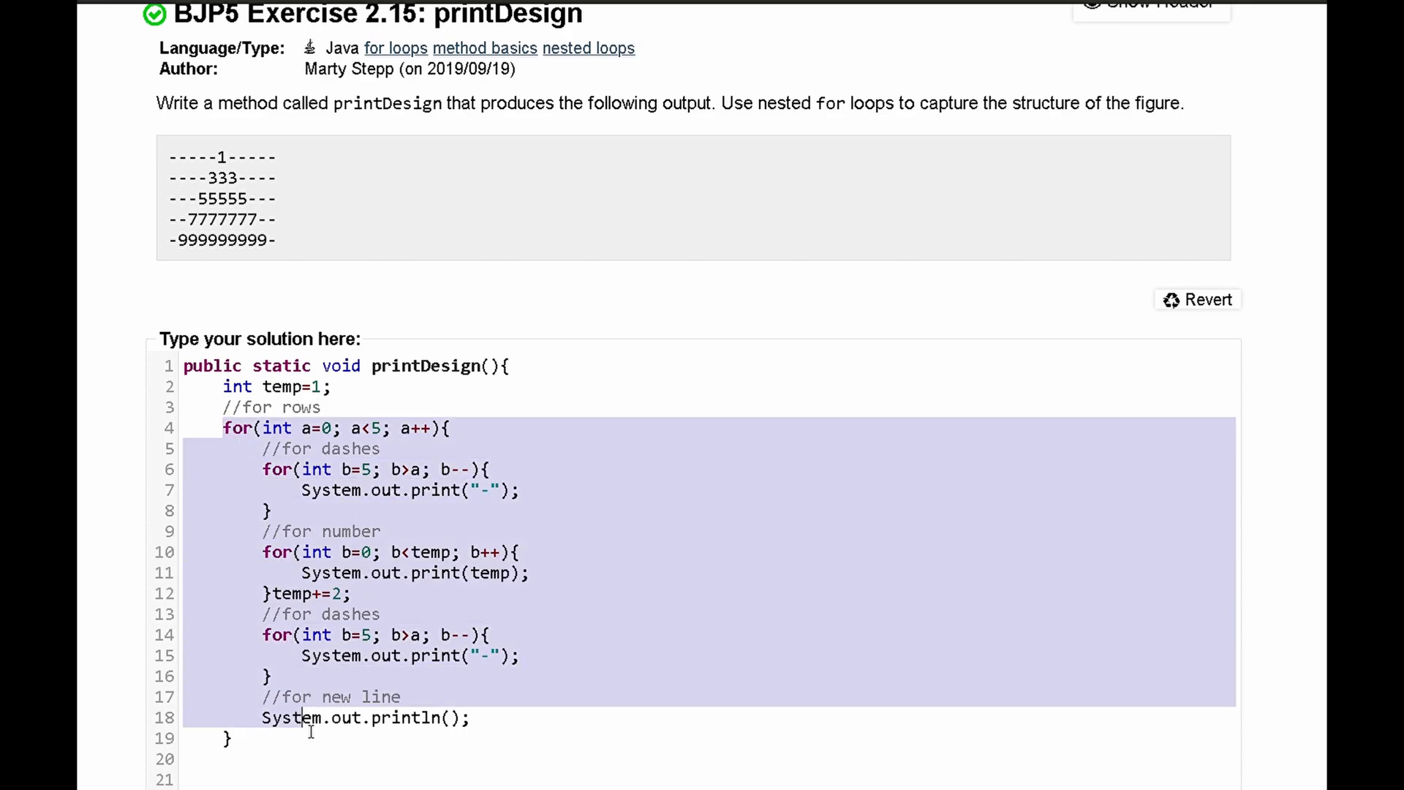
scroll("down", 3)
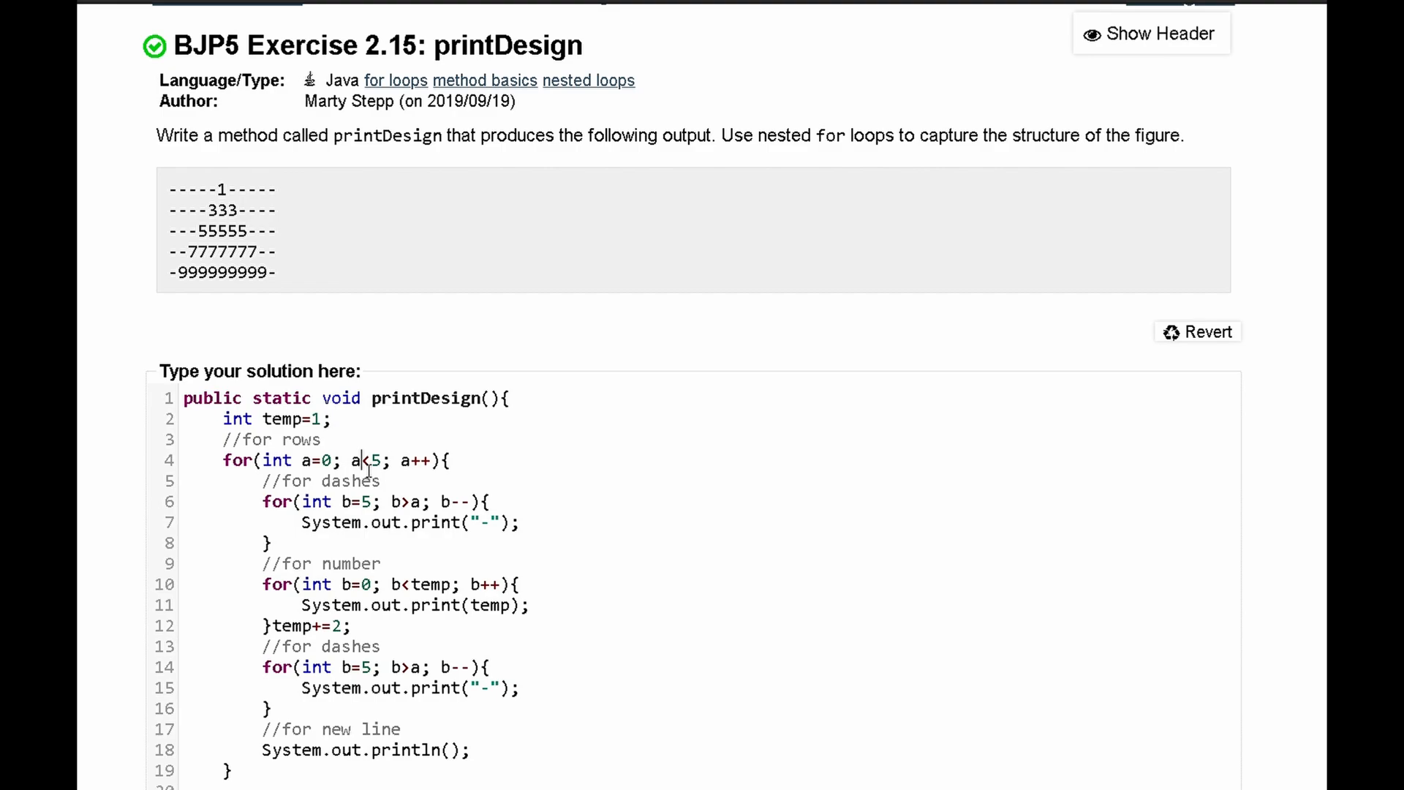
scroll("down", 3)
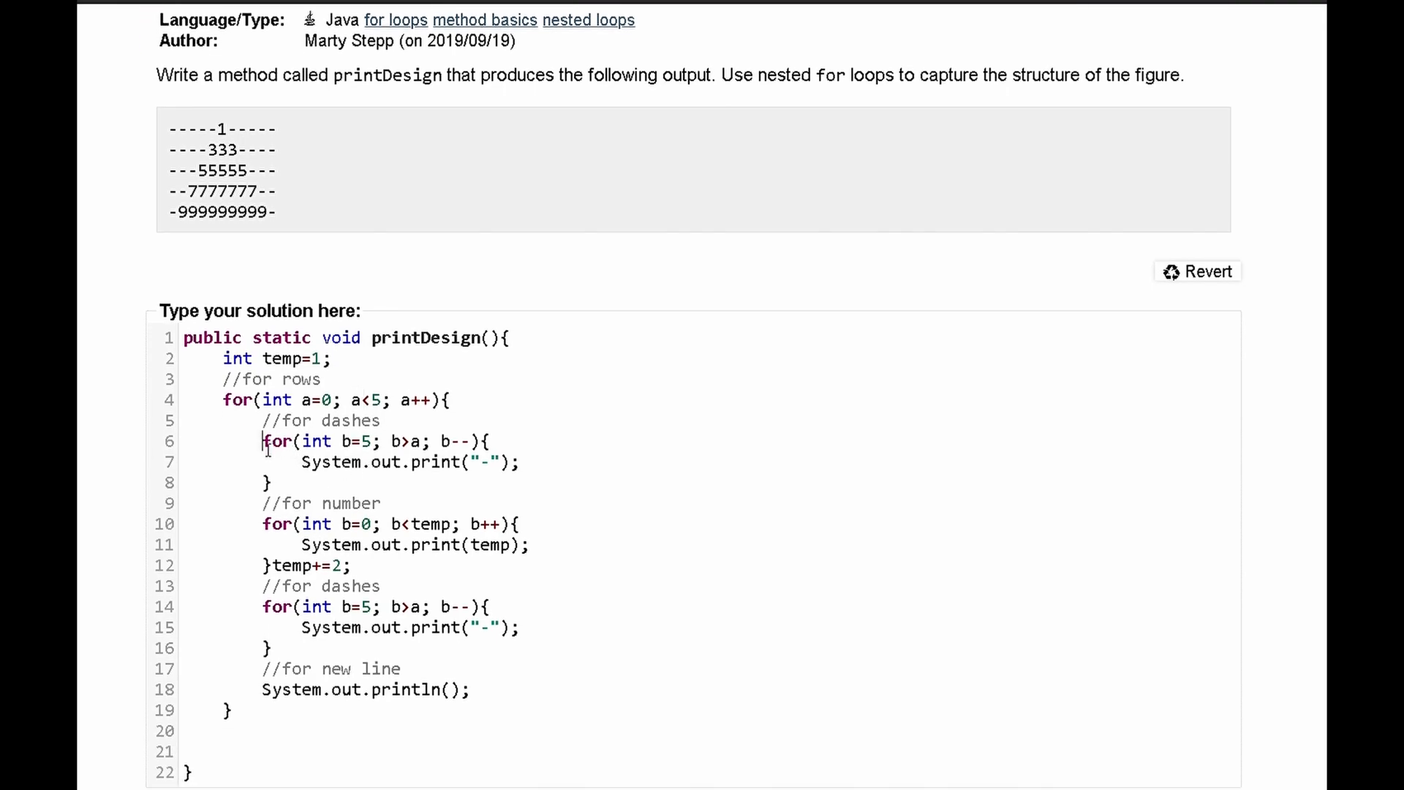
left_click_drag(263, 439, 275, 482)
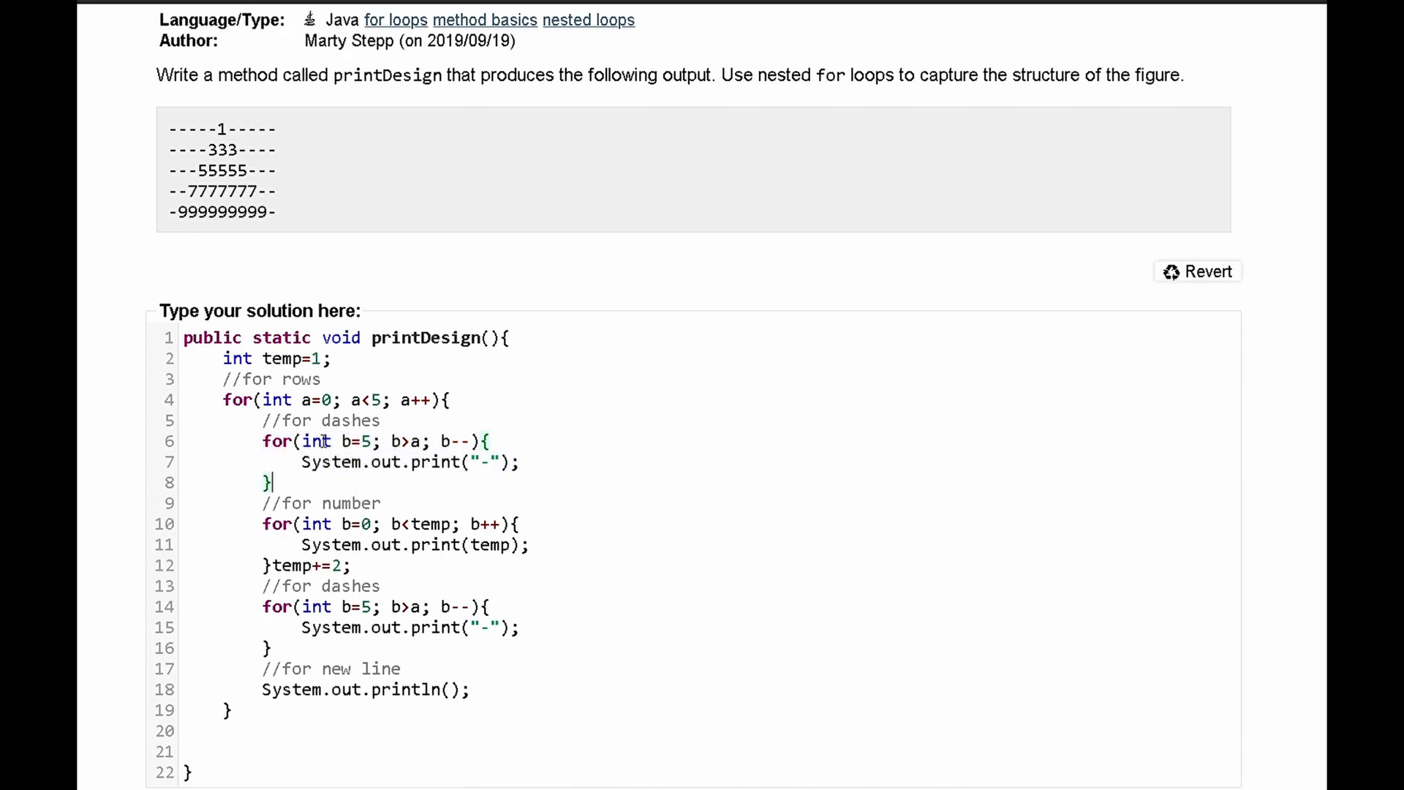
left_click_drag(169, 129, 207, 129)
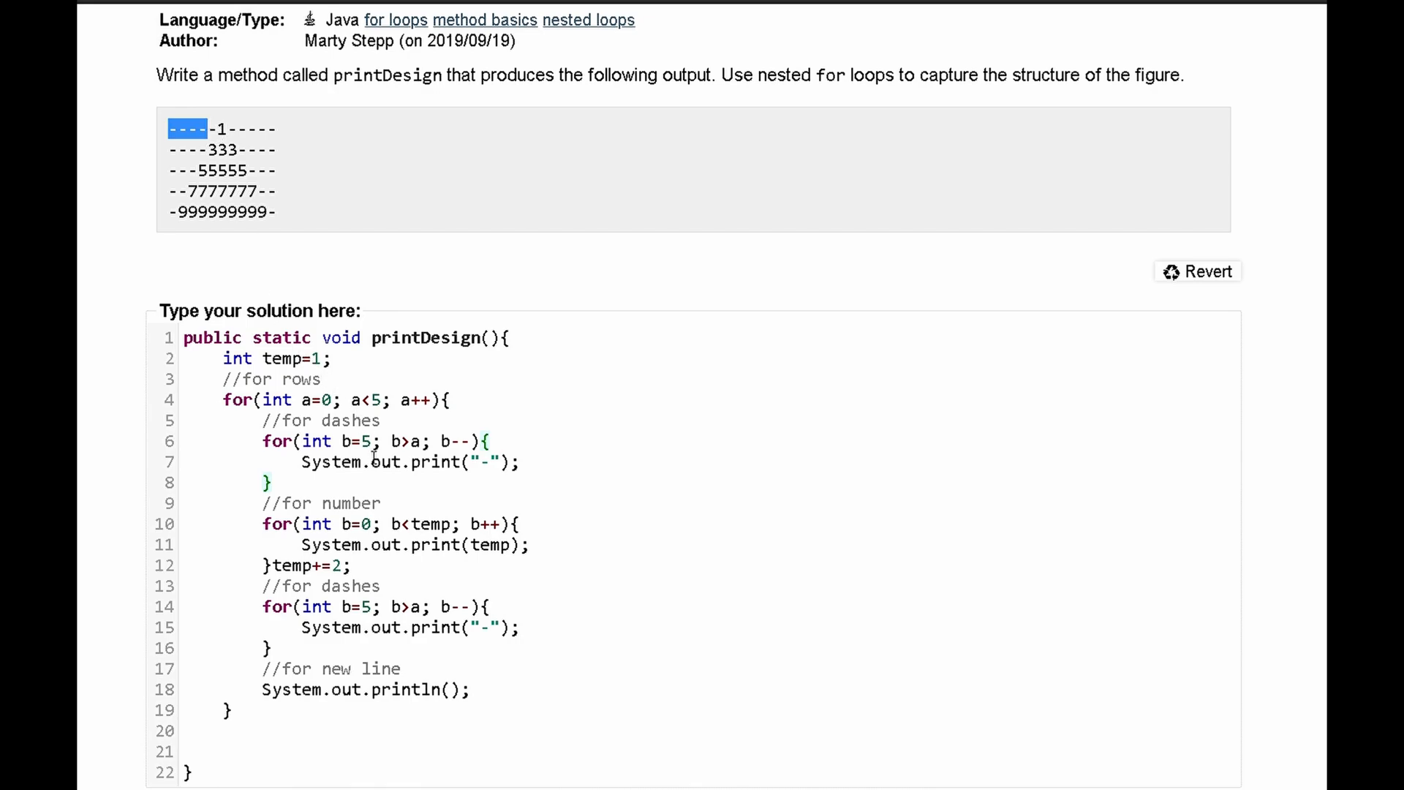
mouse_move(278, 358)
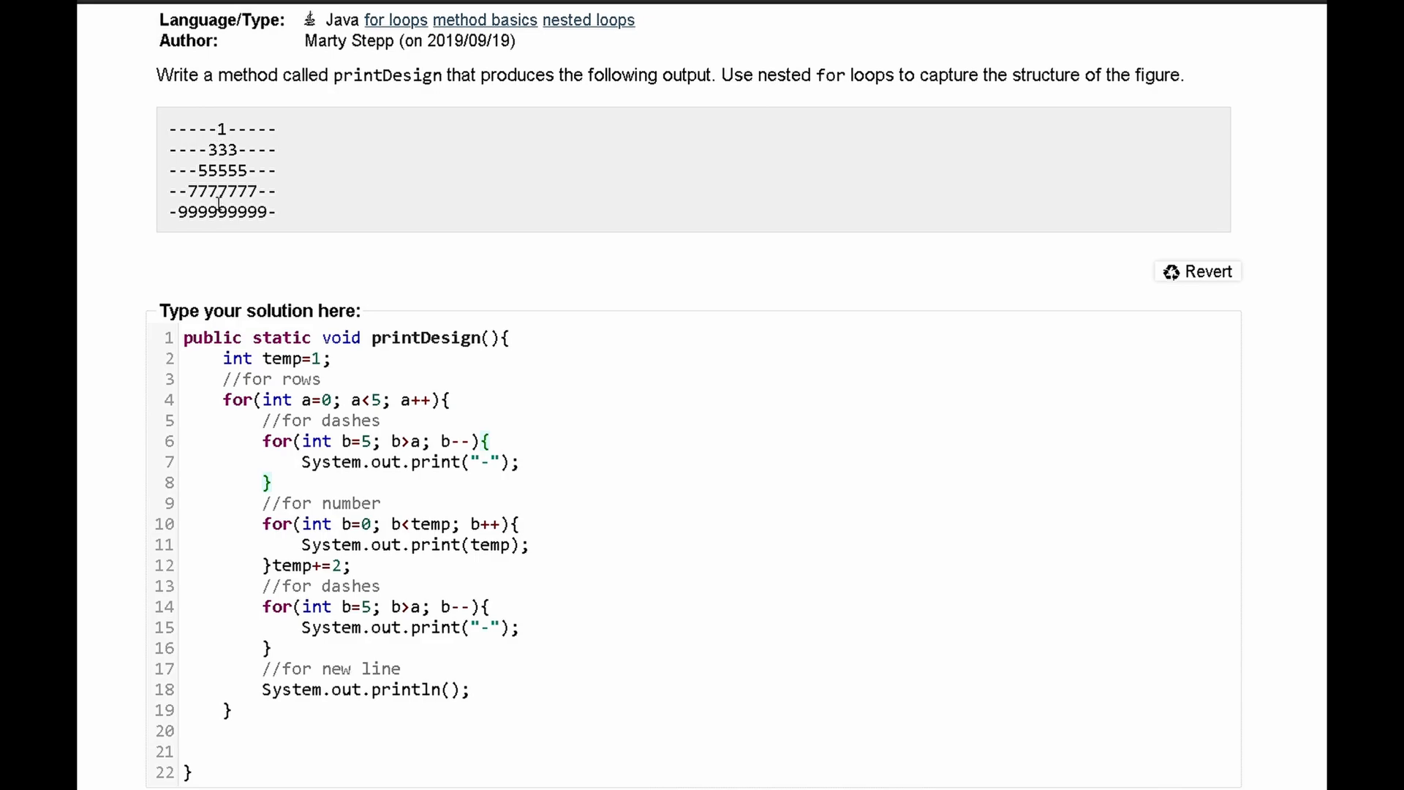
mouse_move(421, 448)
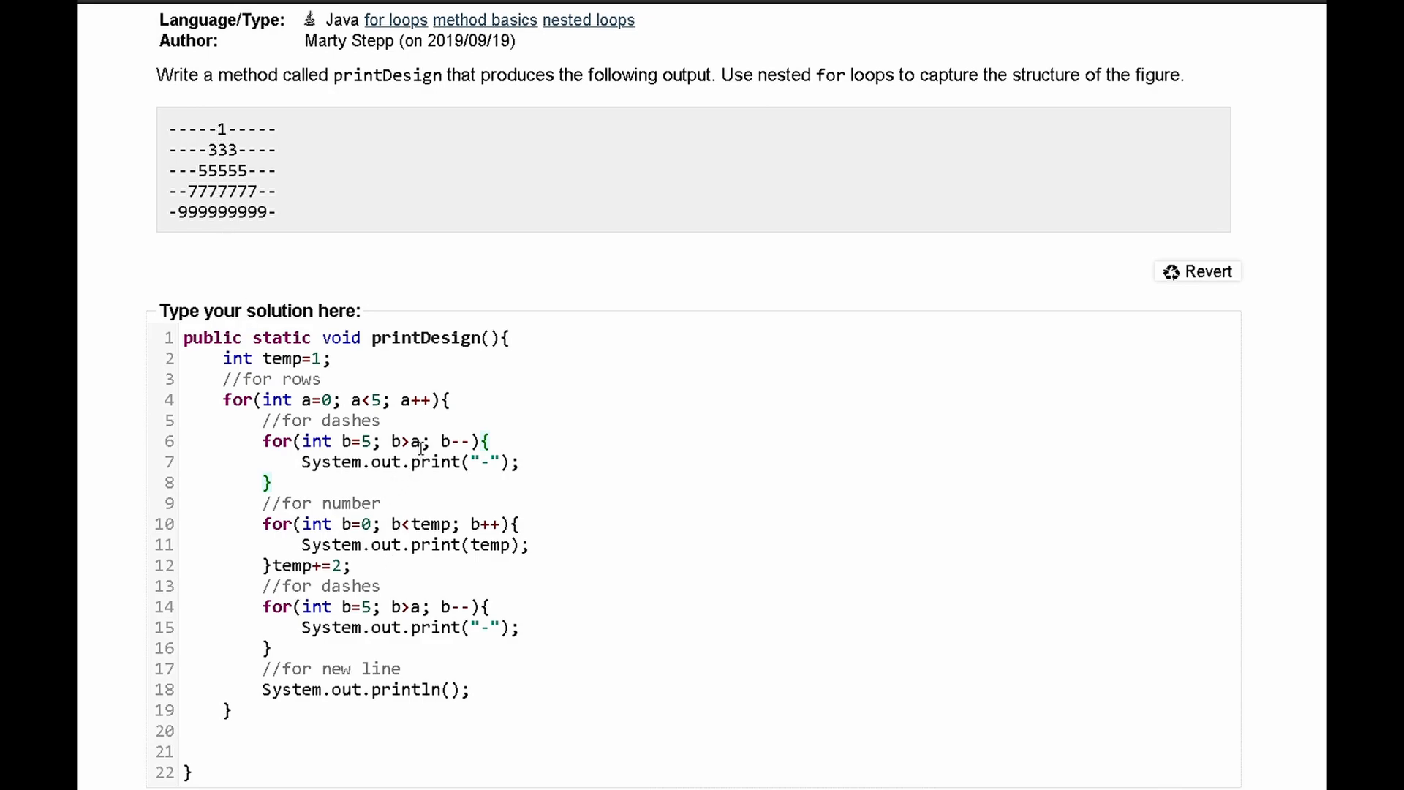
mouse_move(325, 399)
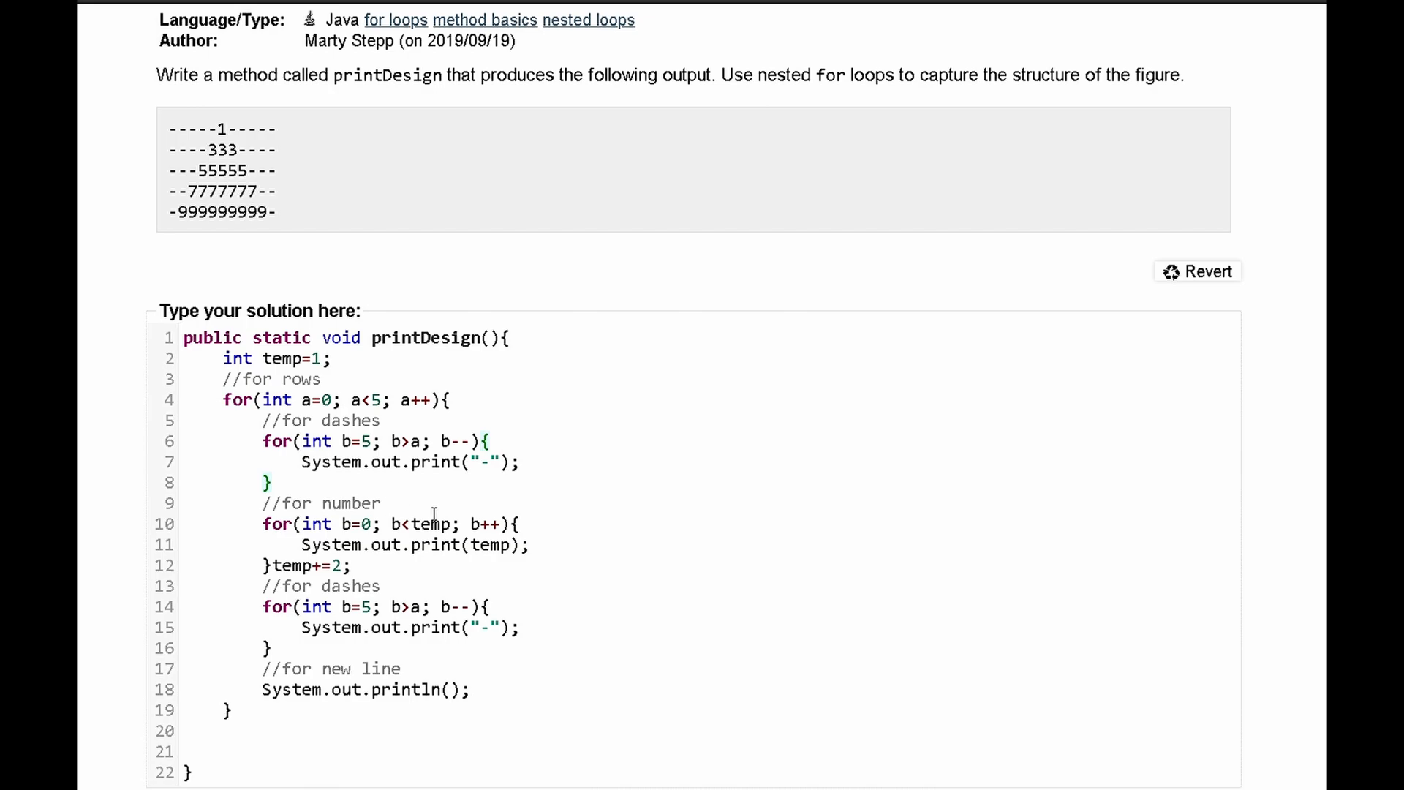
scroll("down", 3)
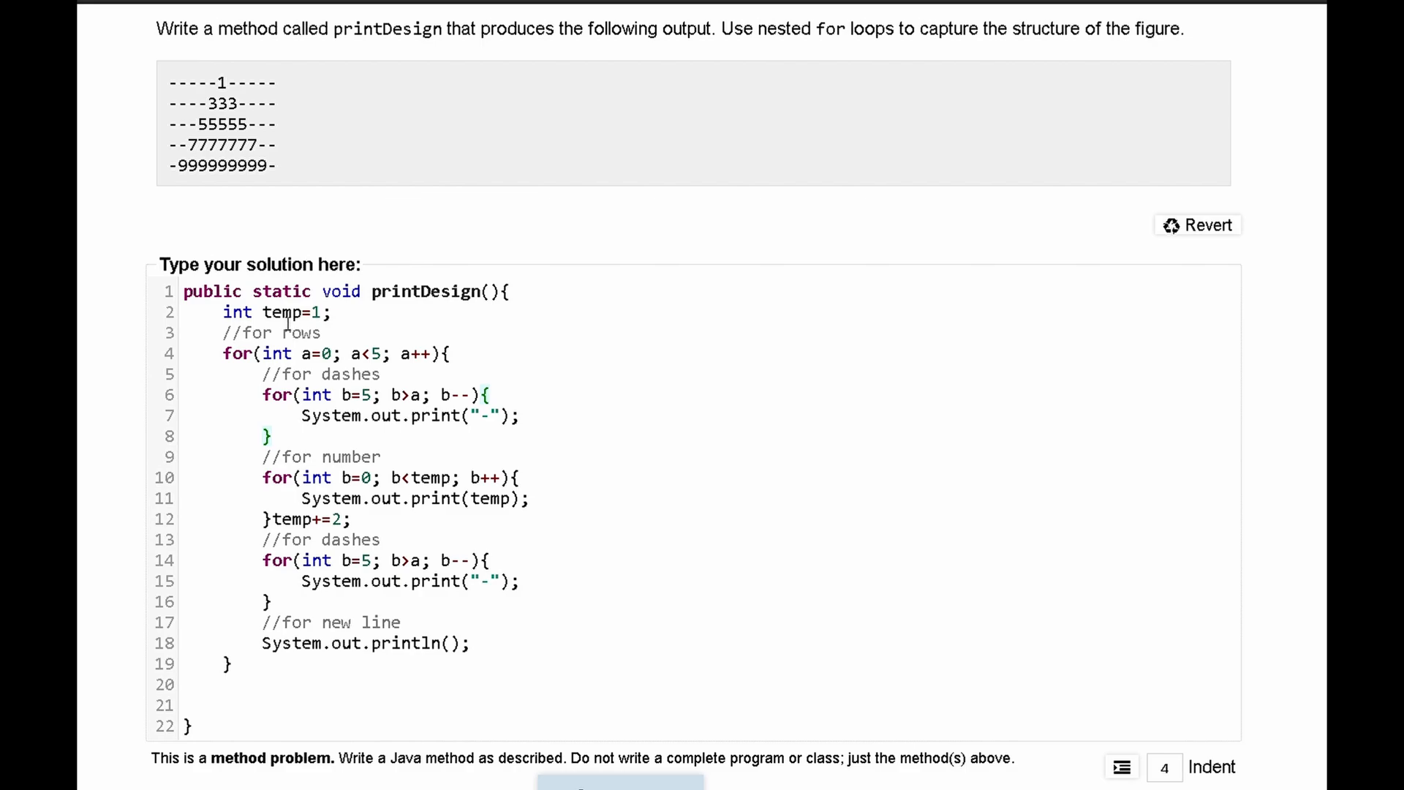
mouse_move(454, 448)
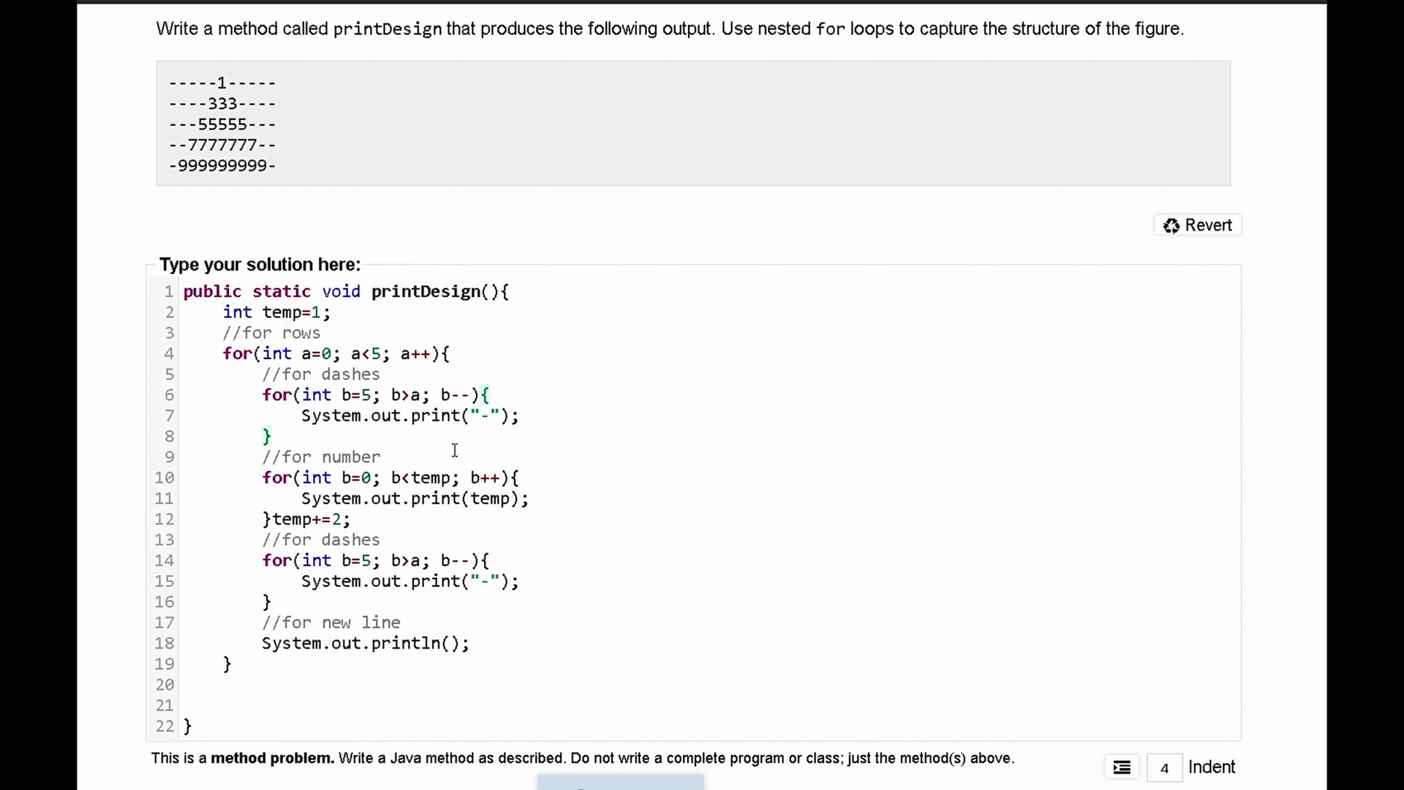